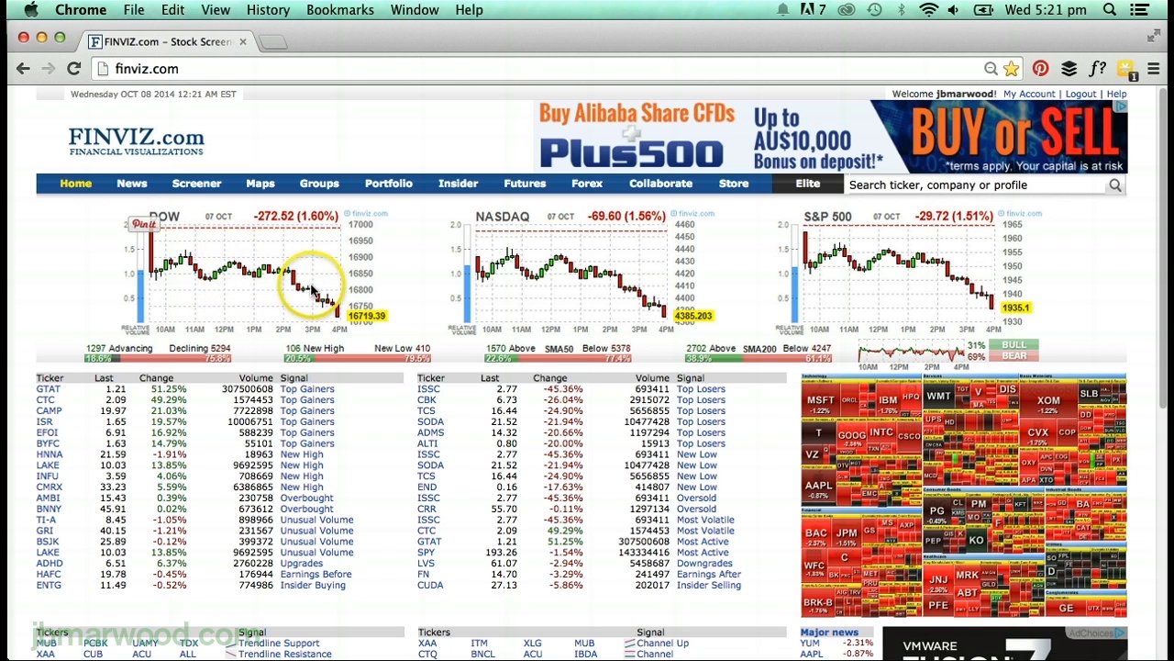
mouse_move(631, 310)
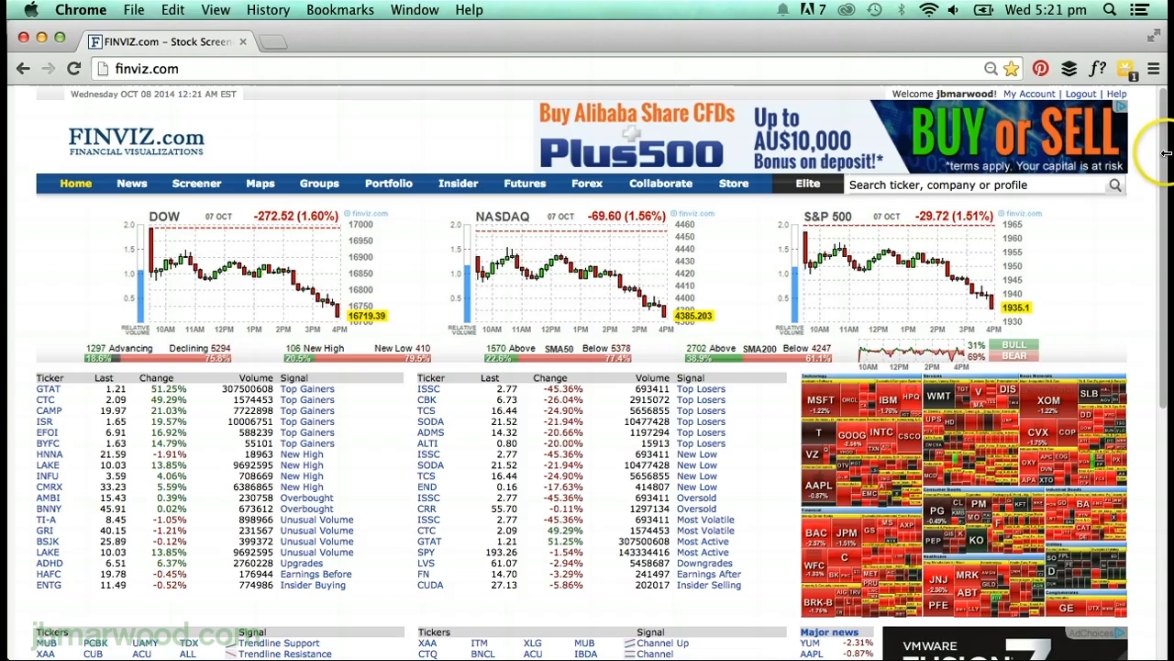
Open the Finviz stock screener in a new tab and display the All filters view.
scroll(down, 3)
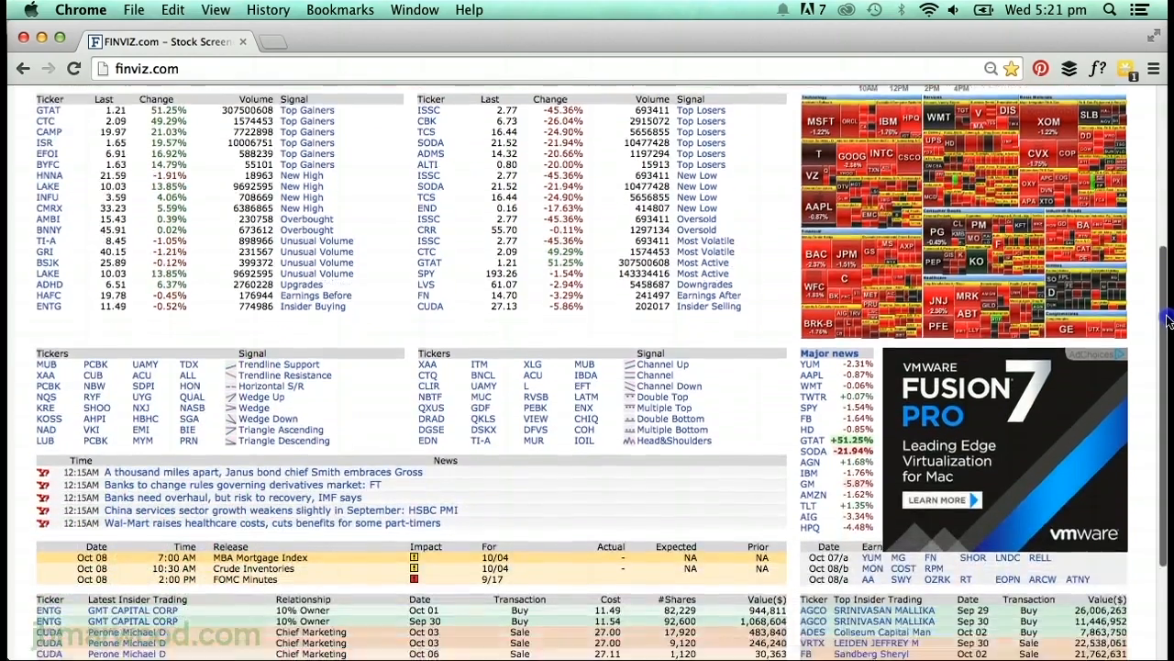
scroll(up, 3)
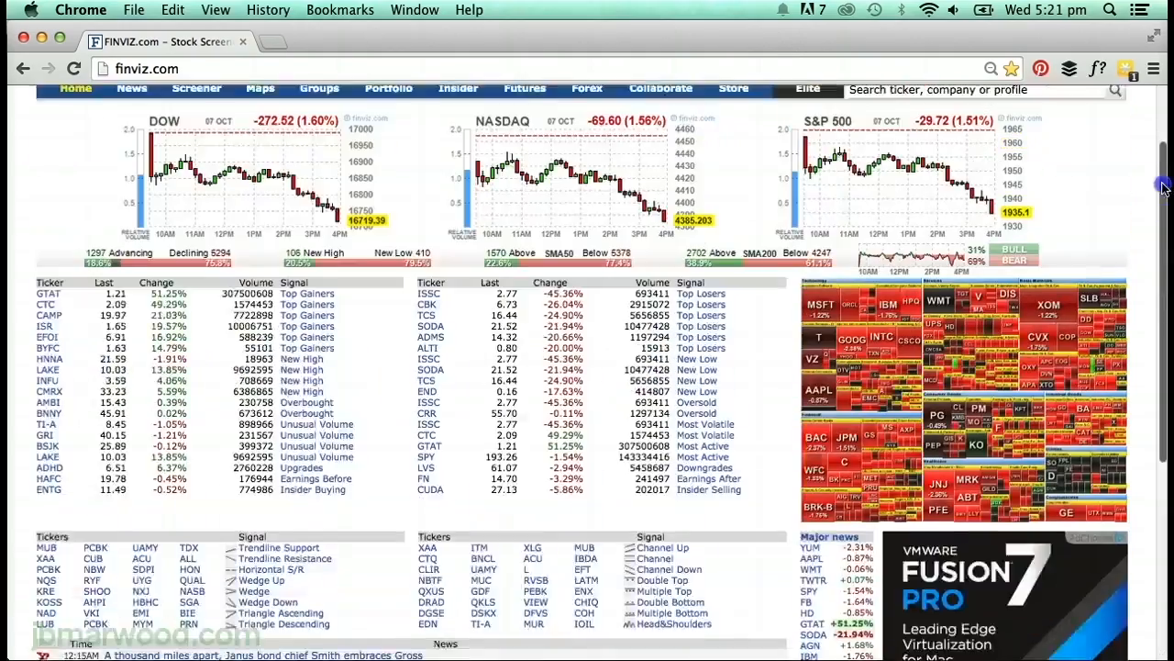
scroll(up, 3)
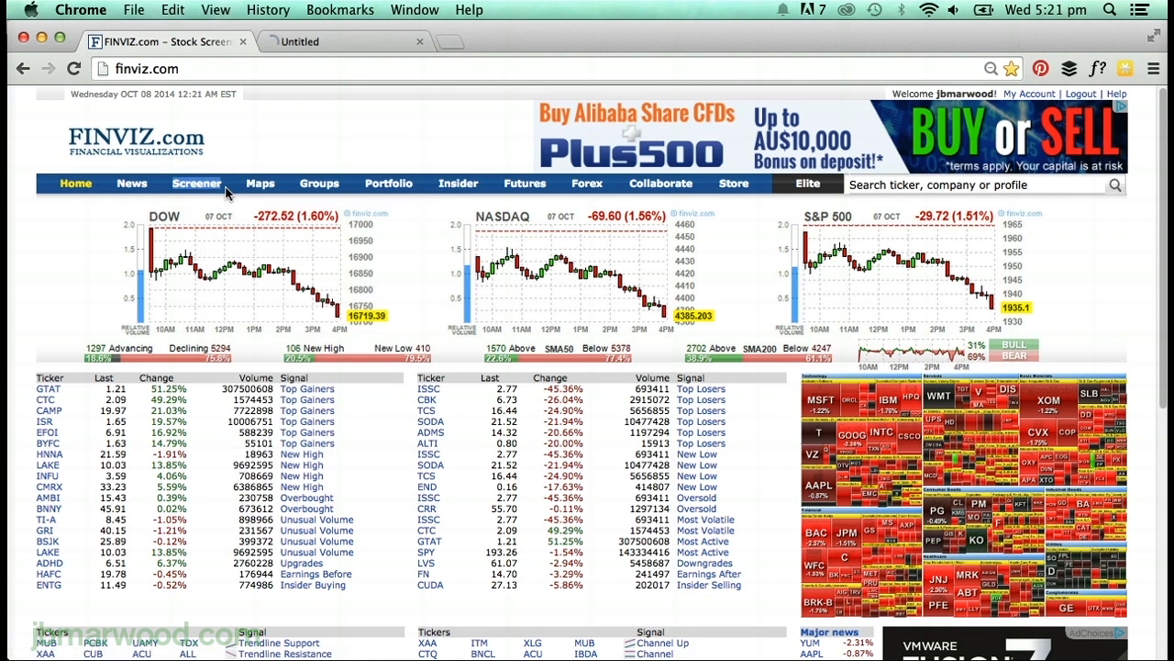
click(197, 183)
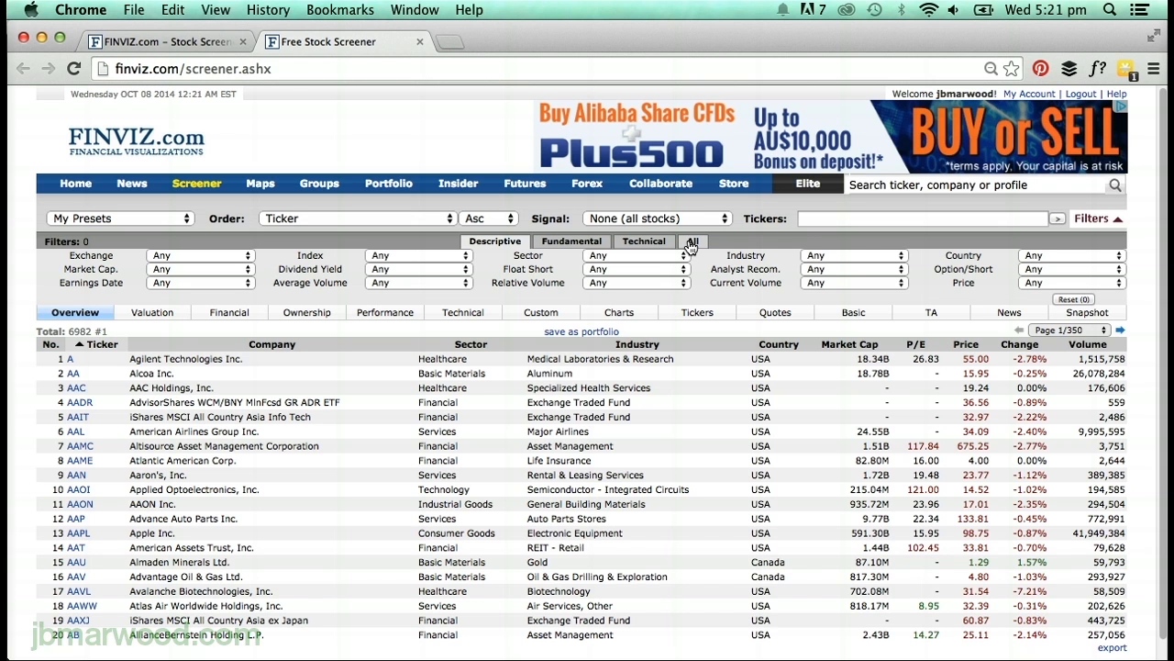
click(692, 241)
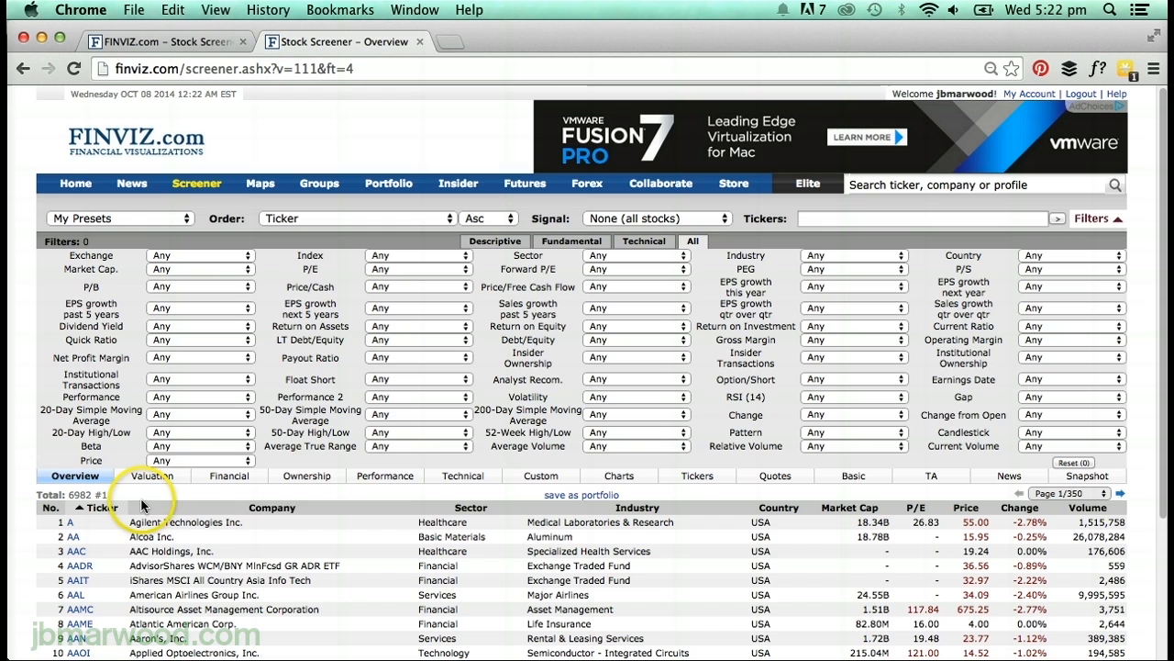
mouse_move(168, 268)
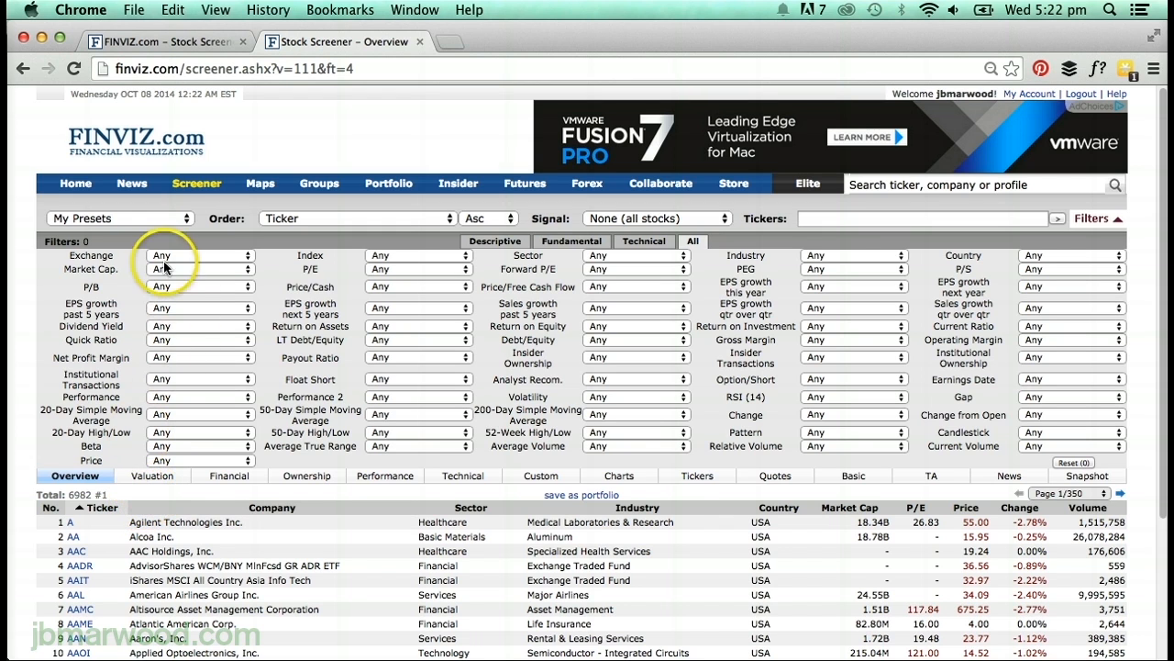
click(119, 218)
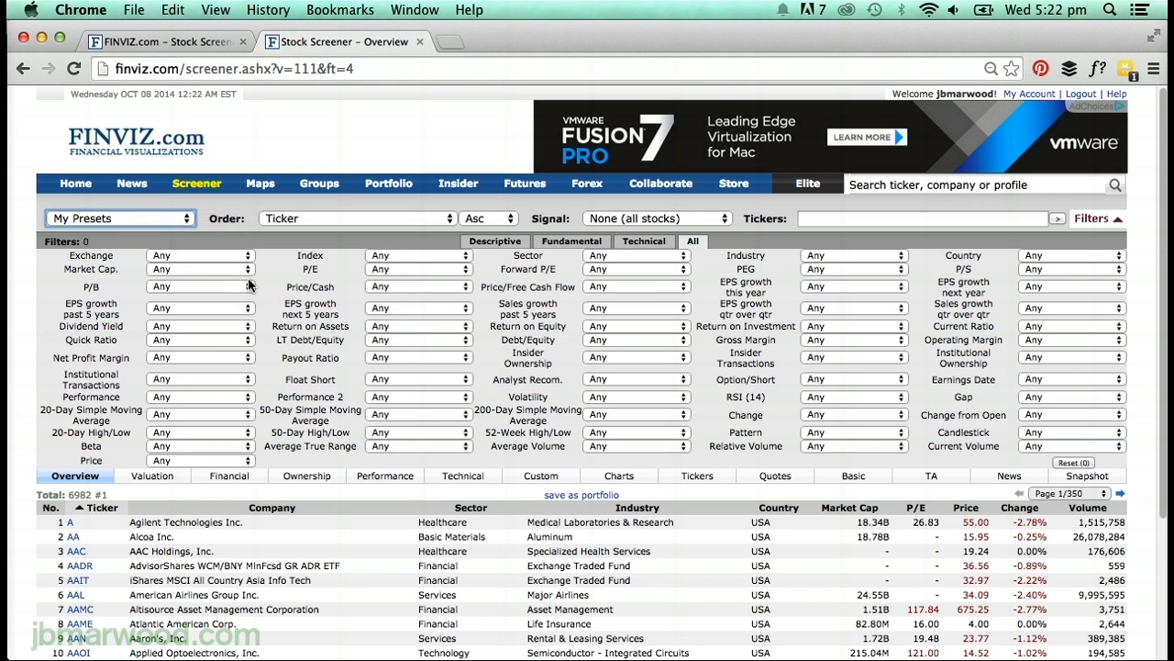
mouse_move(237, 282)
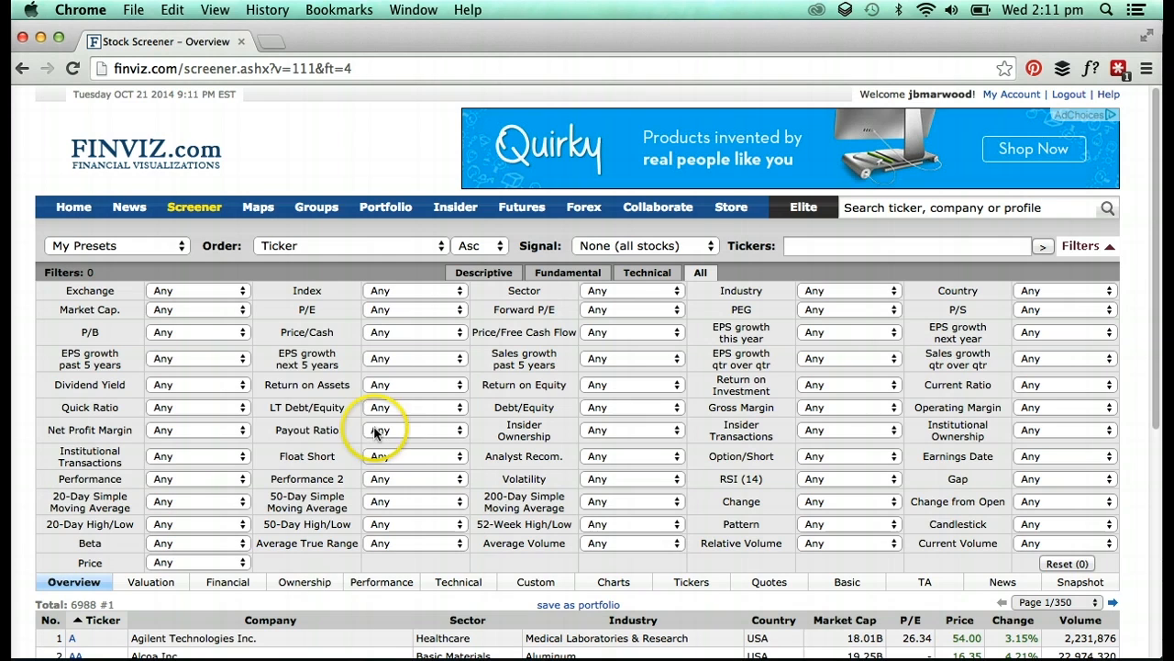
mouse_move(278, 319)
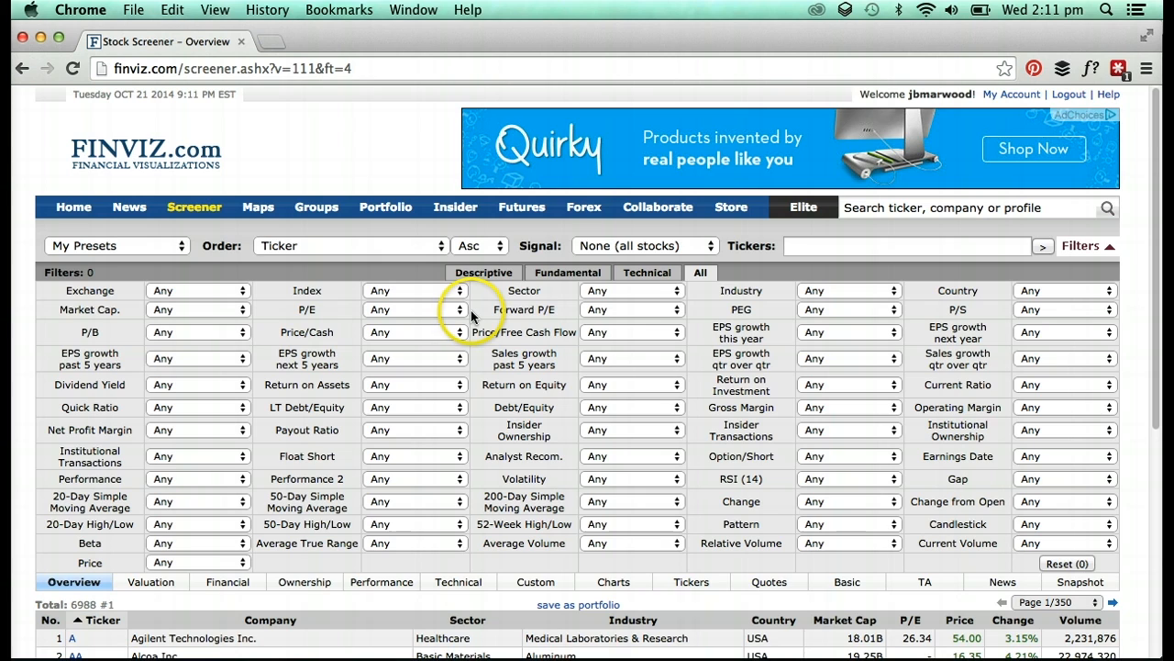
mouse_move(473, 317)
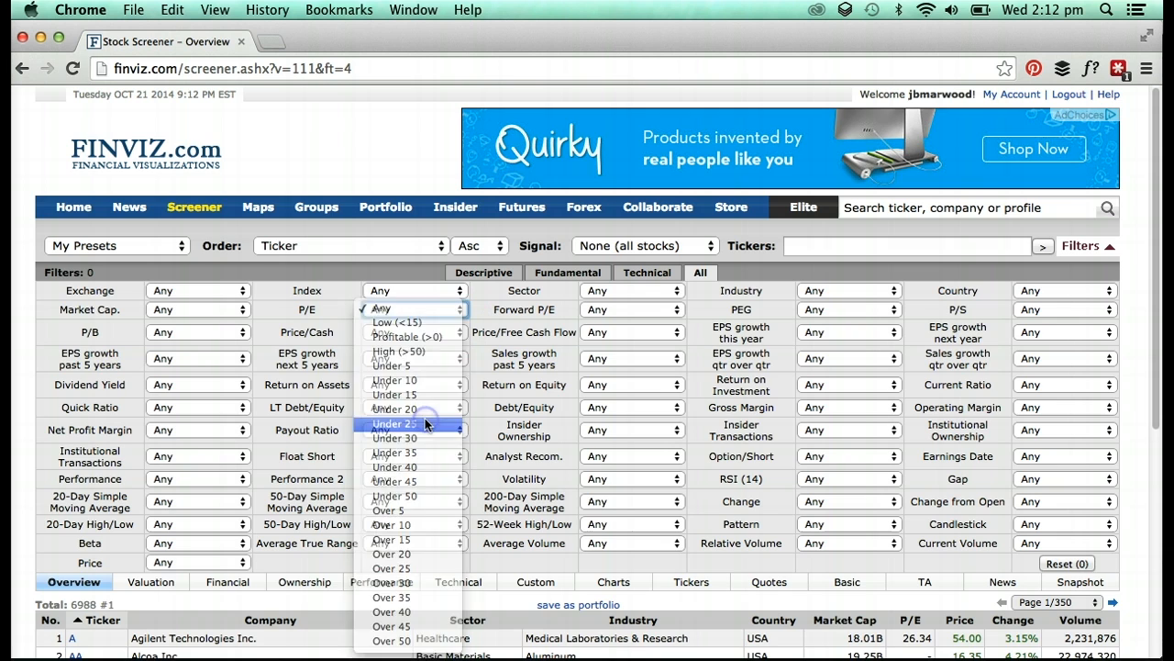
Filter for P/E under 25, PEG under 1 and dividend yield over 2%, leaving 104 stocks.
click(394, 423)
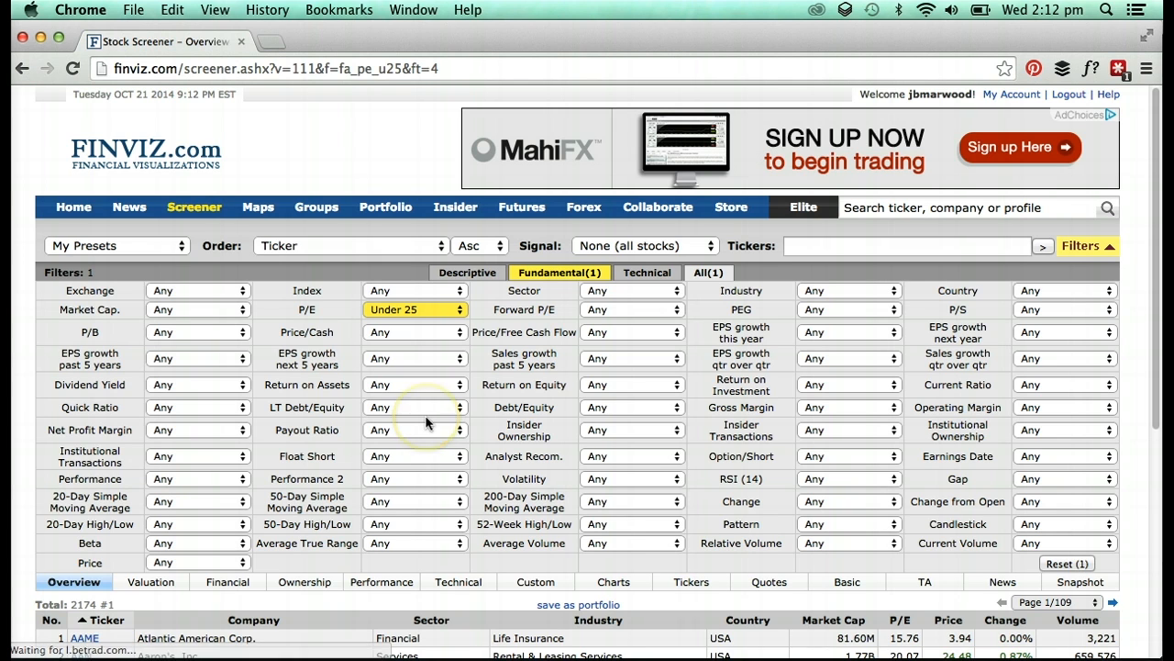
mouse_move(673, 430)
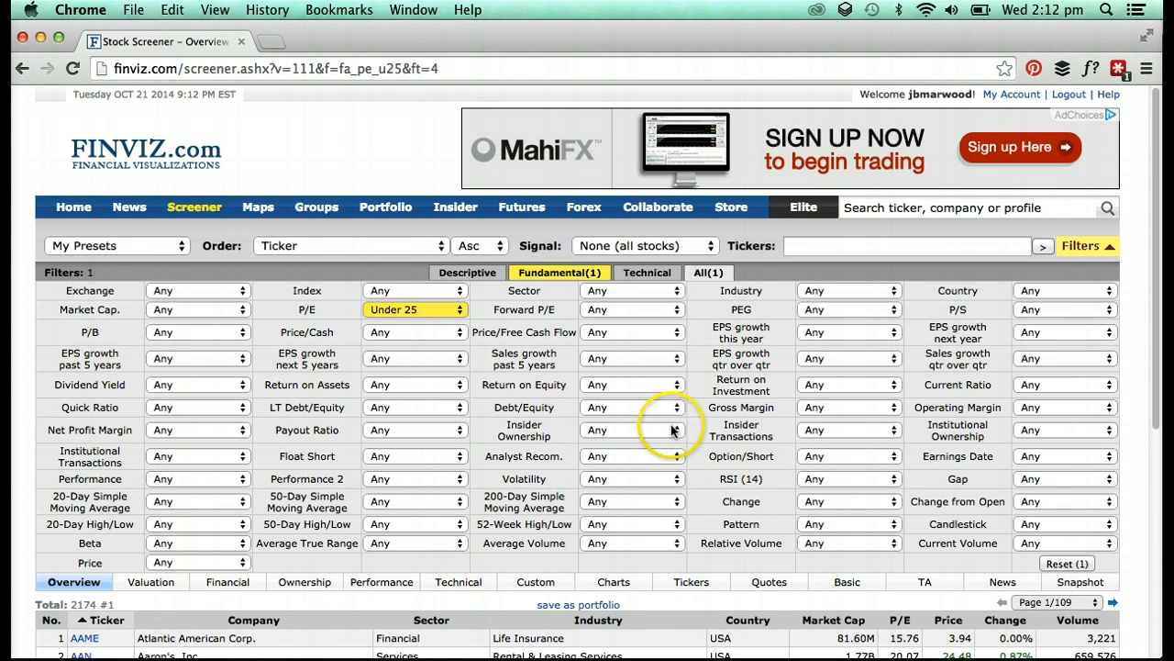
mouse_move(888, 314)
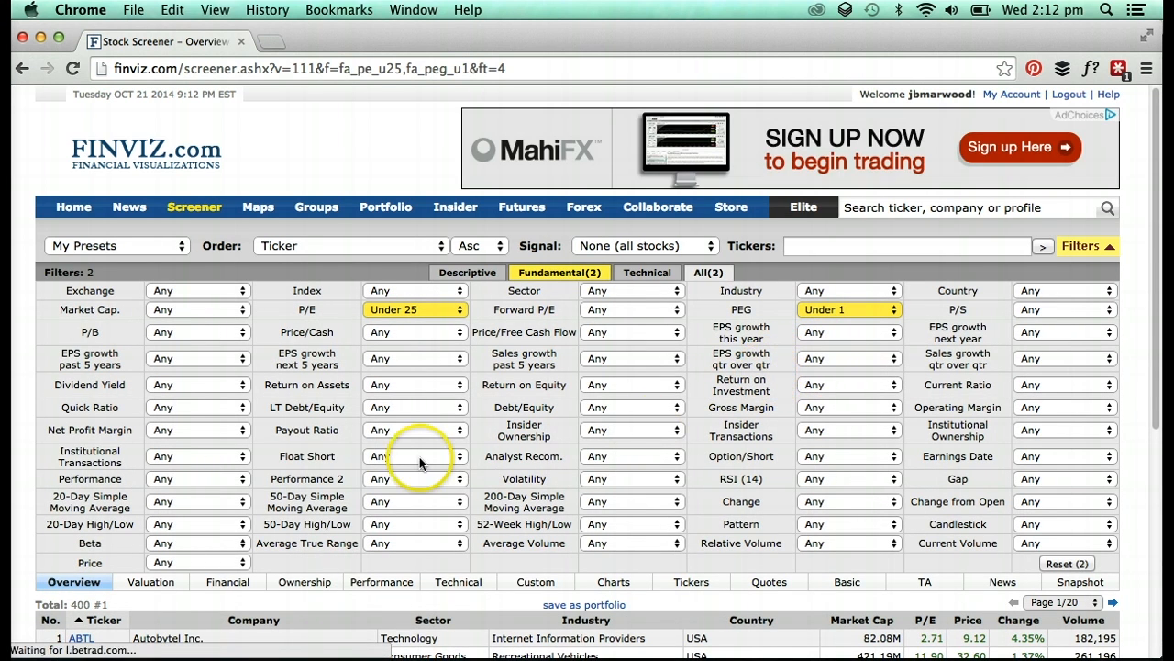
mouse_move(340, 436)
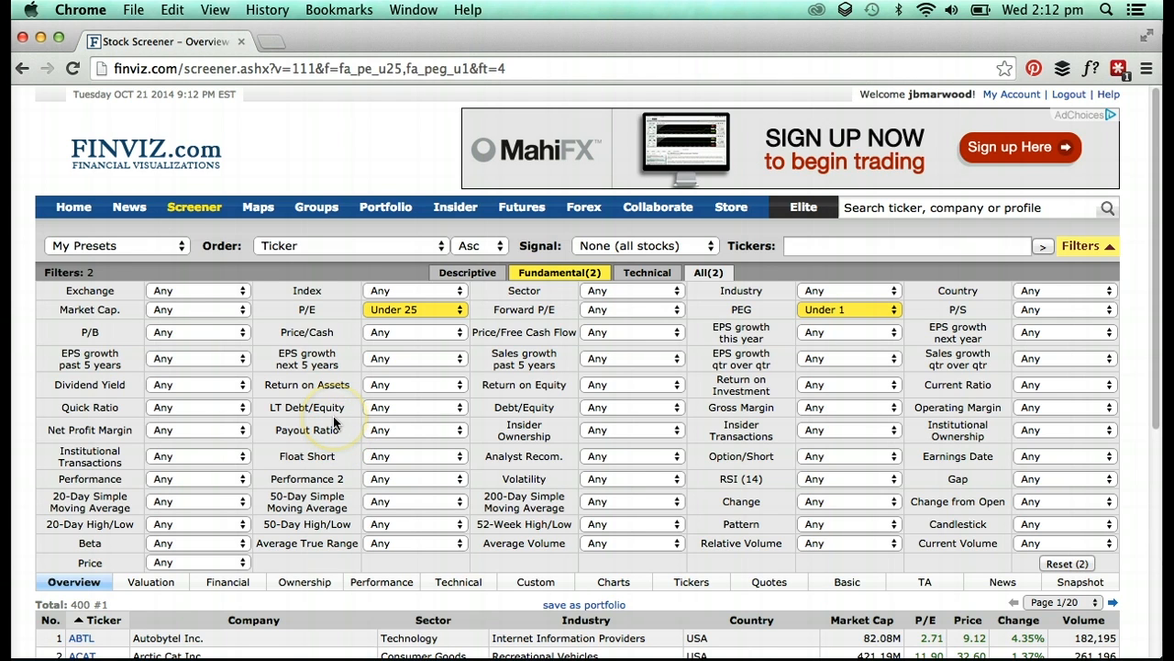
click(197, 384)
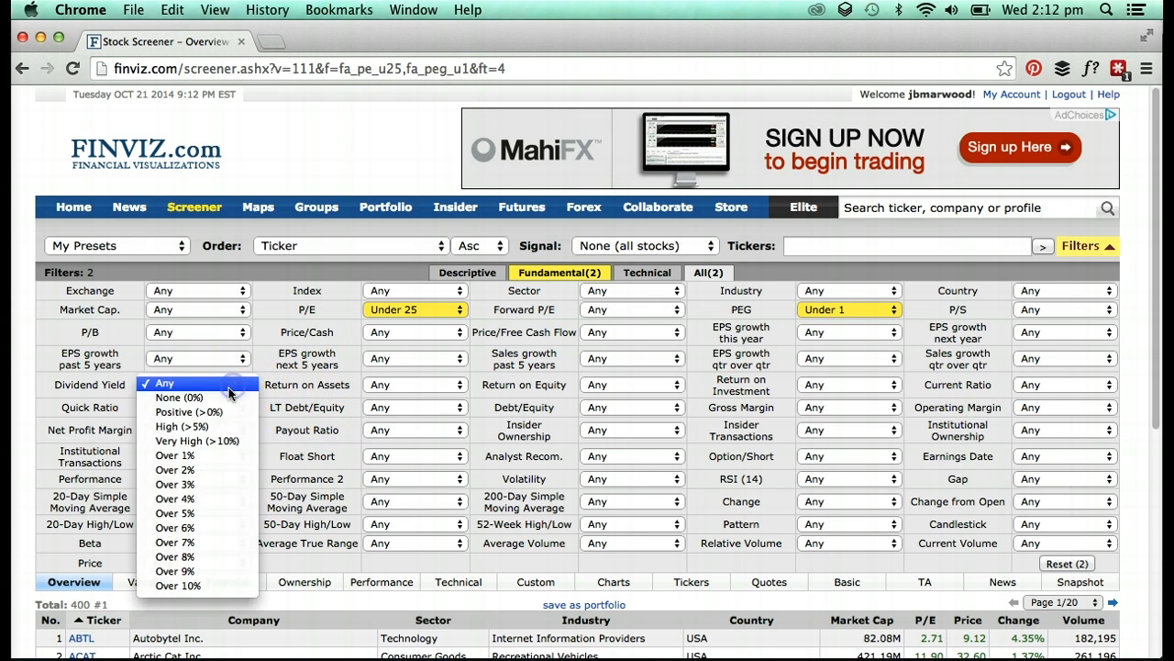
click(174, 484)
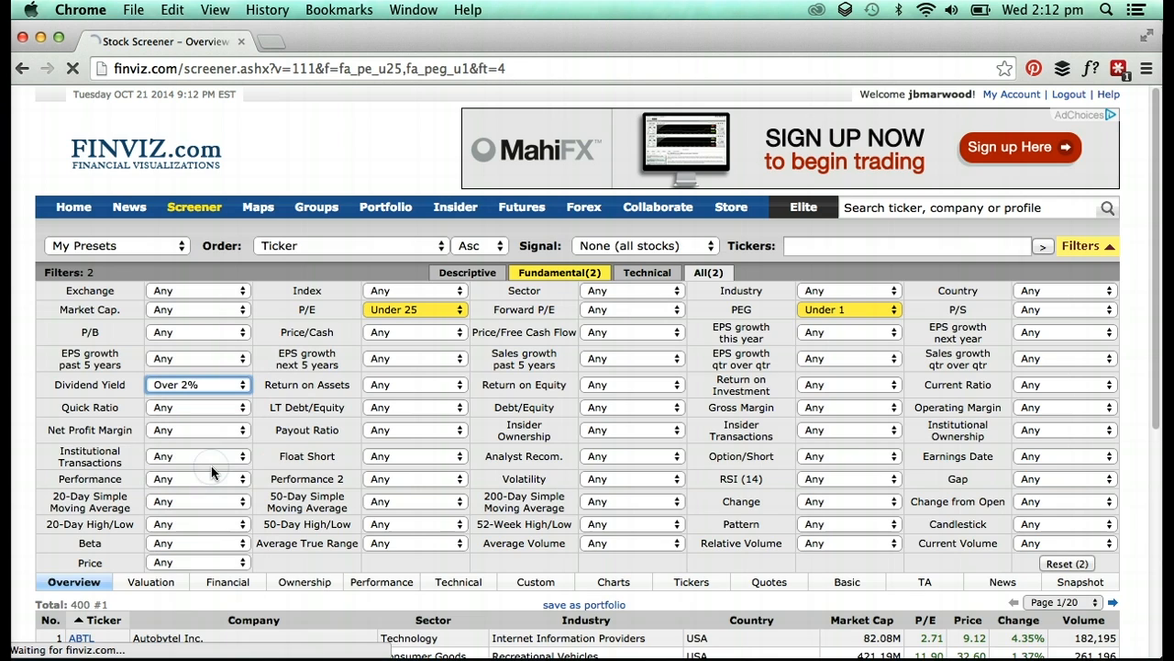
click(198, 384)
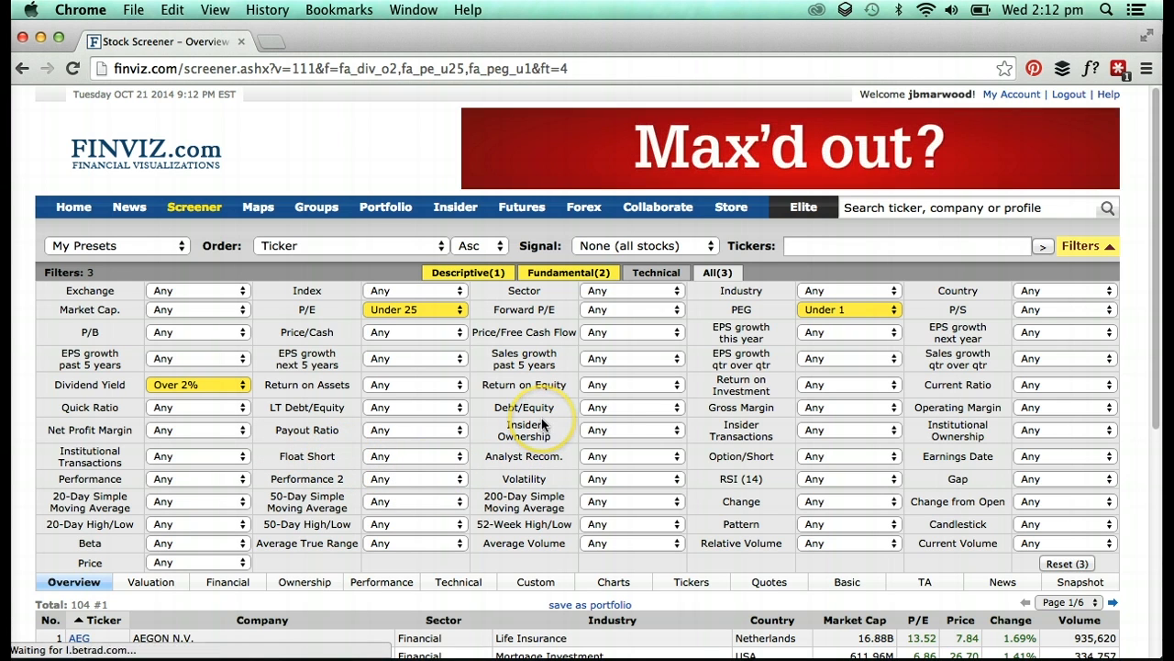
mouse_move(284, 384)
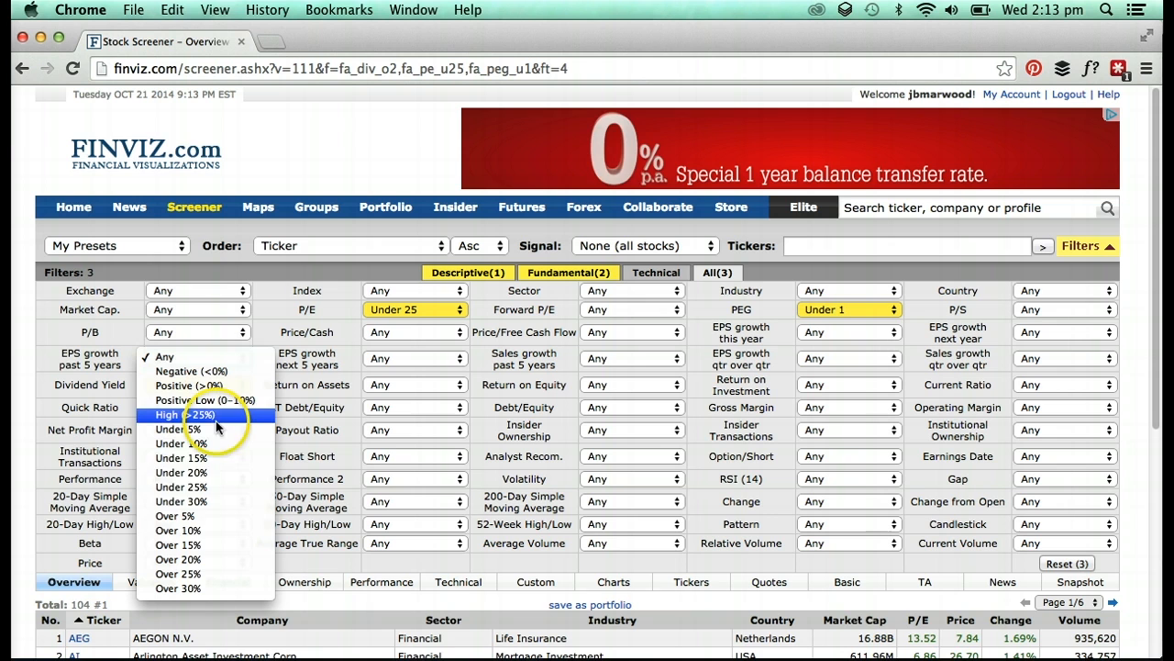
Add filters for 5-year EPS growth over 10% and return on equity over +10%.
click(174, 415)
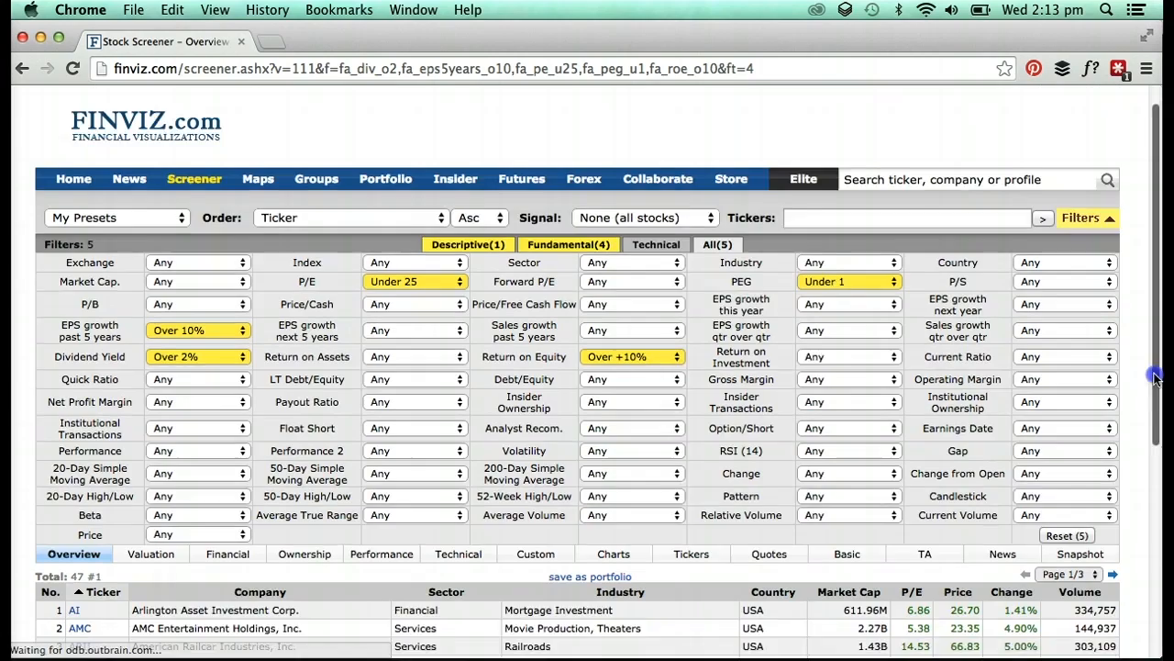
Save the screen as preset 'value' and export the 47 results to CSV.
scroll(down, 3)
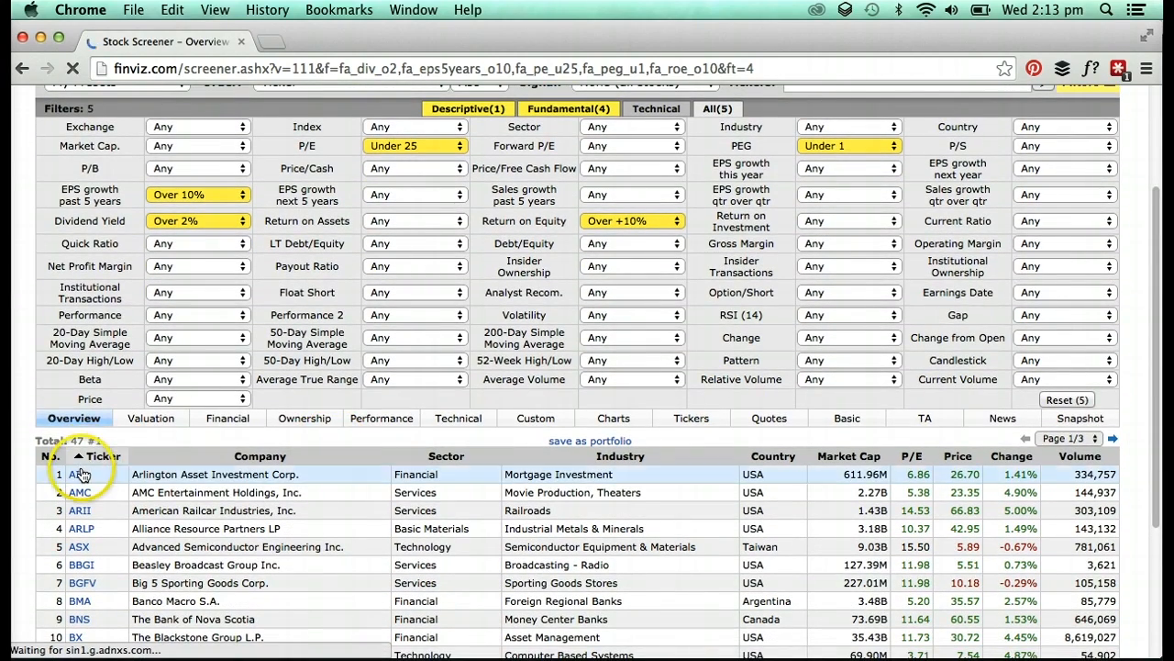
mouse_move(1078, 390)
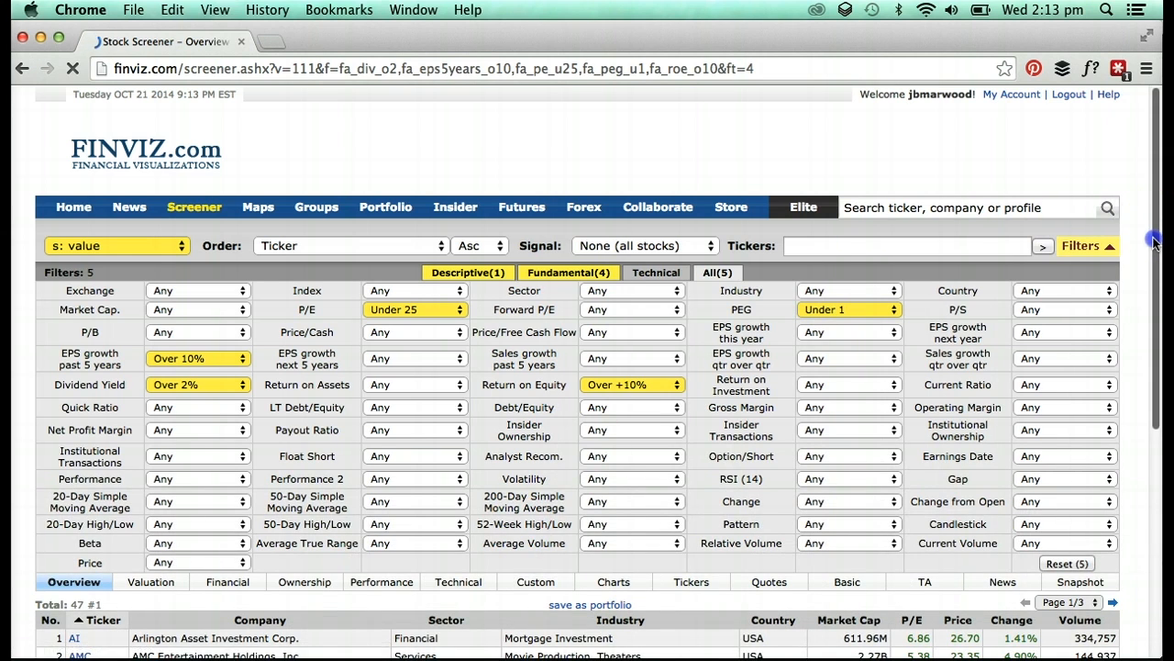
scroll(down, 3)
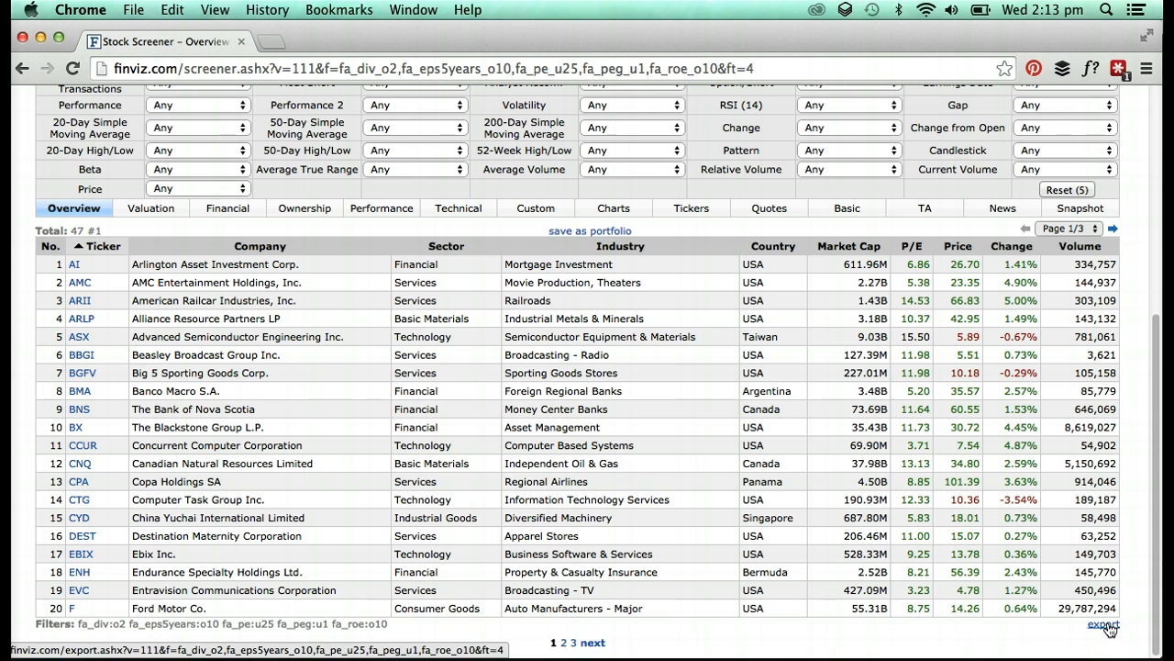
click(1106, 625)
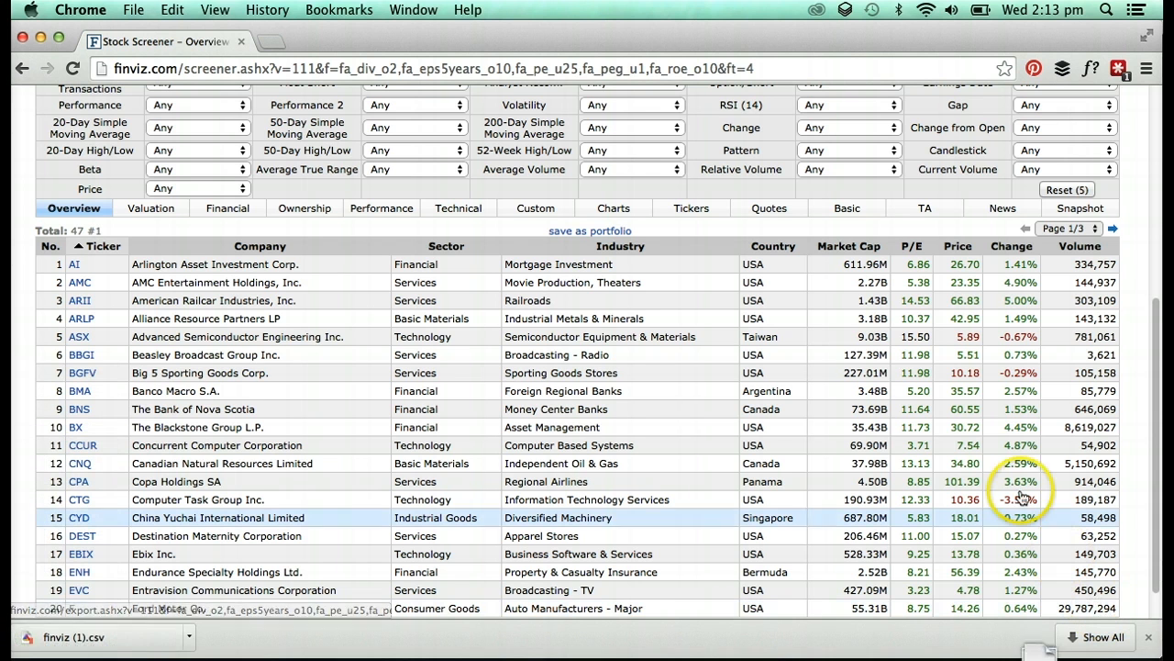
mouse_move(1144, 581)
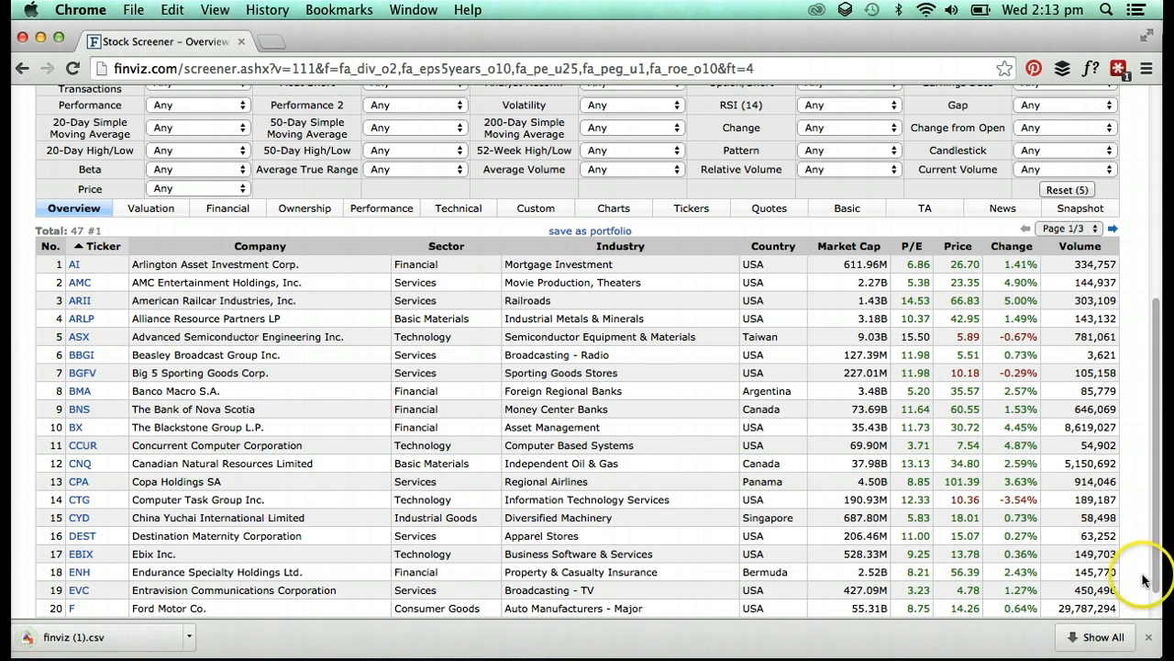
scroll(up, 3)
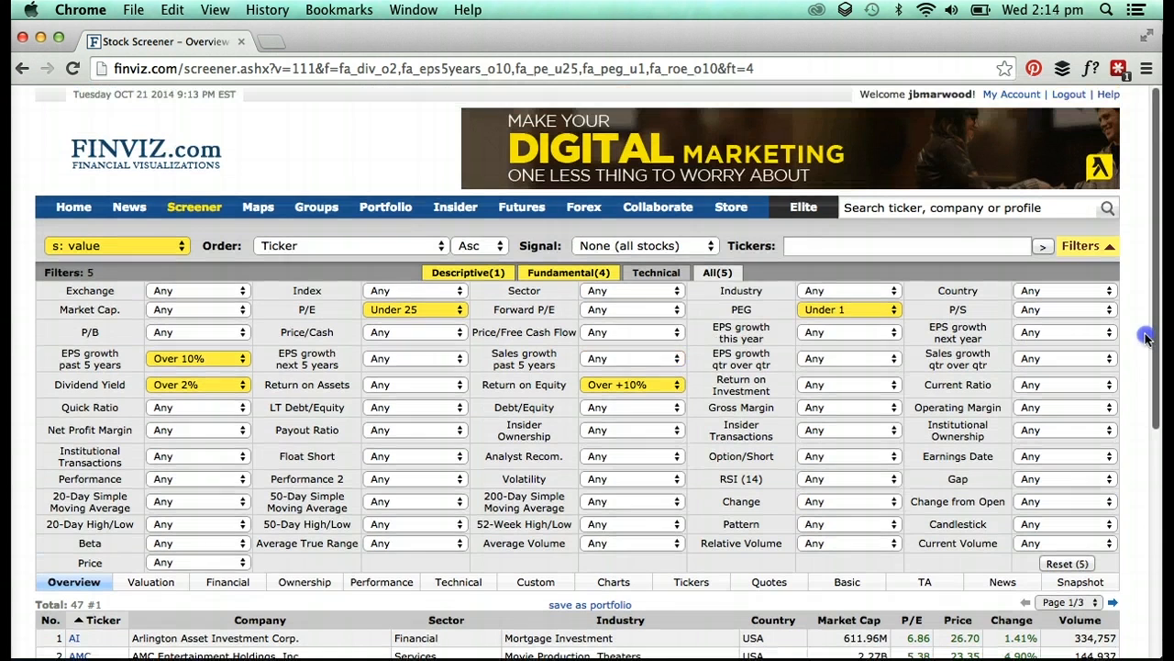
mouse_move(913, 501)
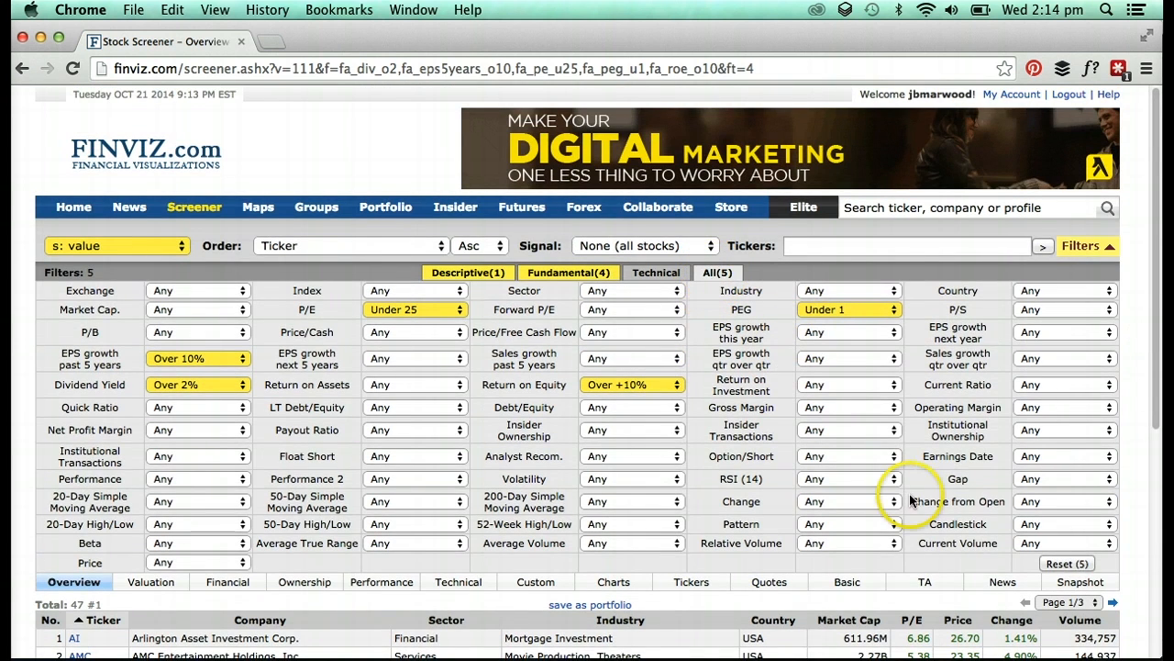
click(1067, 562)
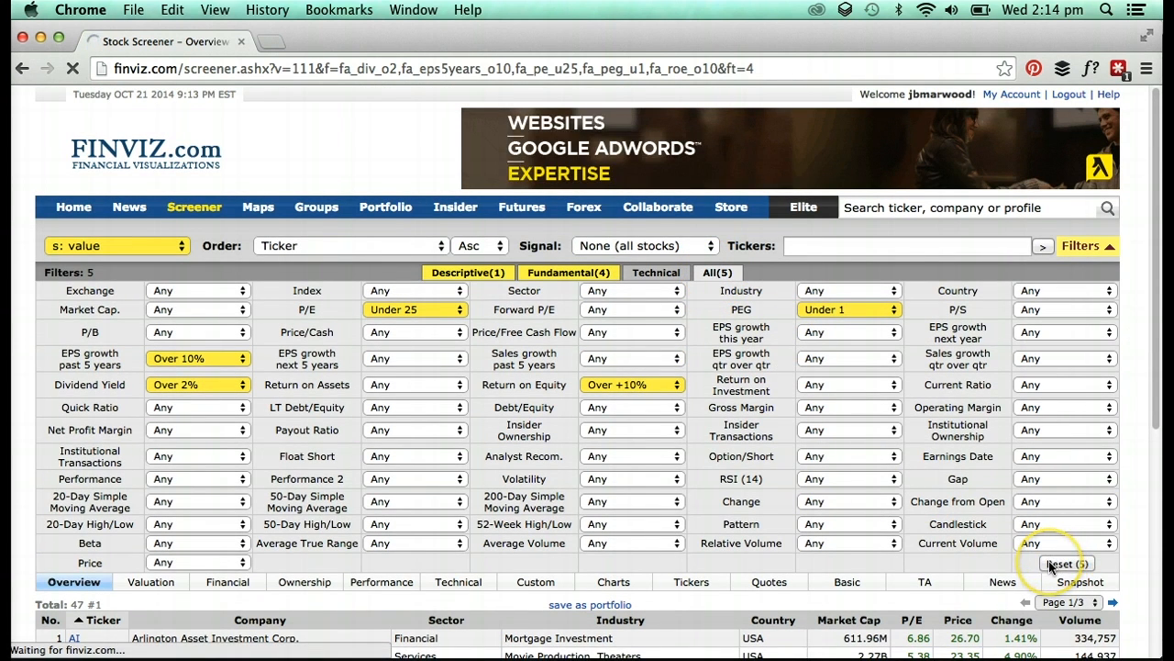
Reset filters, then screen for RSI oversold (30), insider ownership, price below SMAs, P/E under 25.
click(1067, 562)
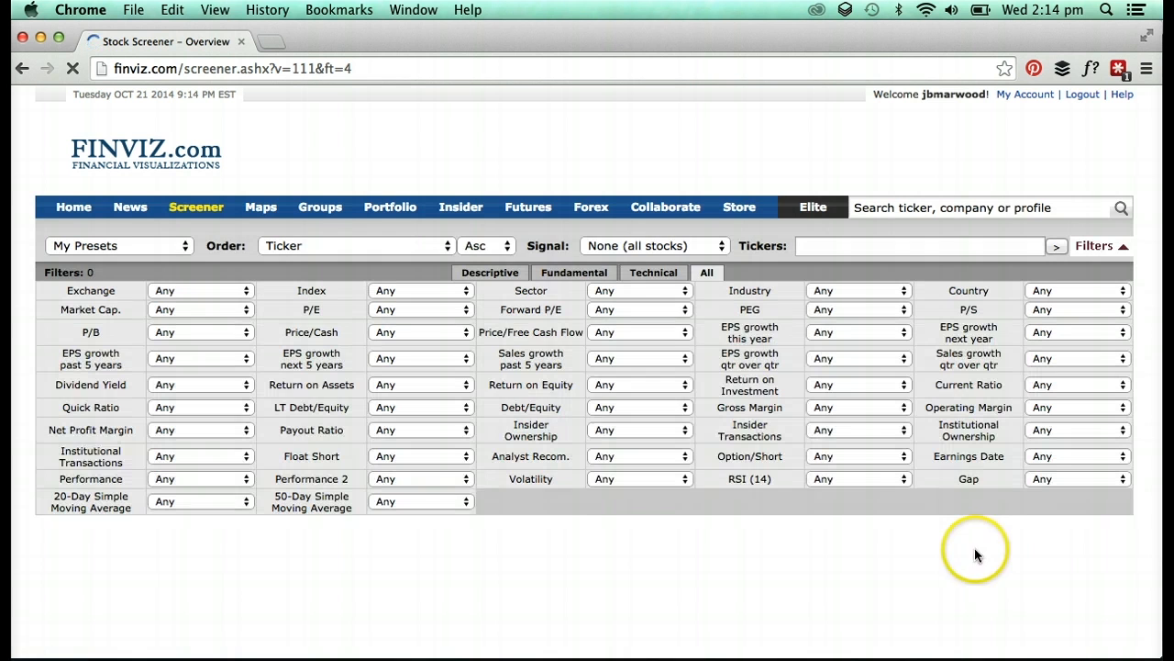
click(858, 478)
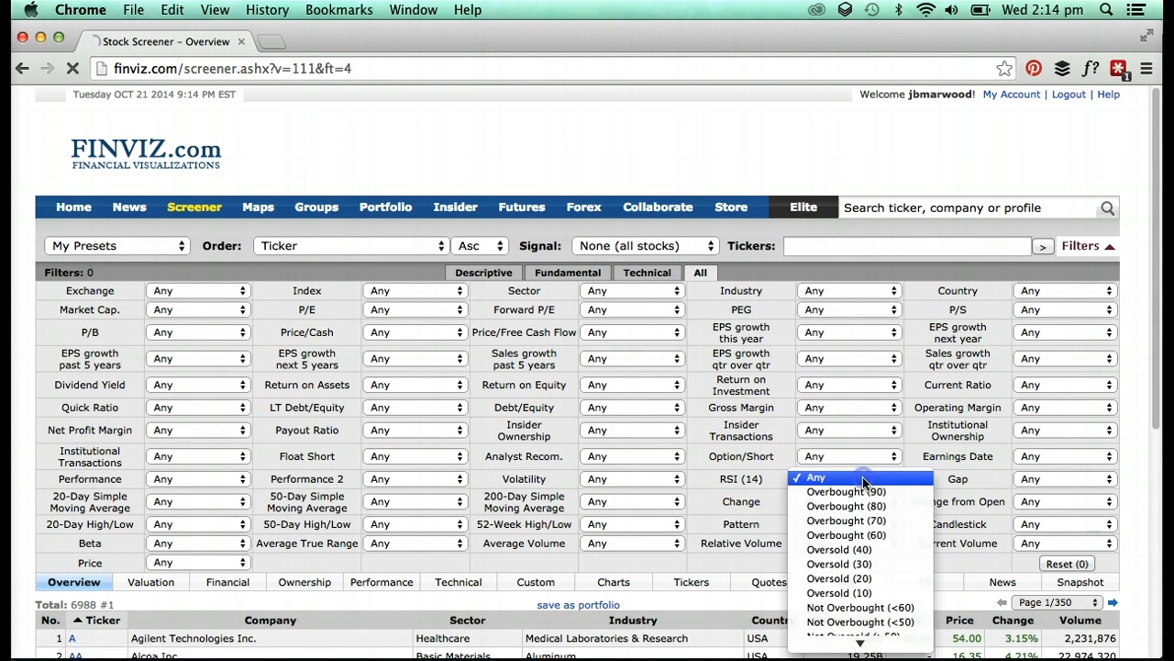
mouse_move(861, 563)
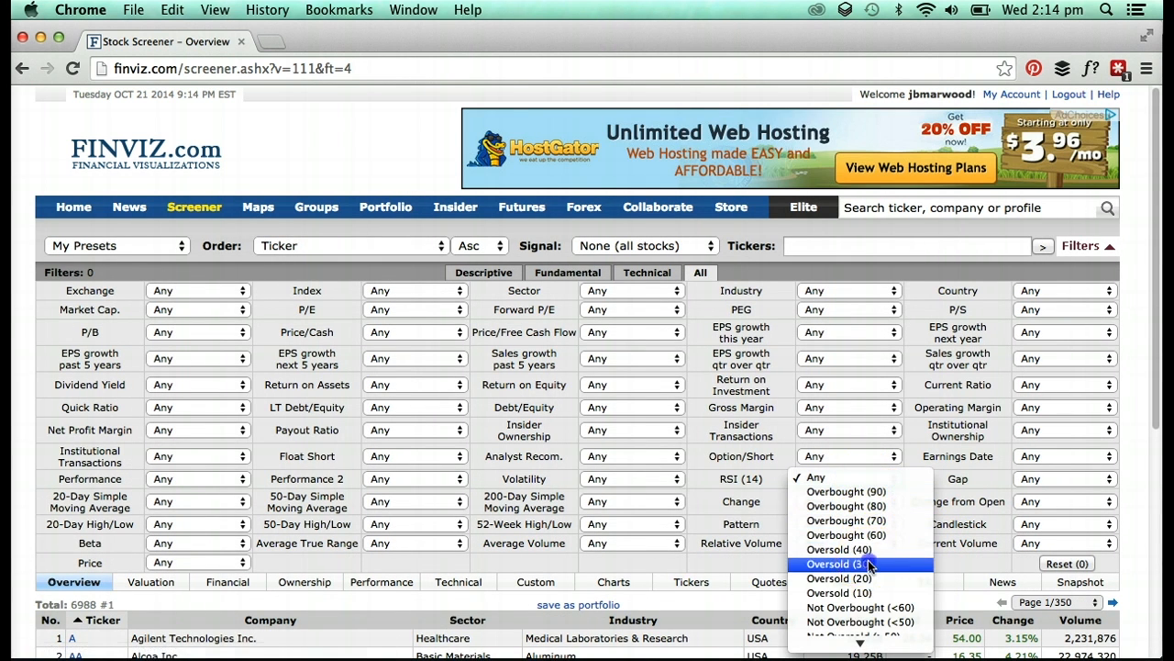
click(847, 564)
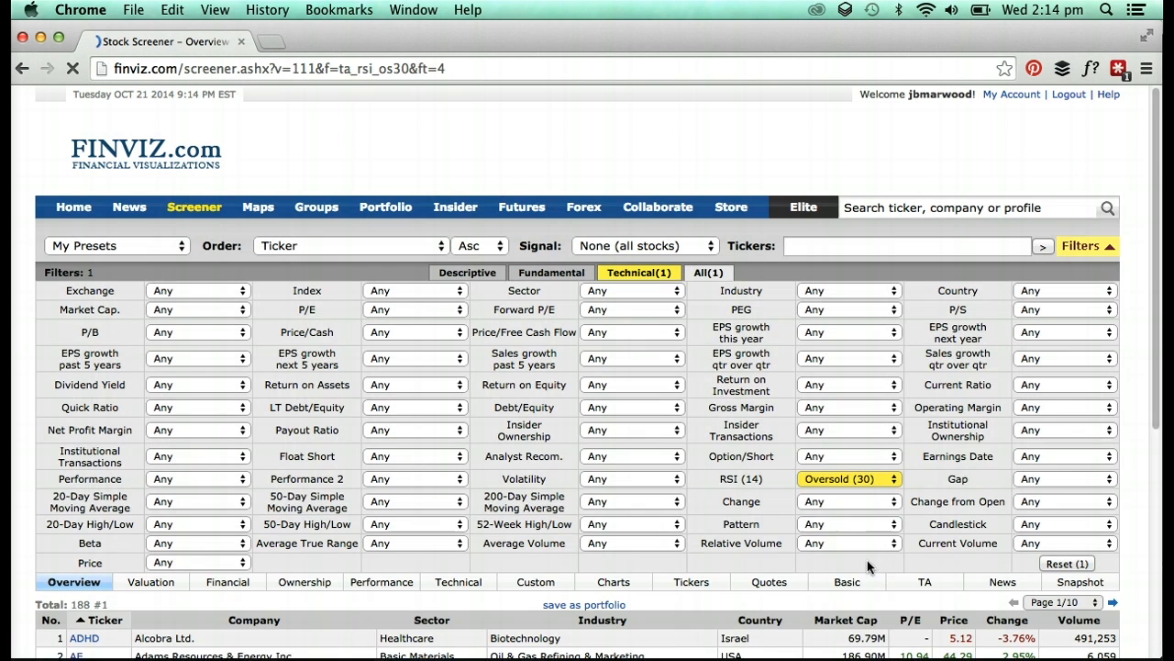
click(631, 431)
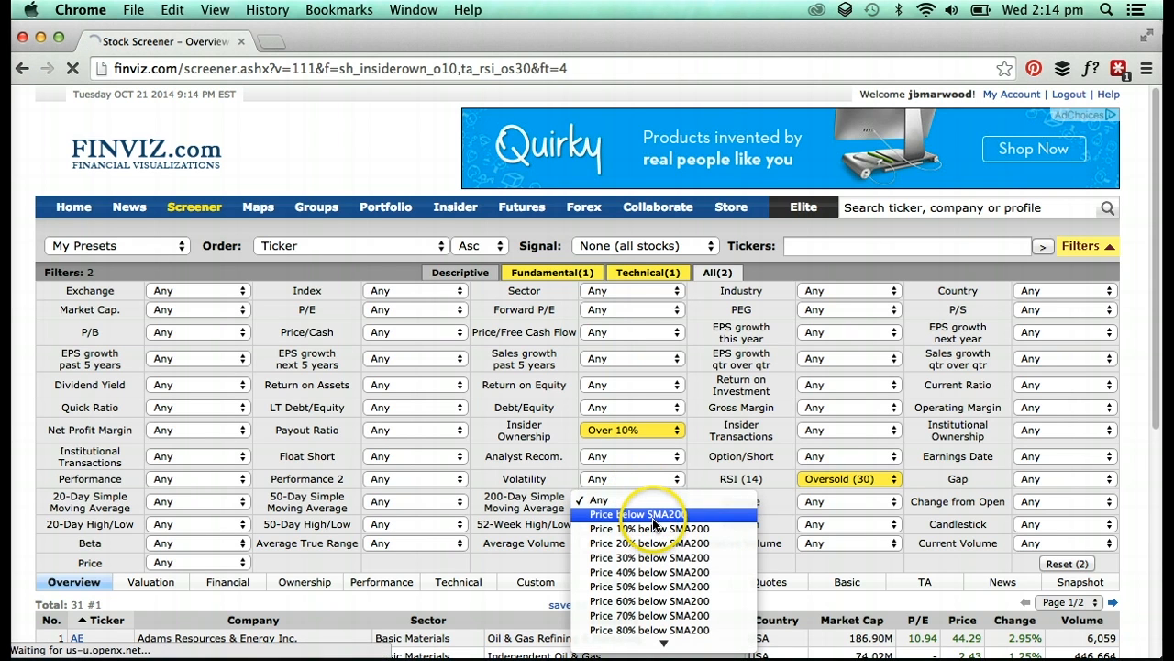
click(636, 513)
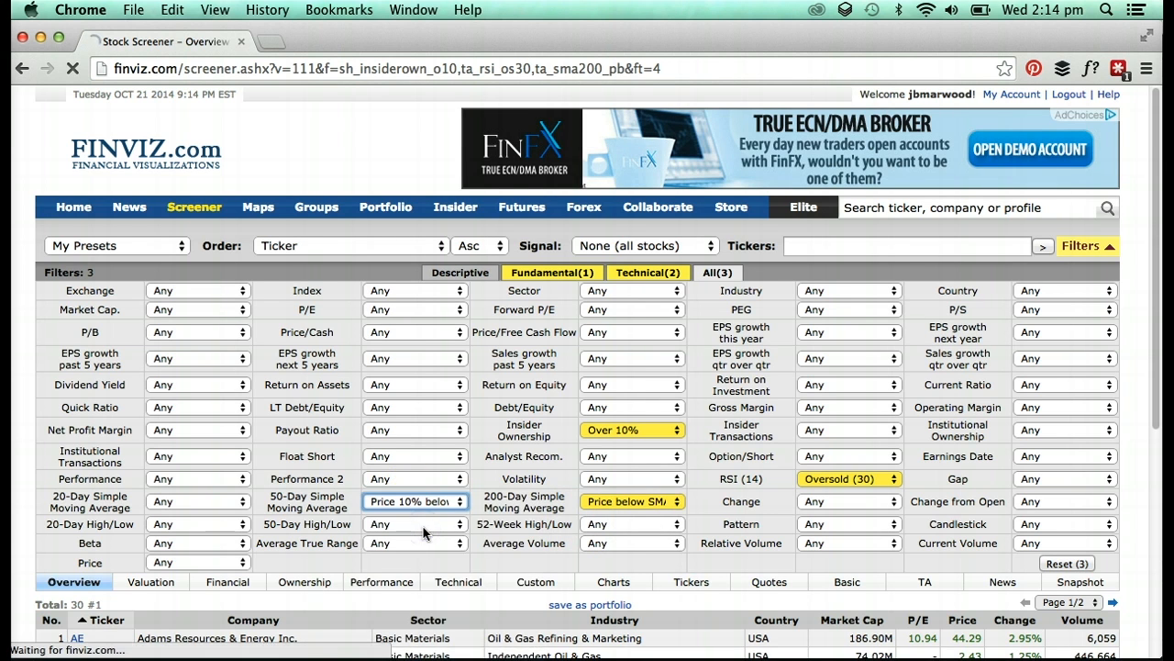
click(415, 501)
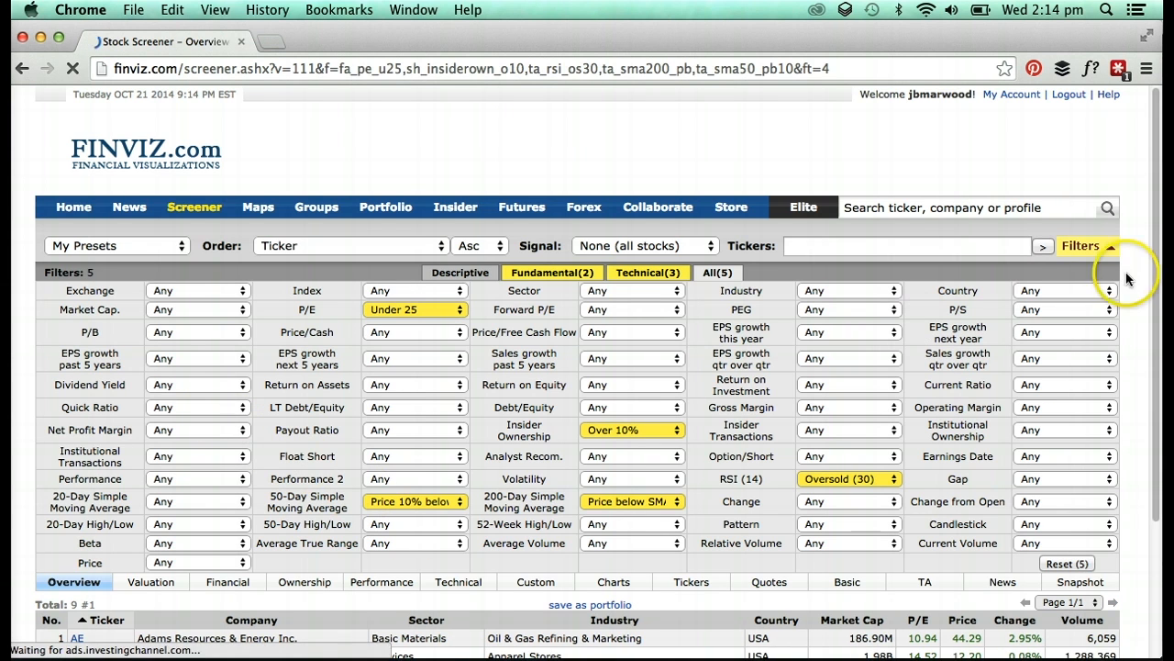
Scroll the results and show the 29-stock dividend, P/E, PEG and sales screen in Valuation view.
scroll(down, 3)
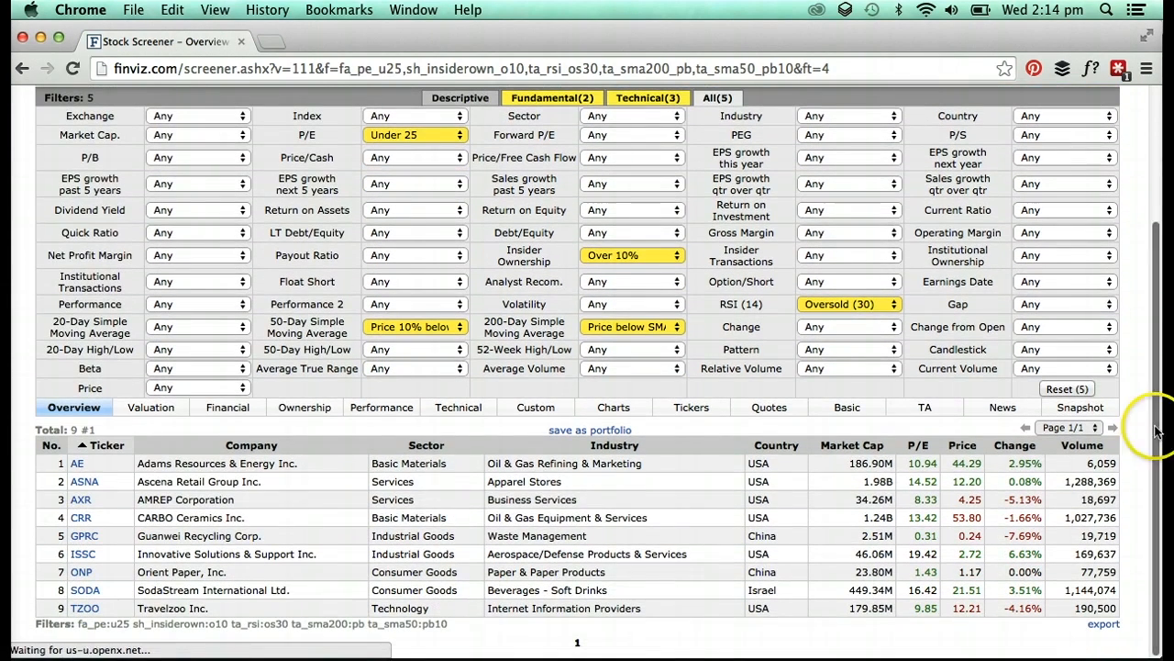
mouse_move(150, 407)
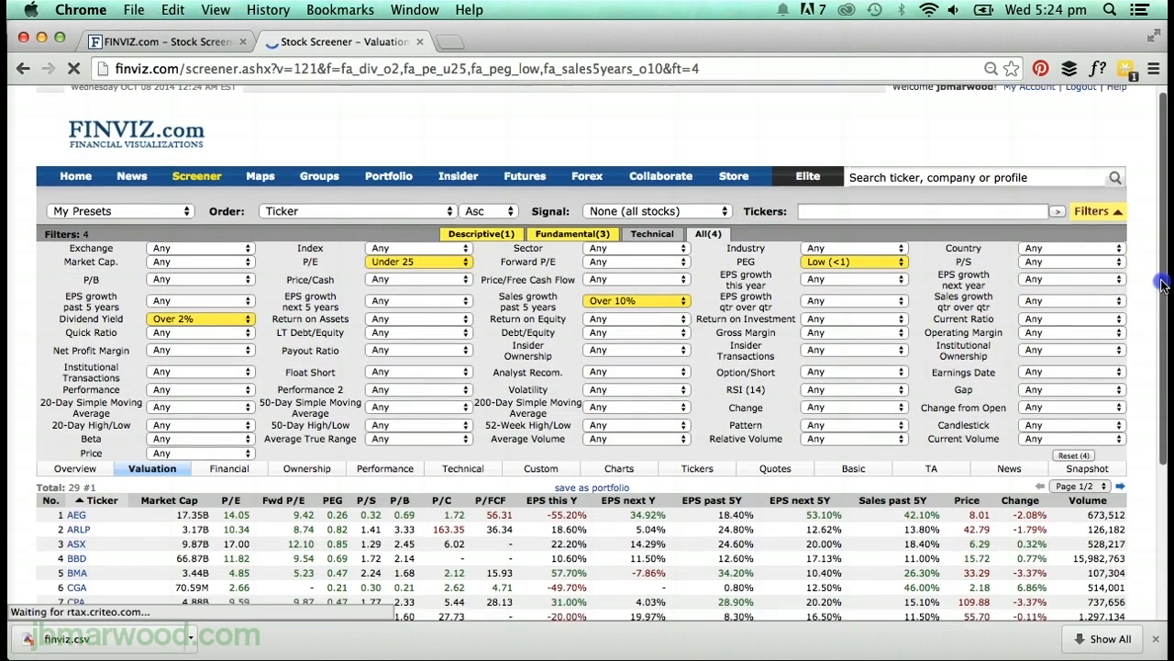
scroll(down, 3)
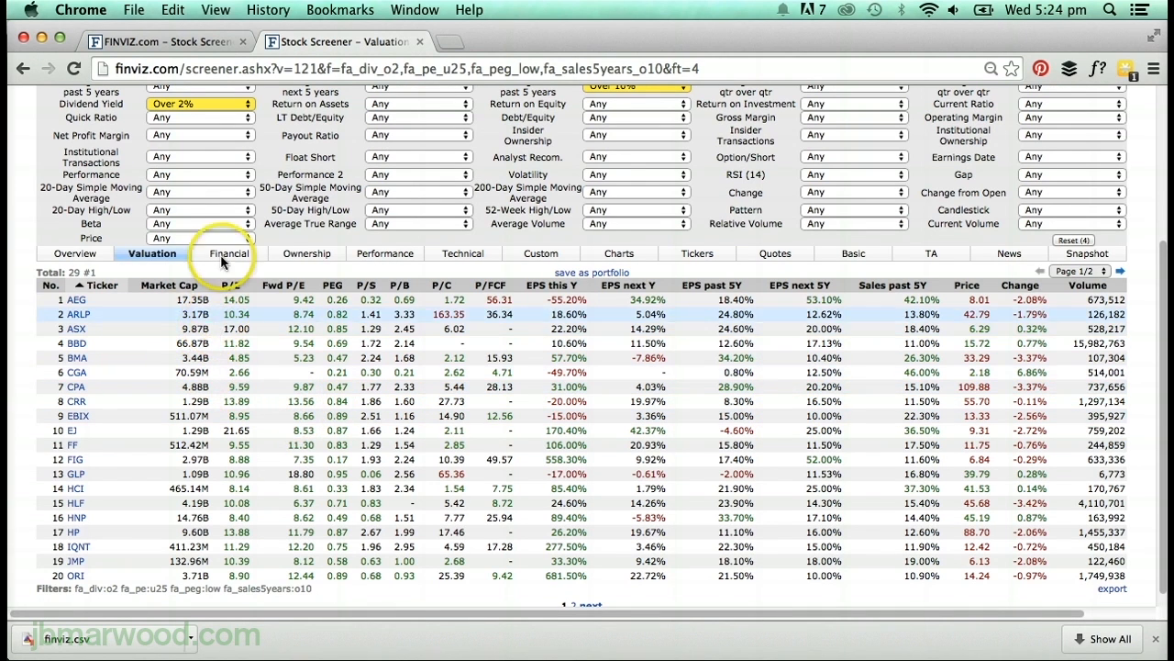
mouse_move(229, 220)
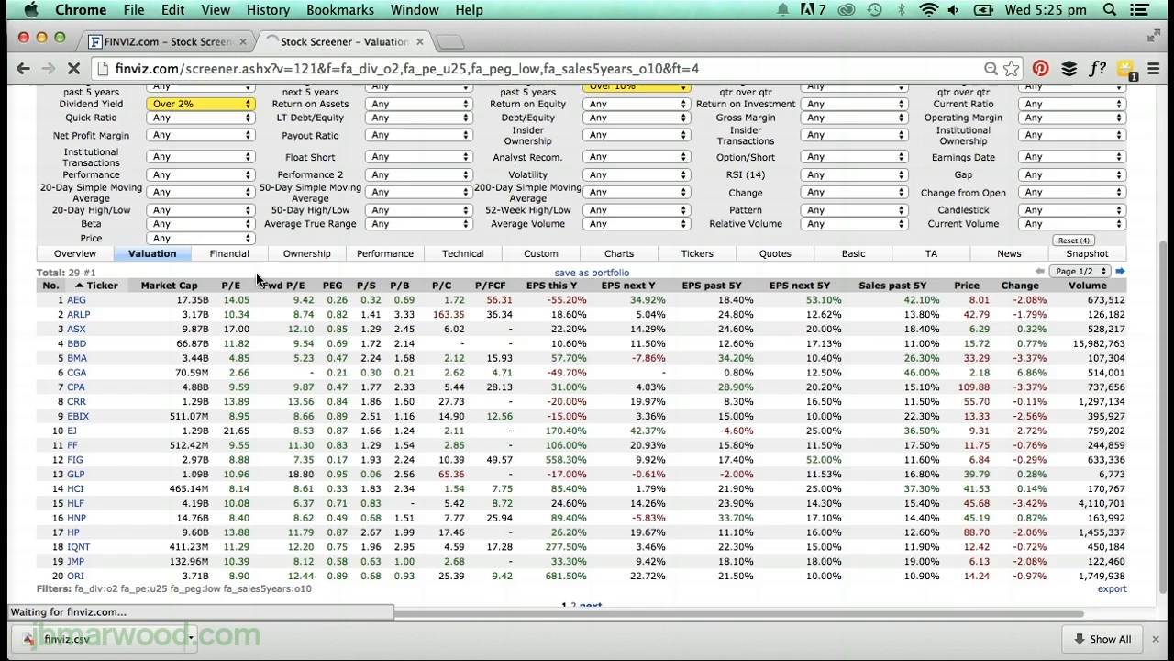
View the 29 stocks' Financial, Ownership and Performance data, then open Herbalife's HLF quote page.
click(228, 253)
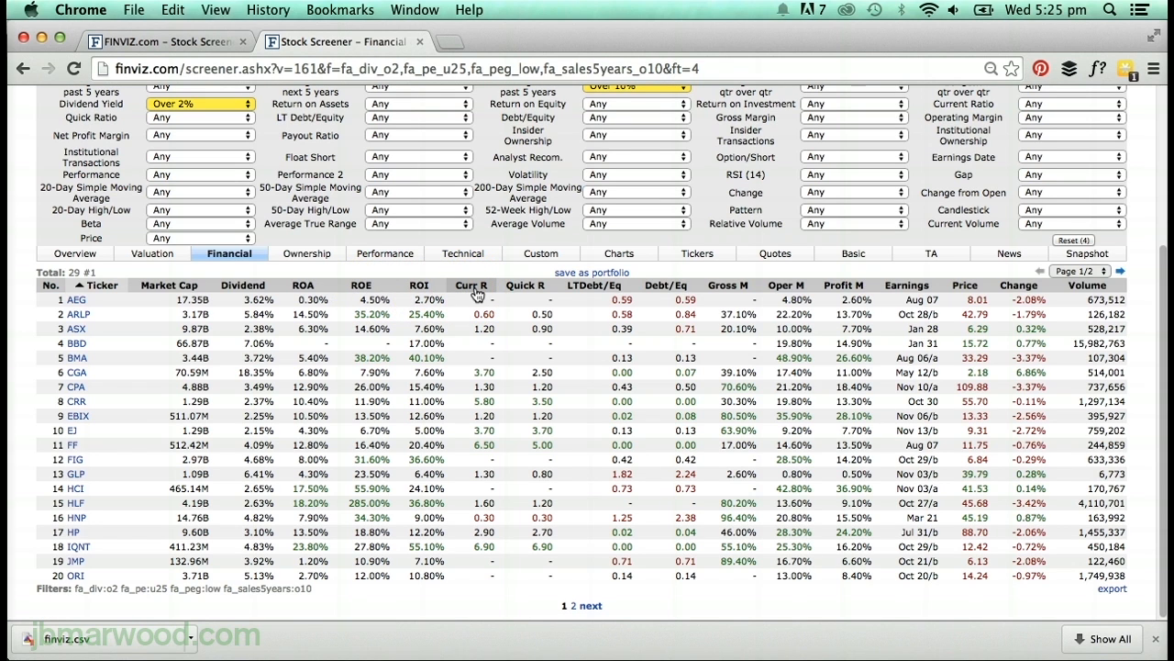
mouse_move(307, 253)
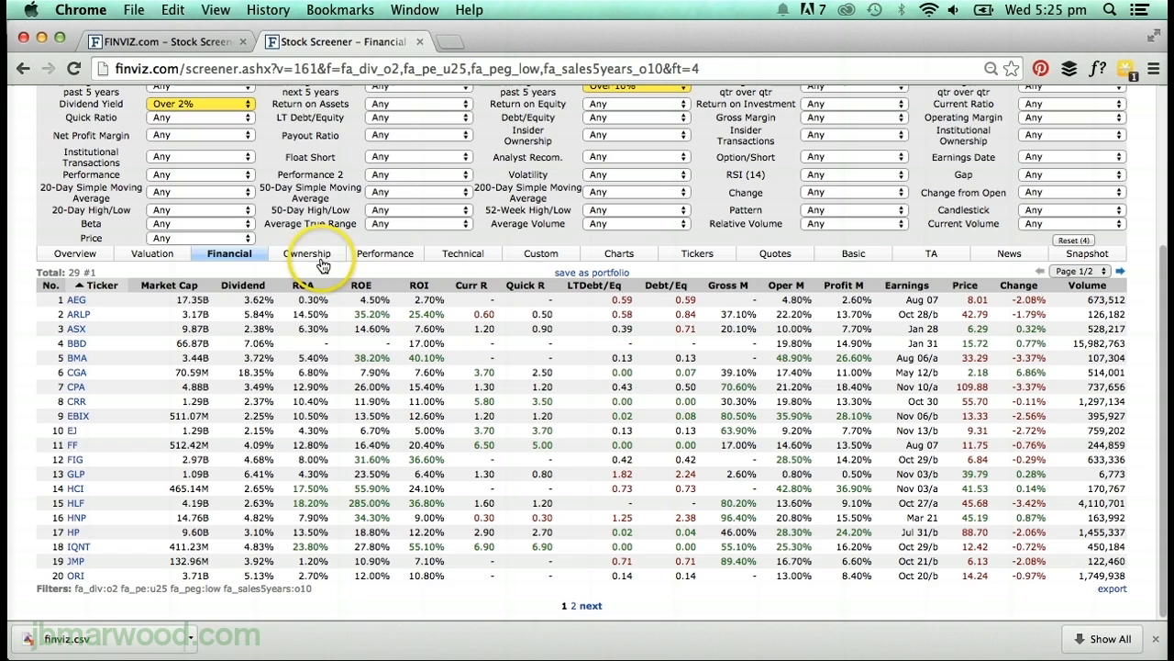
click(308, 253)
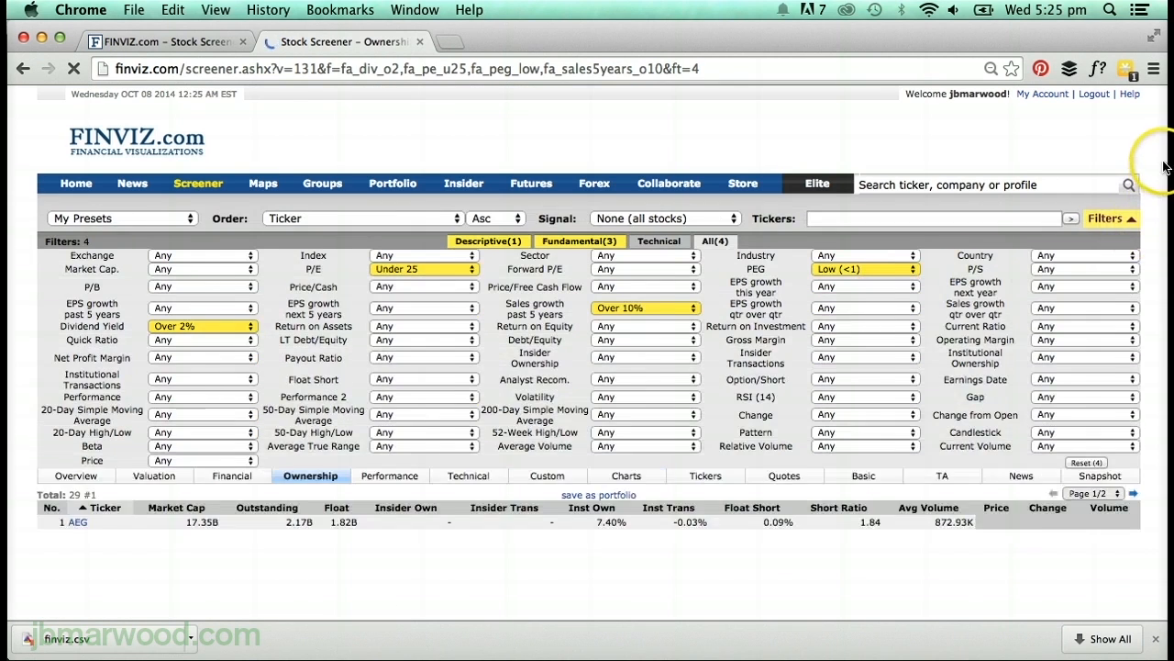
scroll(down, 3)
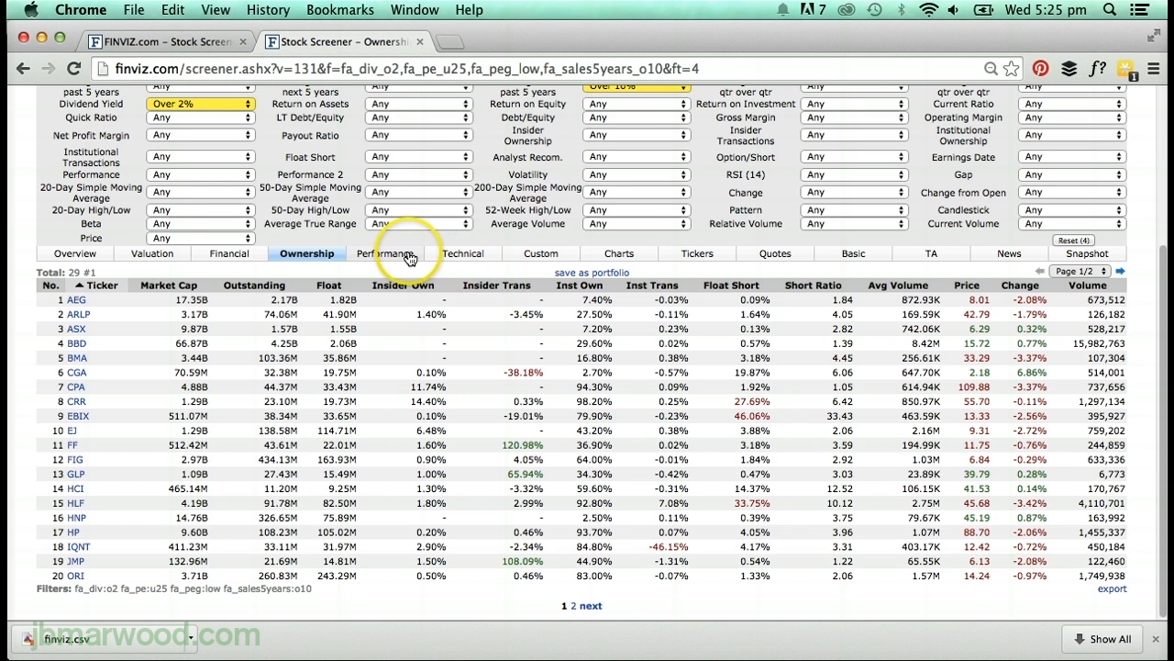
click(385, 253)
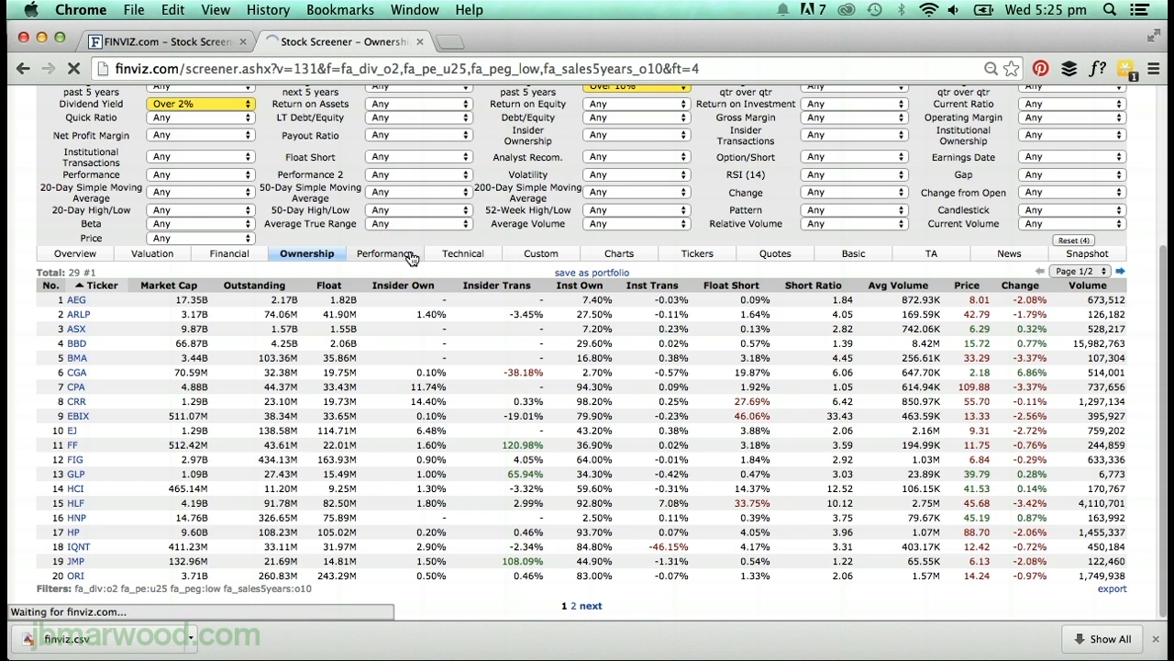
click(384, 253)
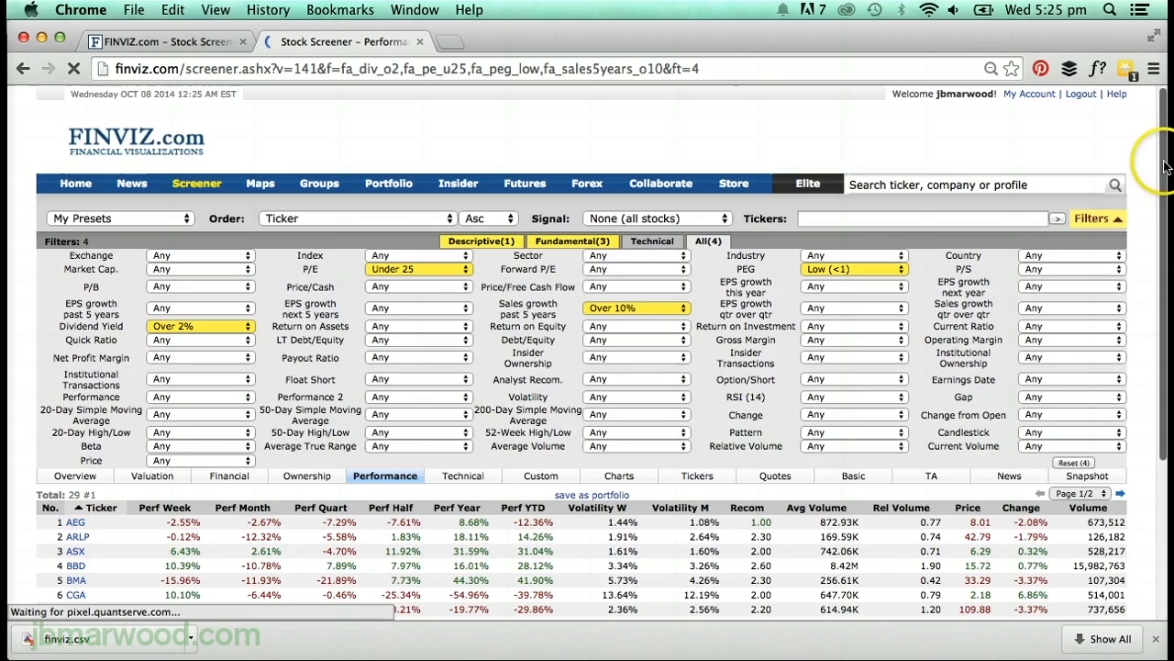
scroll(down, 3)
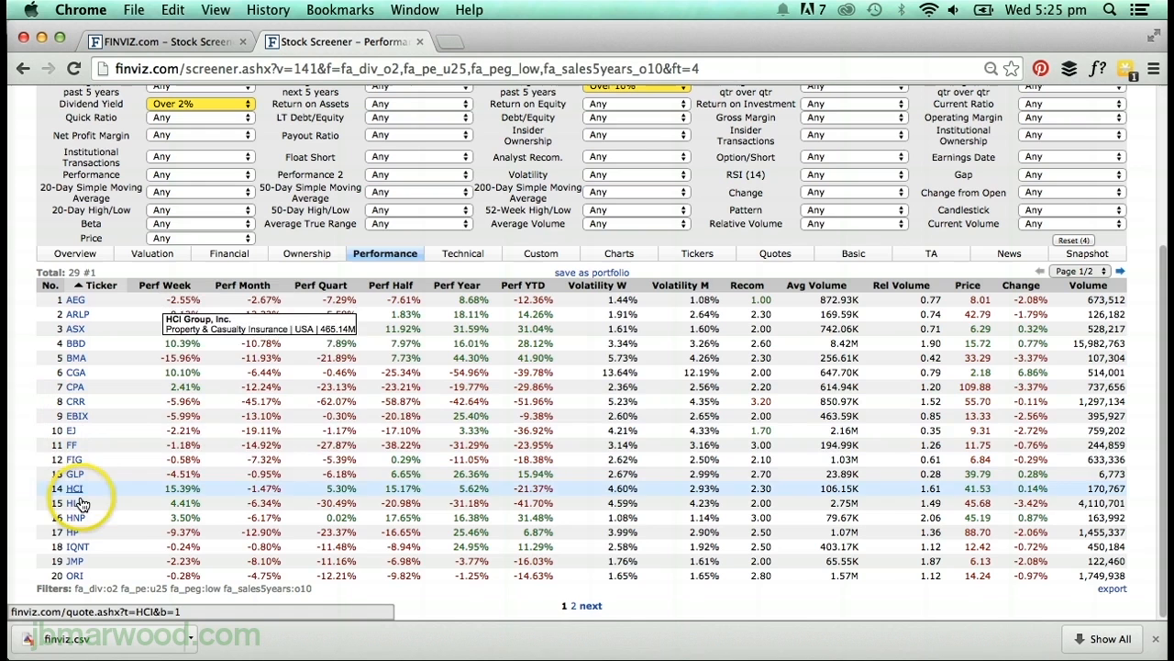
click(74, 503)
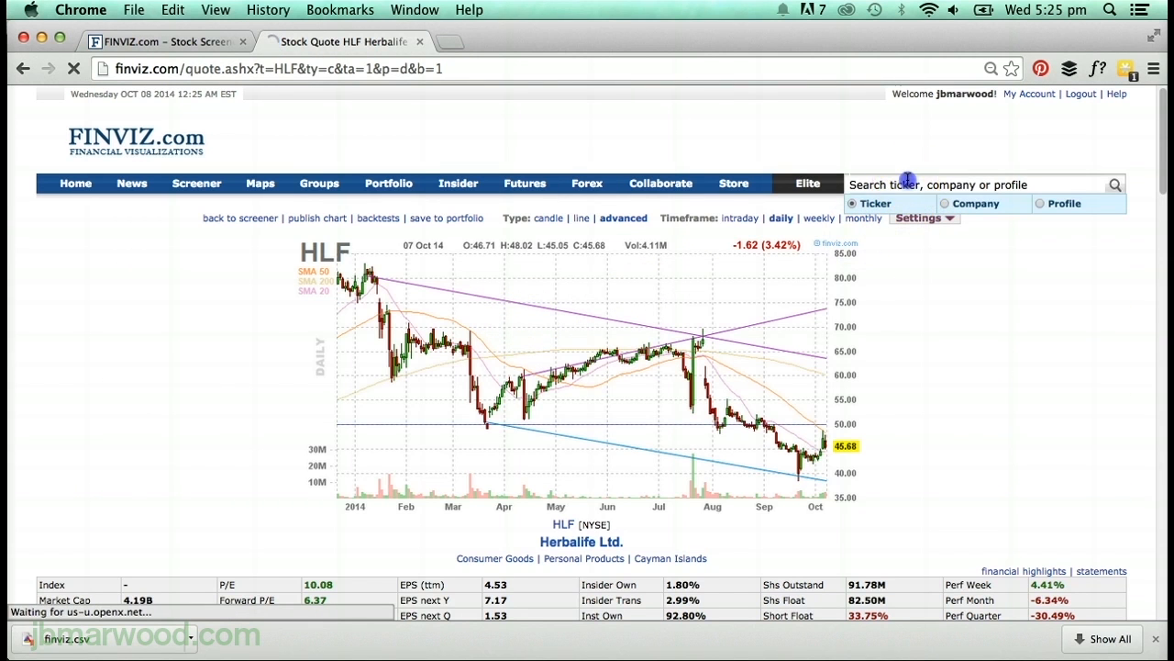
Look up ticker AAPL and scroll down to Apple's fundamentals table.
text(a)
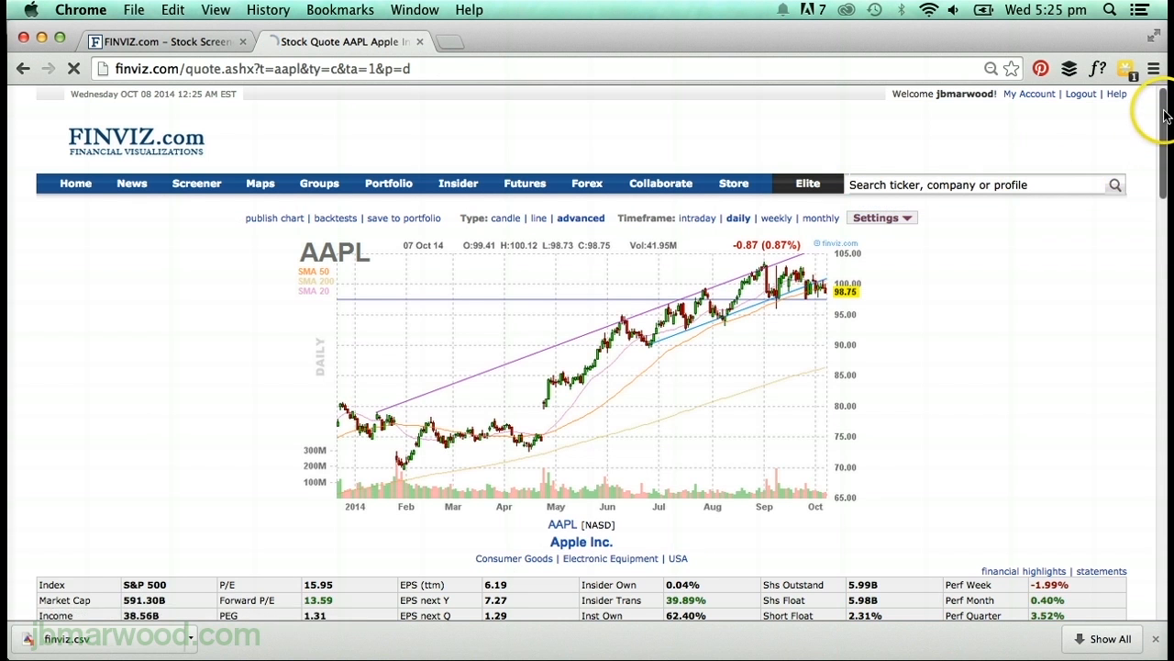
scroll(down, 3)
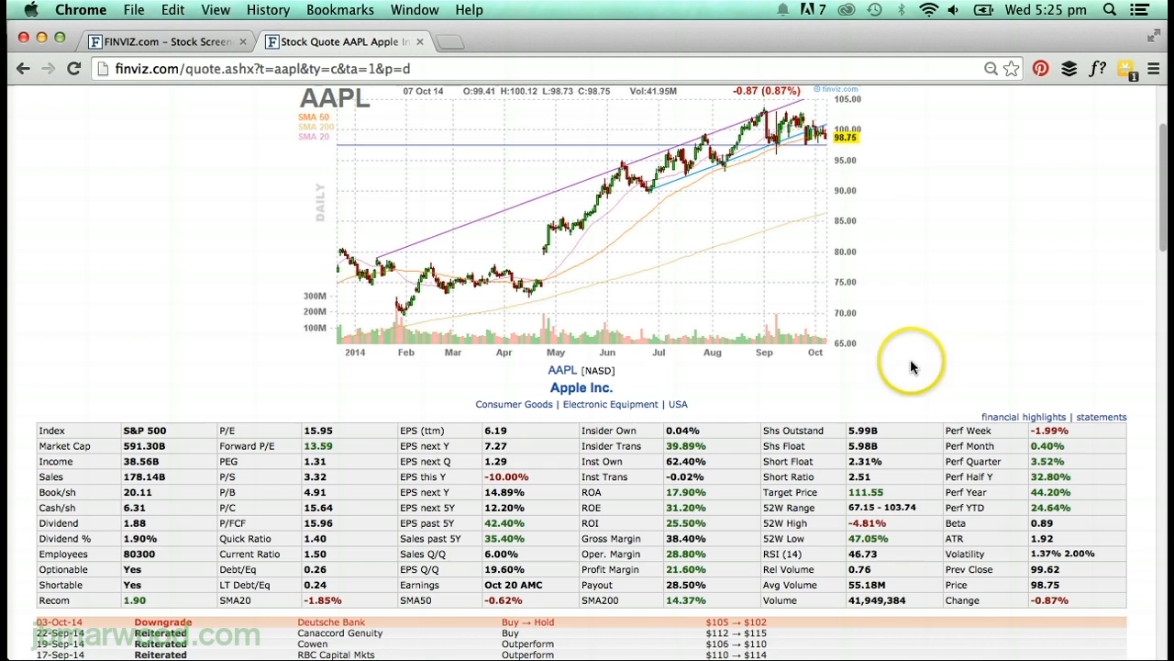
mouse_move(376, 392)
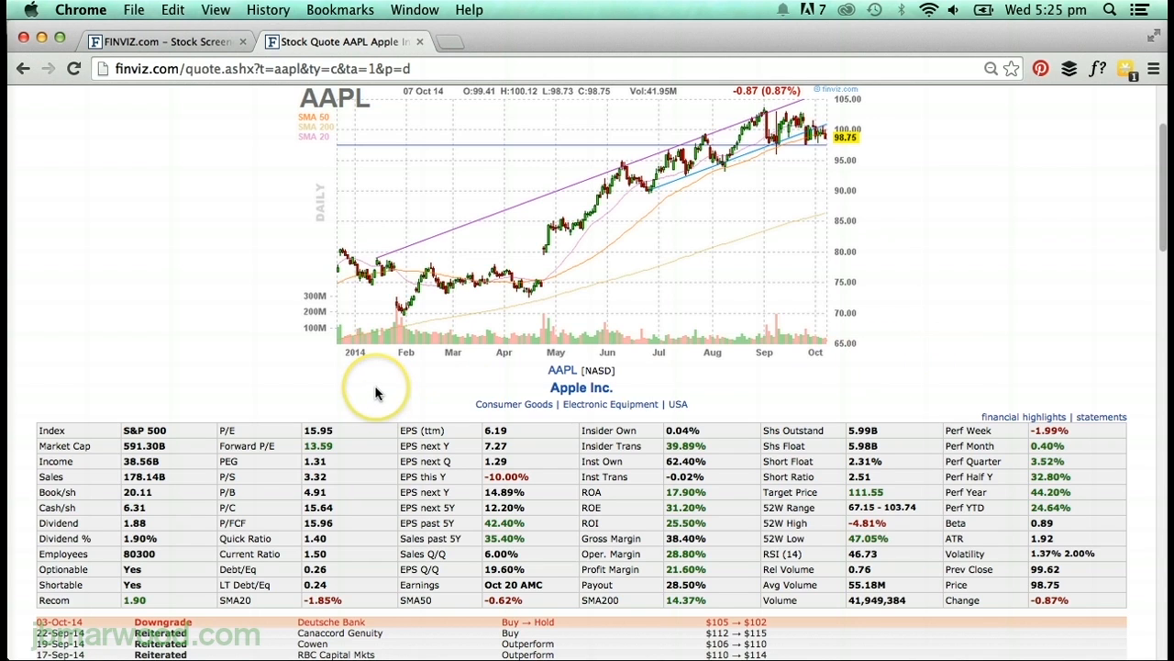
mouse_move(375, 393)
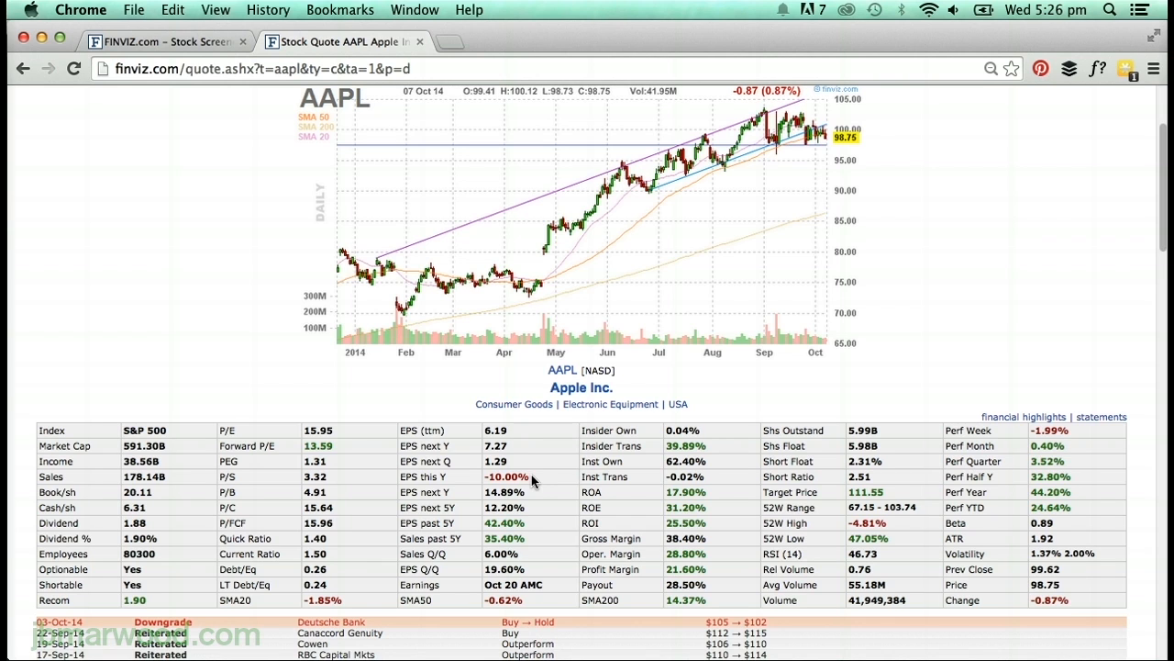
mouse_move(1144, 208)
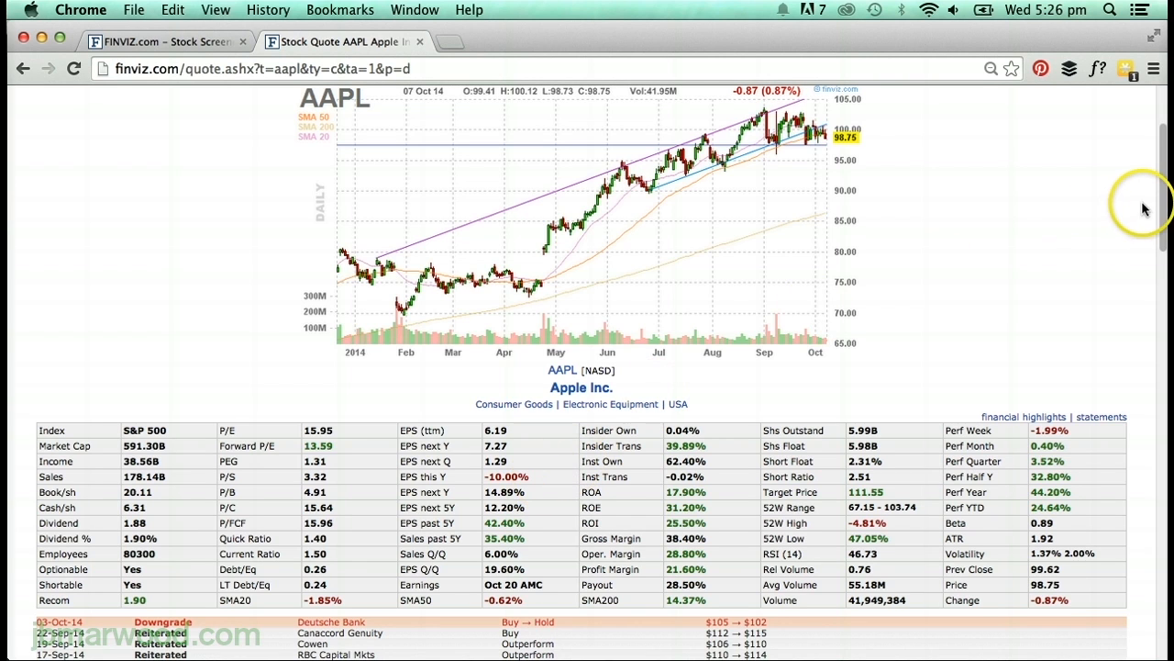
mouse_move(1161, 161)
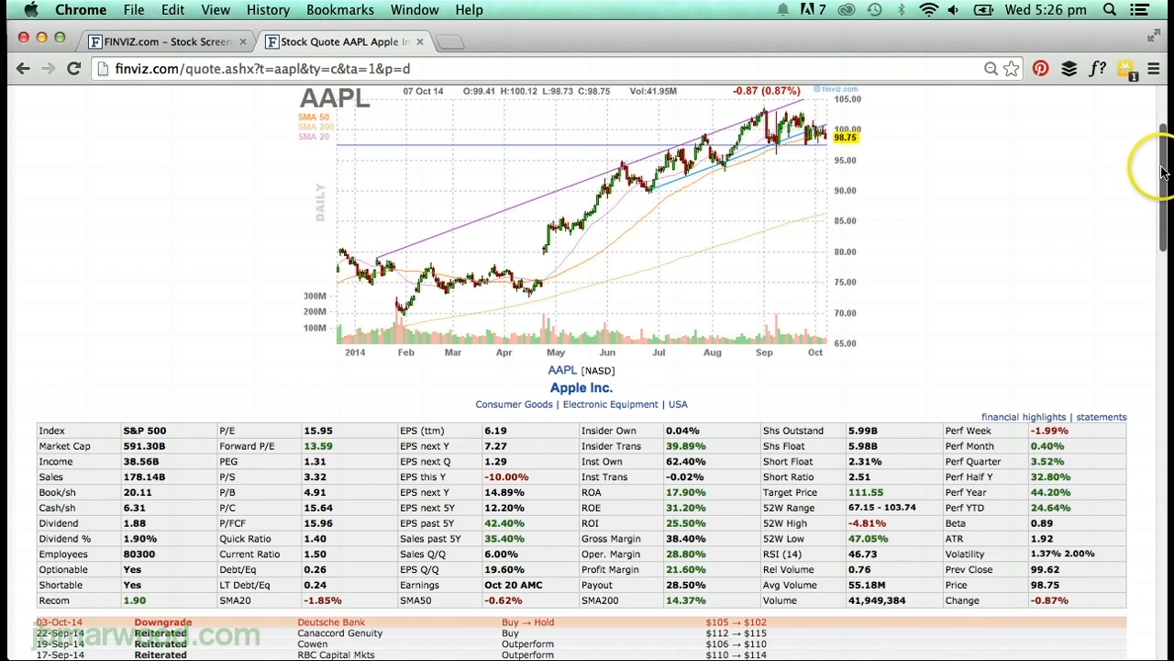
scroll(up, 3)
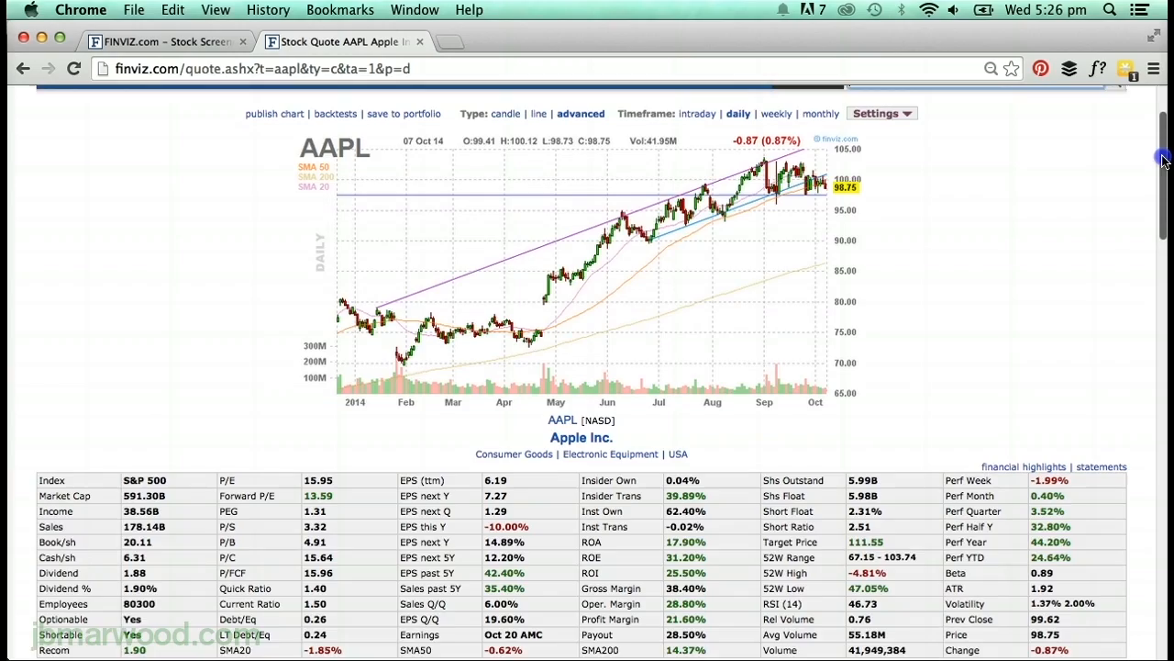
scroll(down, 3)
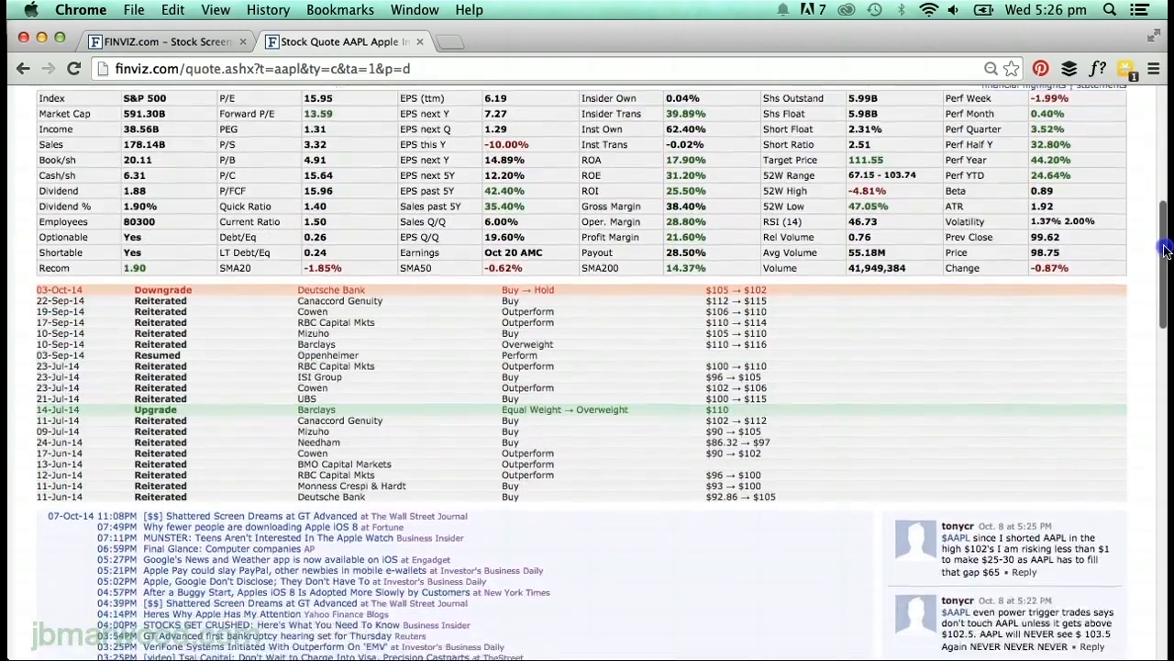
scroll(down, 3)
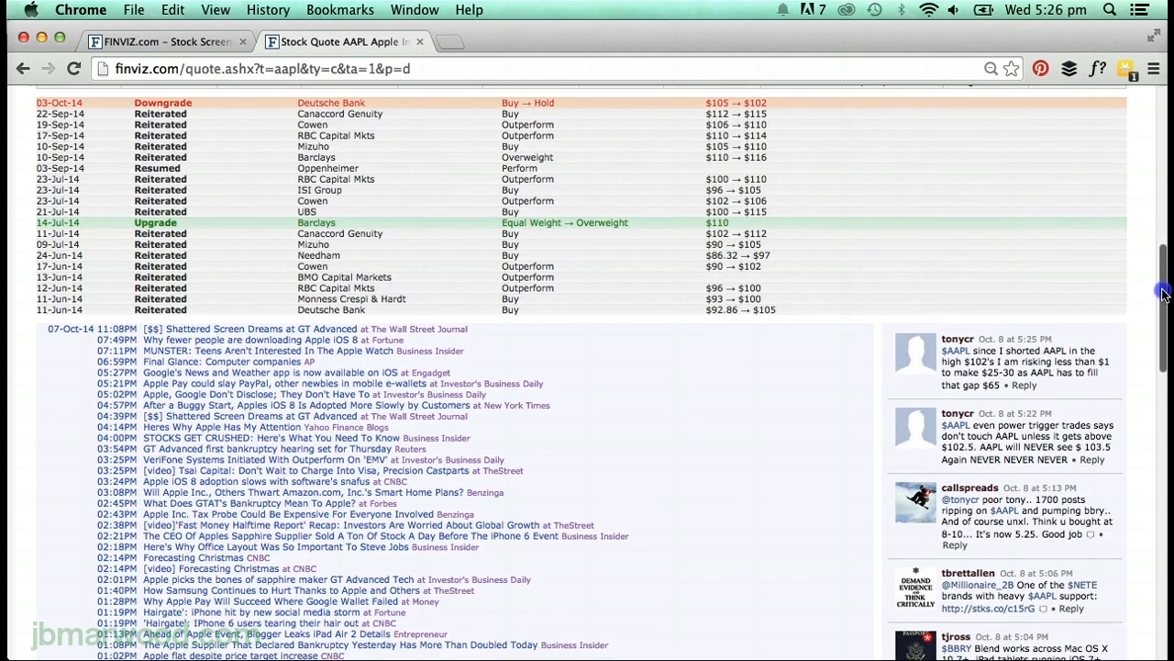
scroll(up, 3)
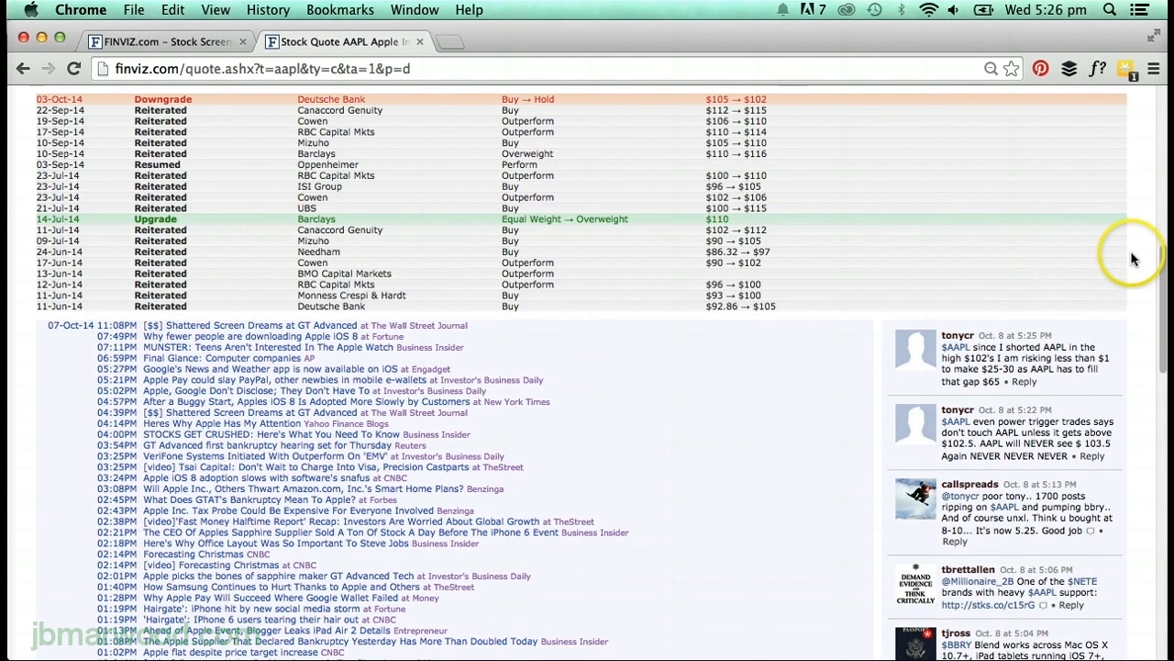
mouse_move(599, 416)
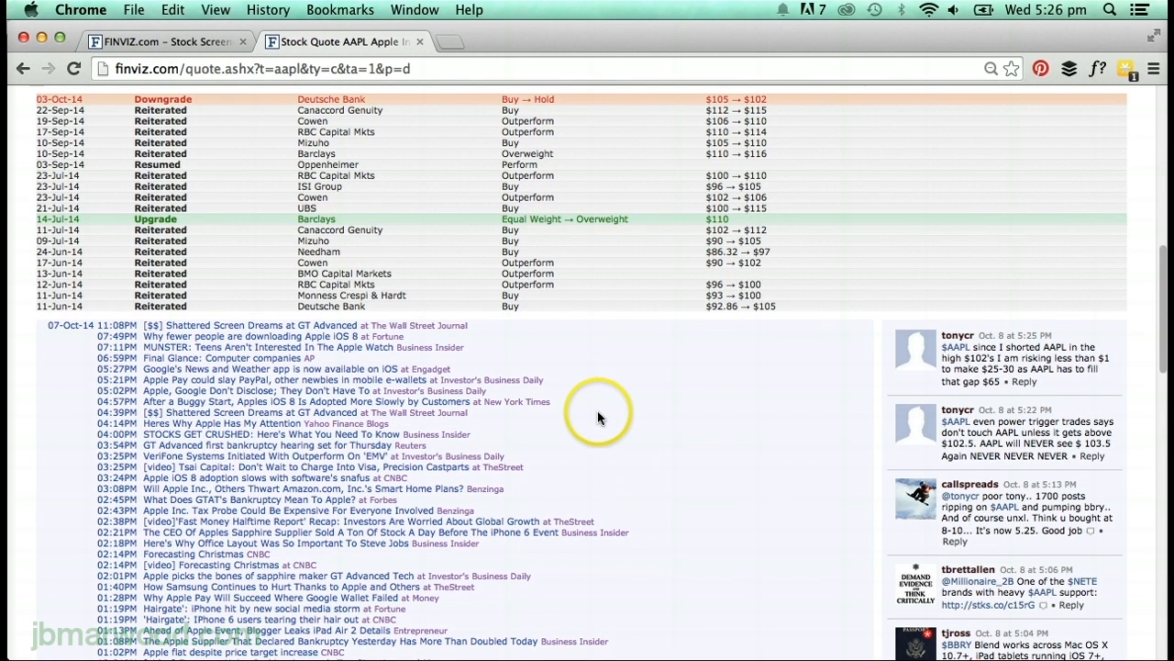
mouse_move(511, 498)
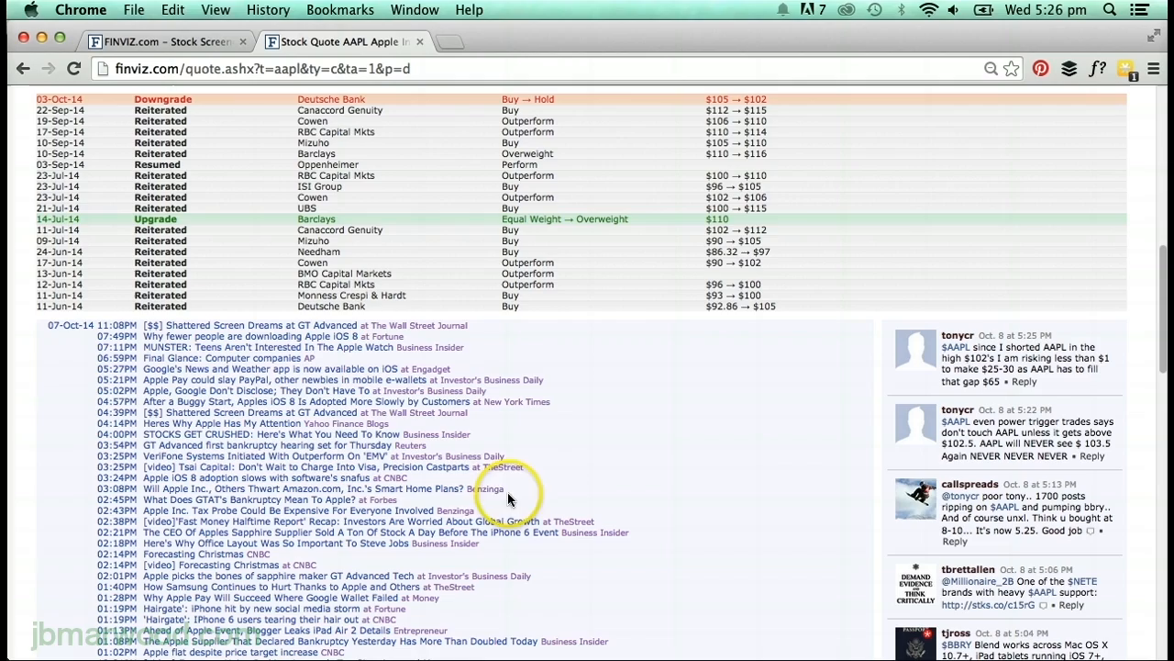
scroll(down, 3)
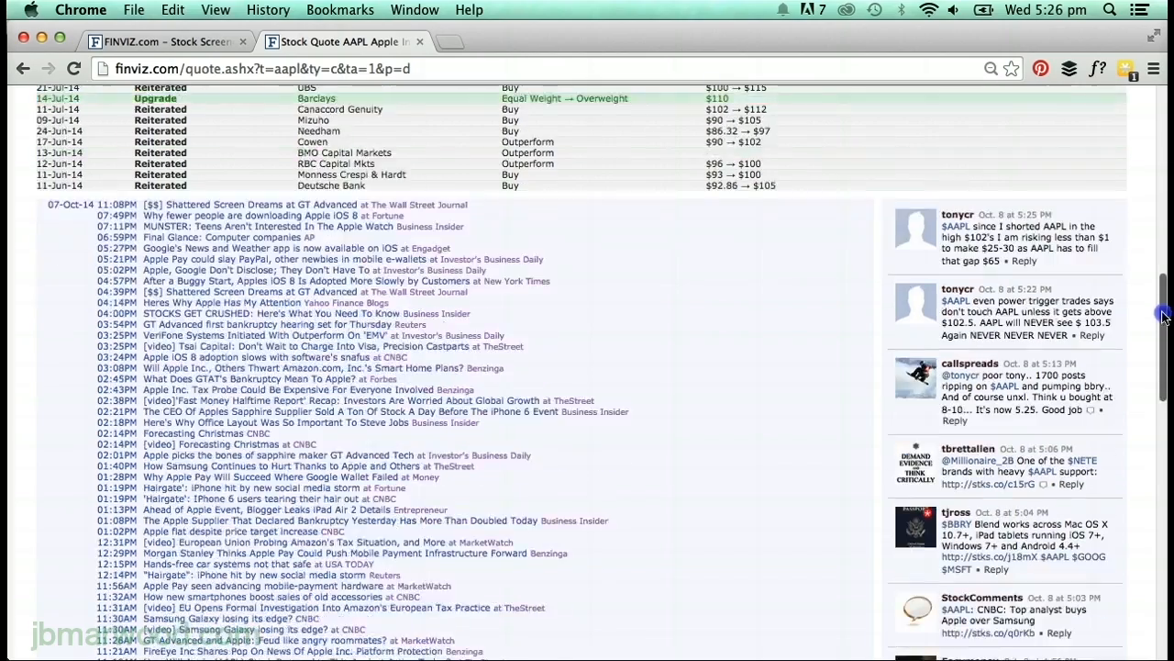
scroll(down, 3)
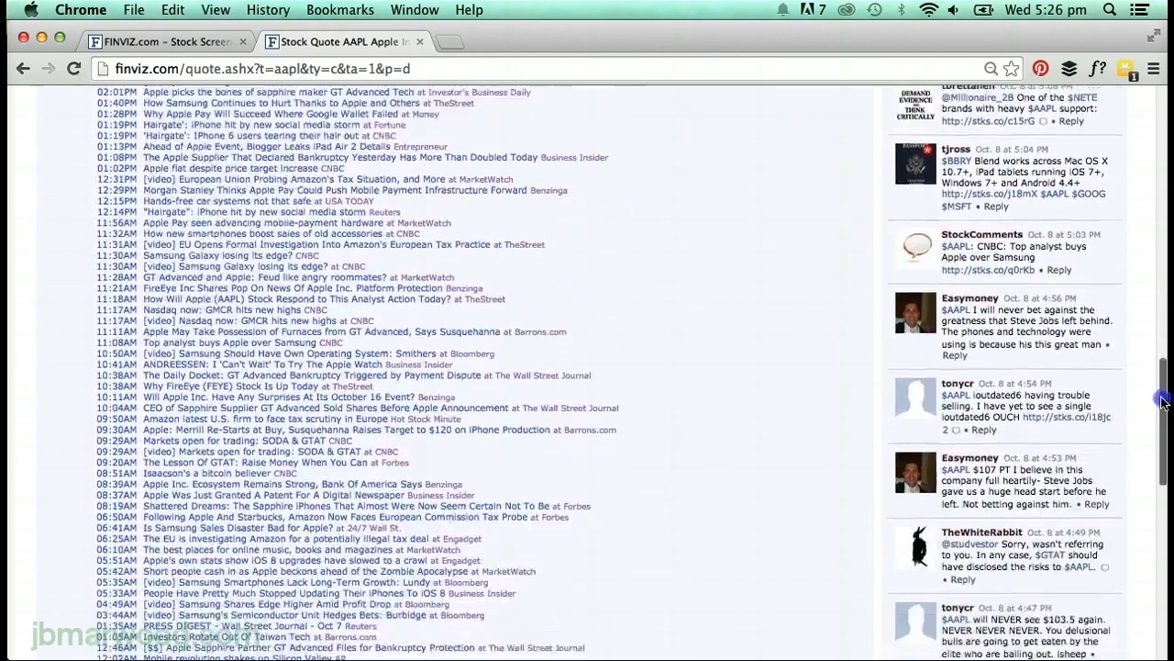
scroll(down, 3)
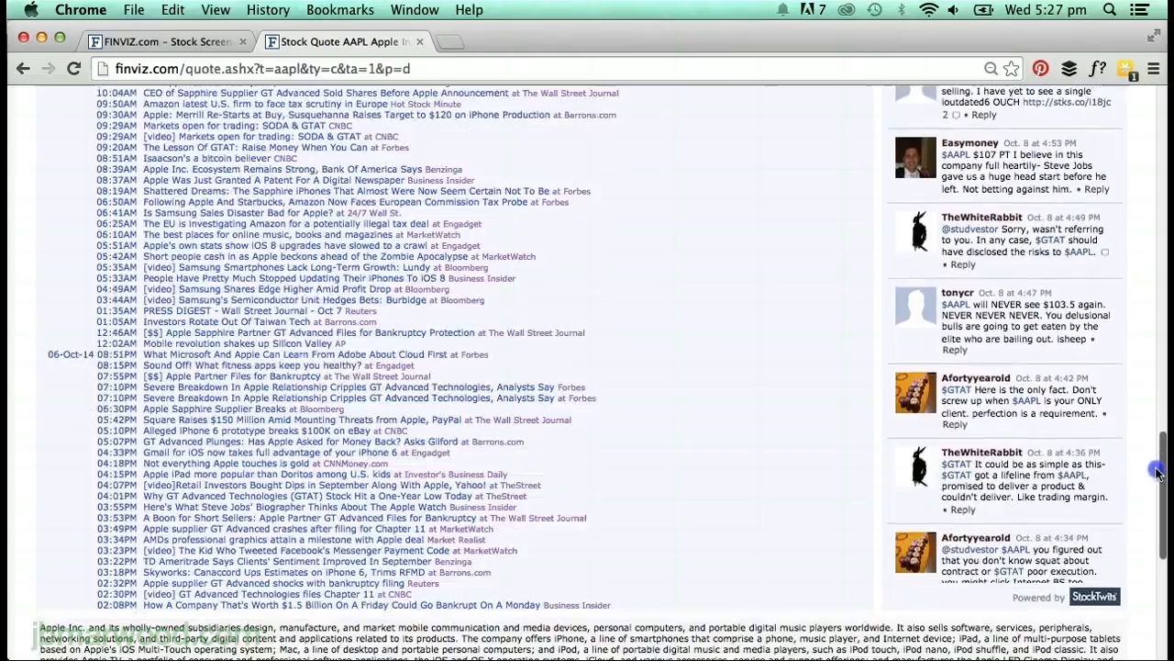
scroll(up, 3)
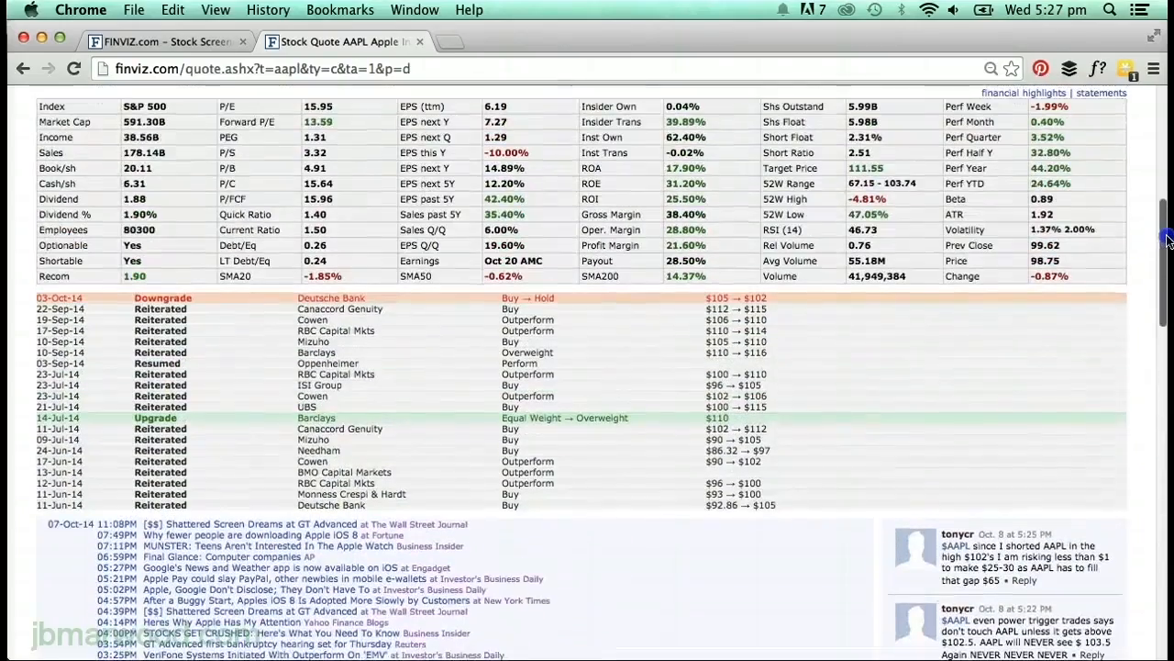
scroll(up, 3)
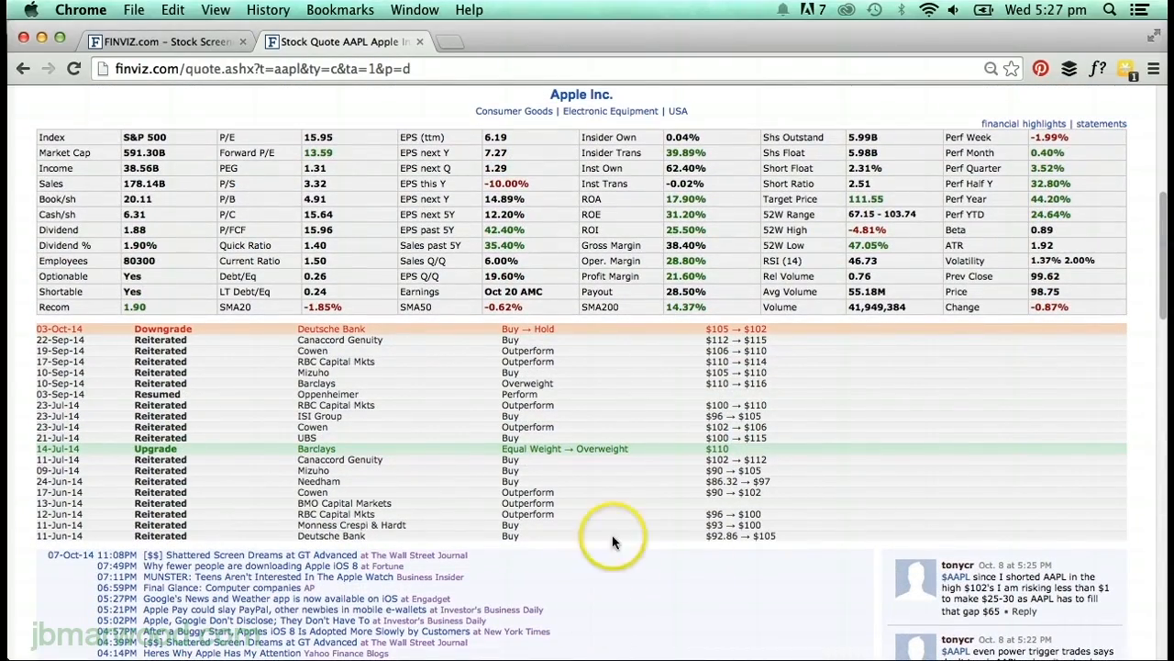
mouse_move(224, 333)
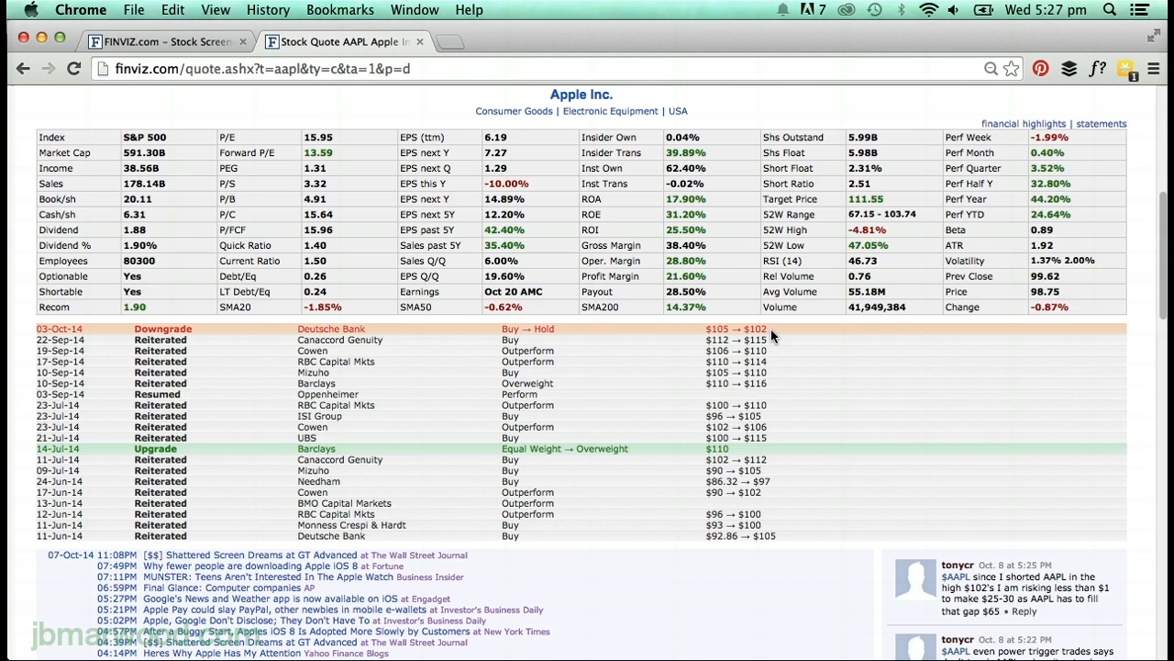
mouse_move(776, 341)
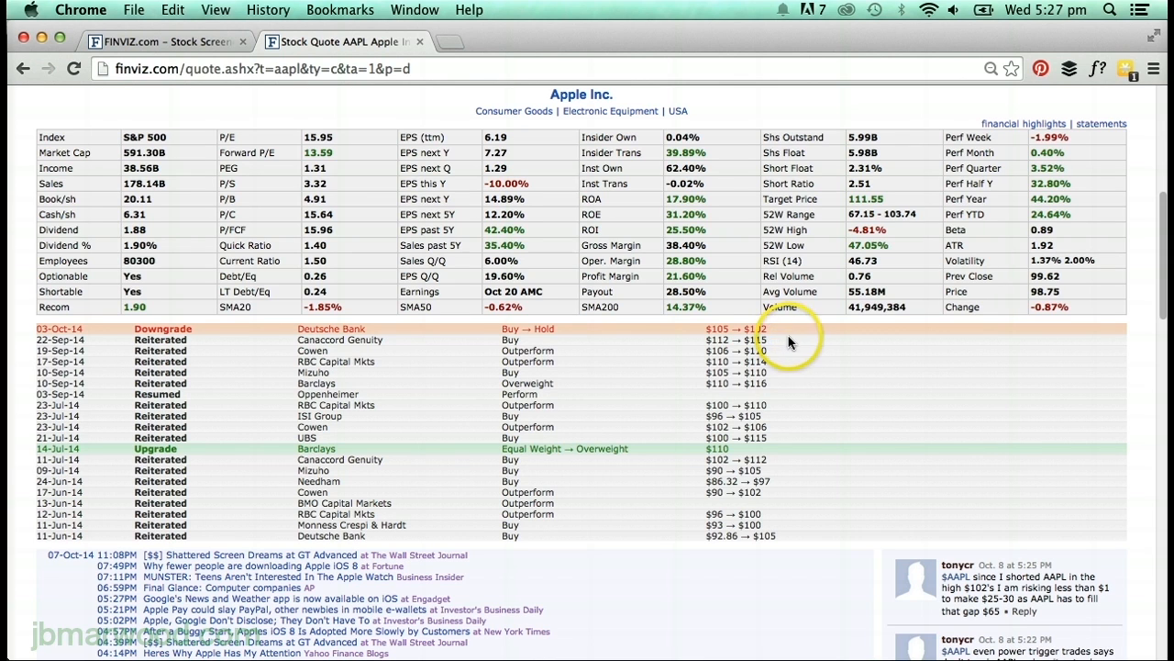
mouse_move(971, 320)
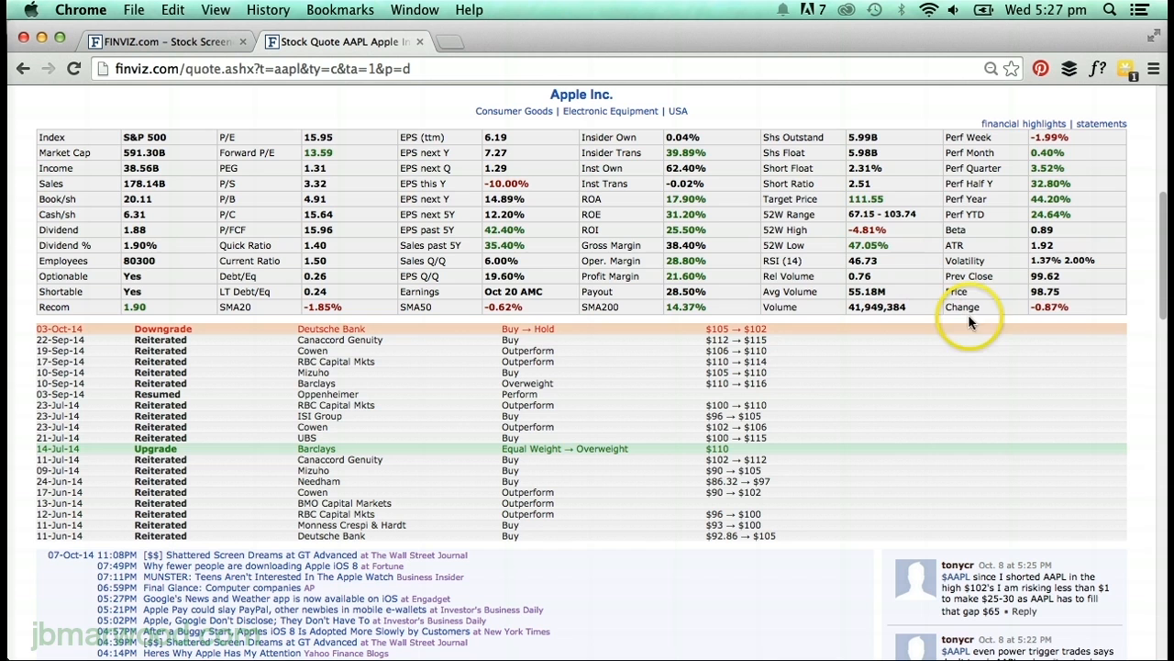
scroll(up, 3)
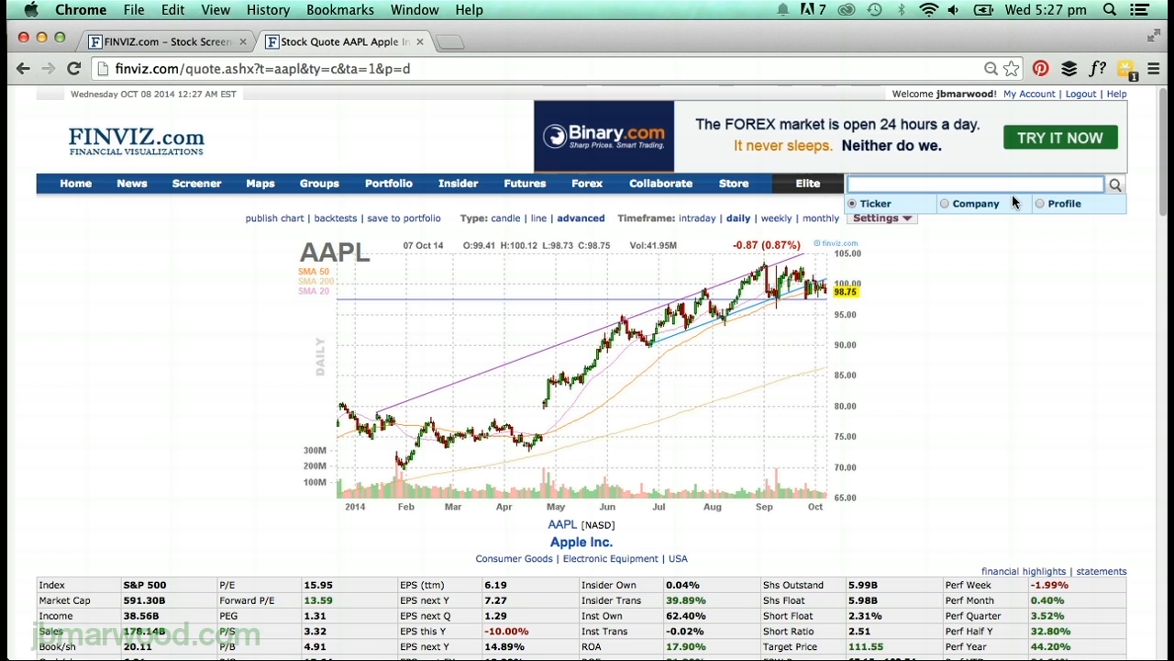
Switch the AAPL chart to weekly, then monthly candles covering 2007–2014.
click(776, 218)
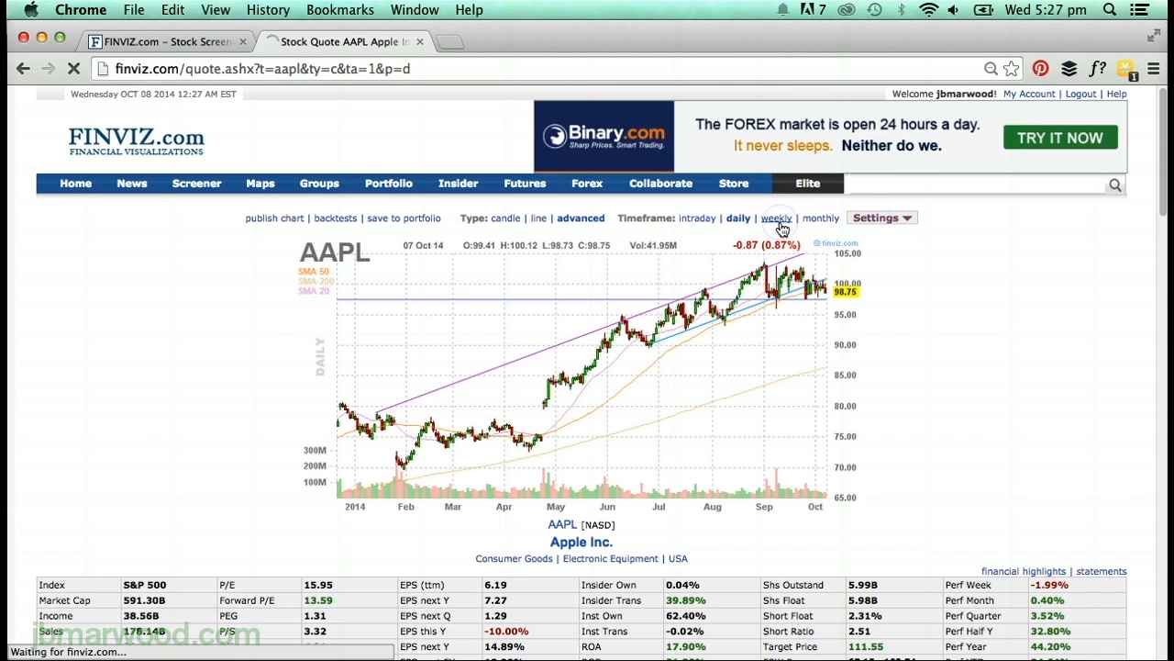
click(775, 218)
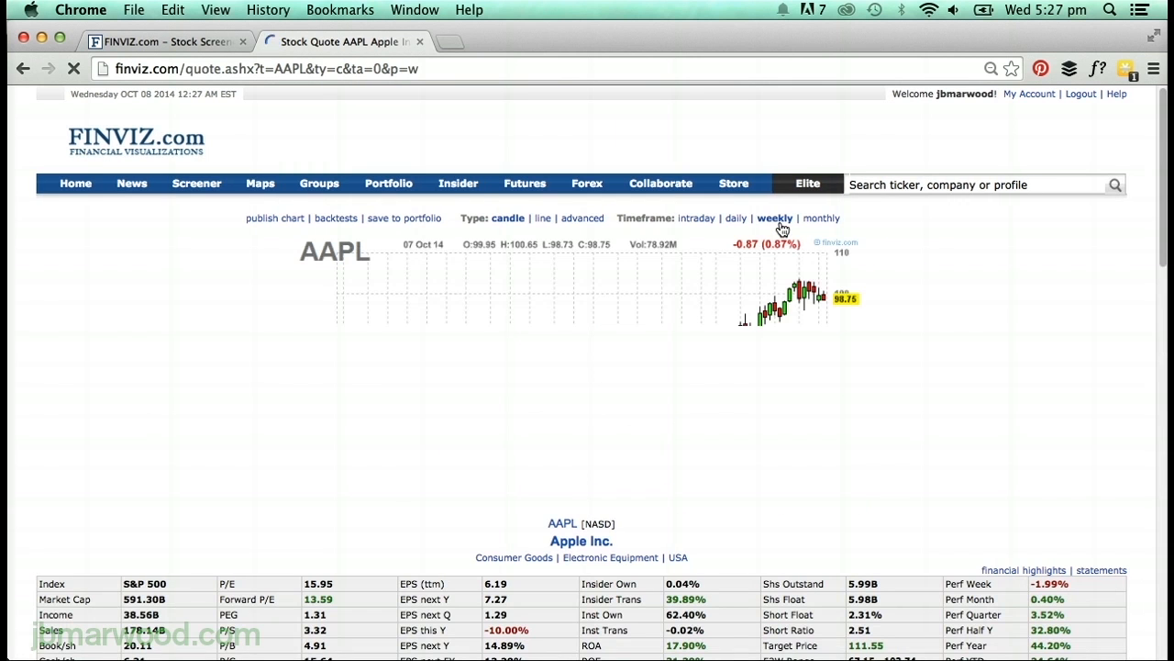
click(774, 217)
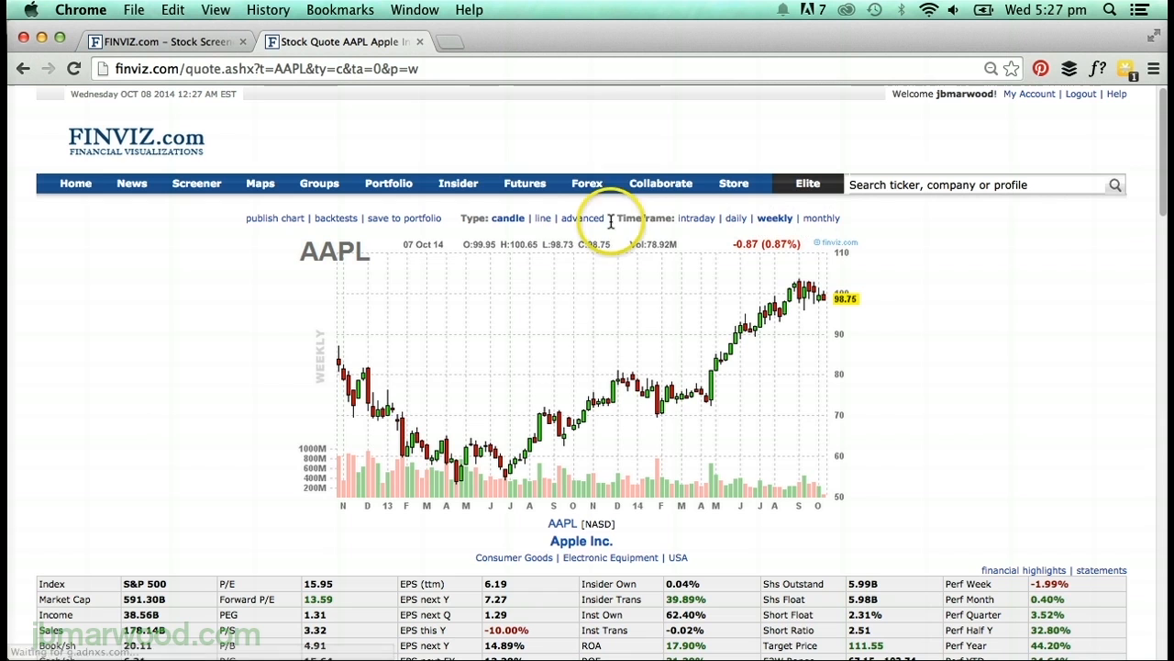
click(821, 219)
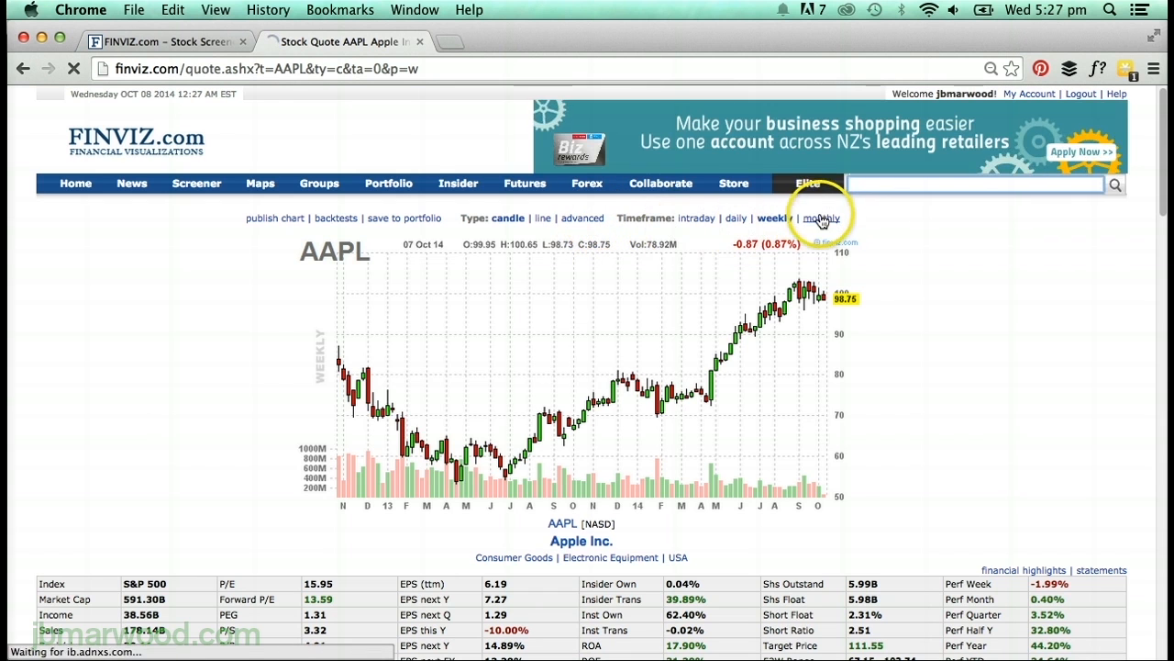
click(818, 218)
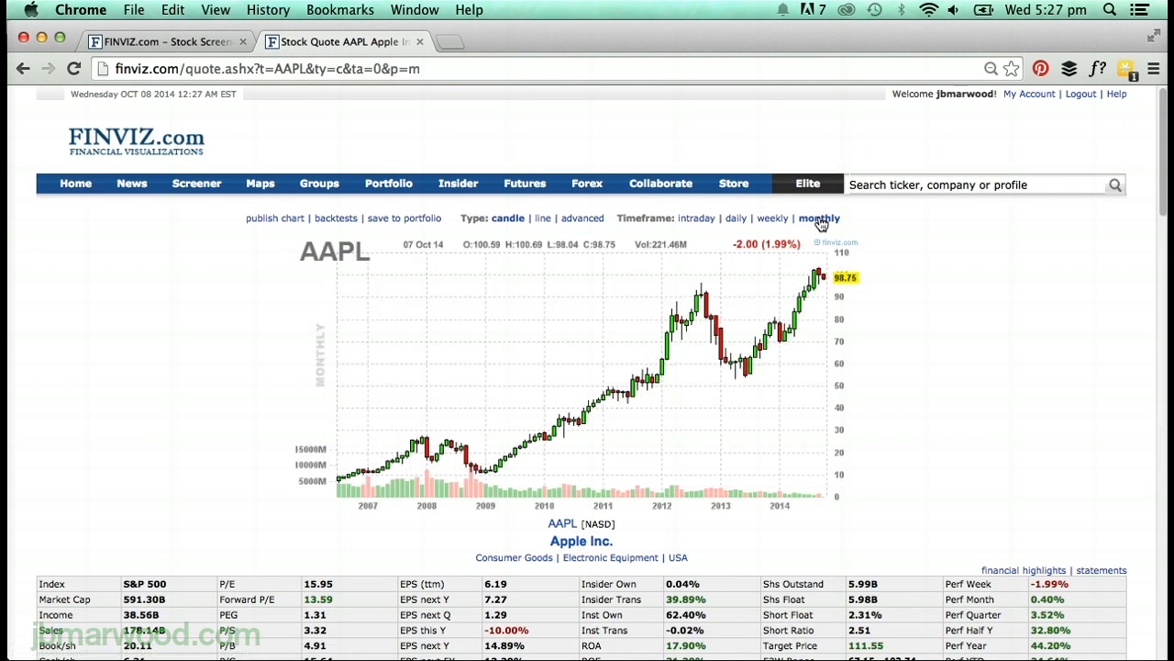
click(818, 219)
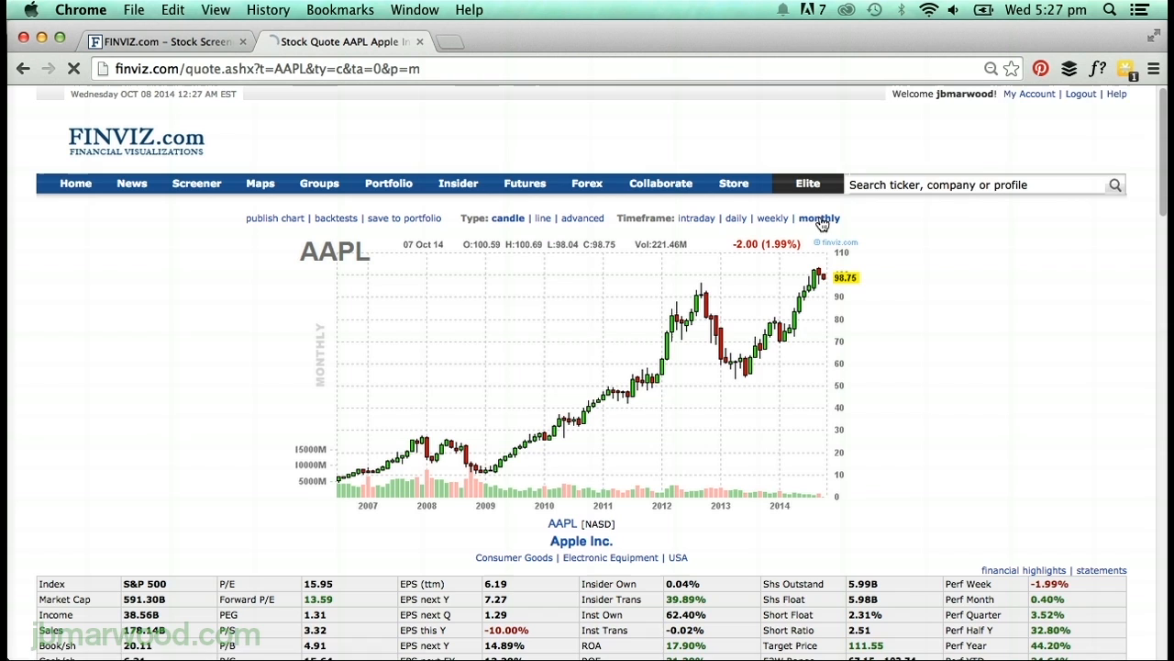
scroll(down, 3)
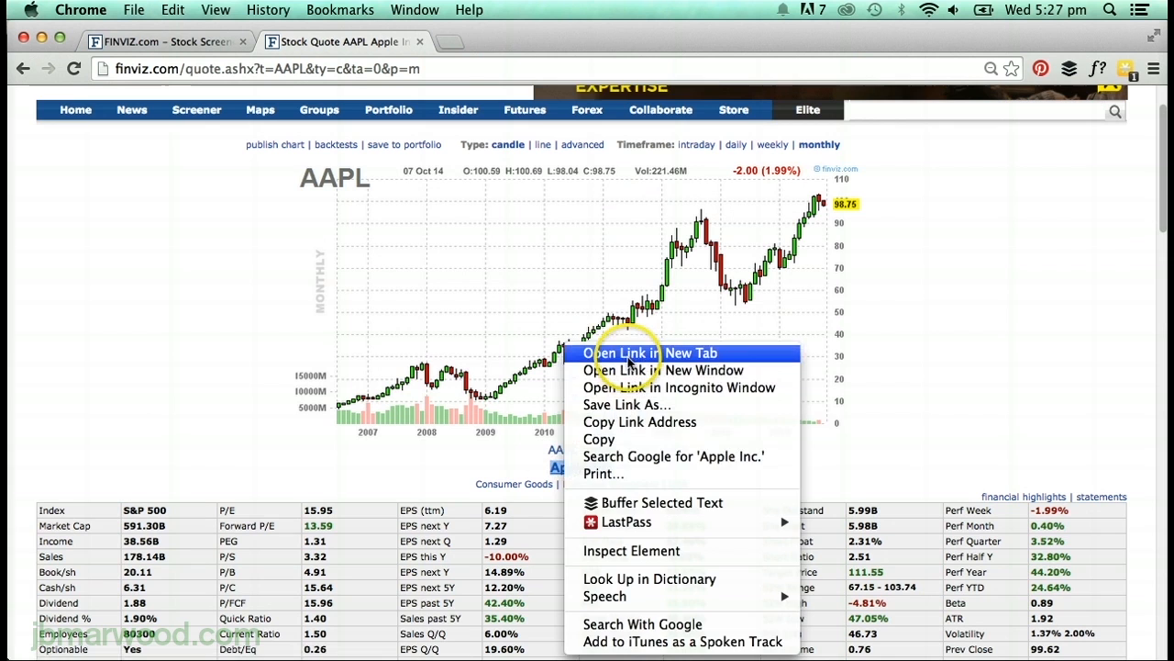
Open Apple's website in a new tab, view it and the SEC tab, then return to Finviz.
click(650, 353)
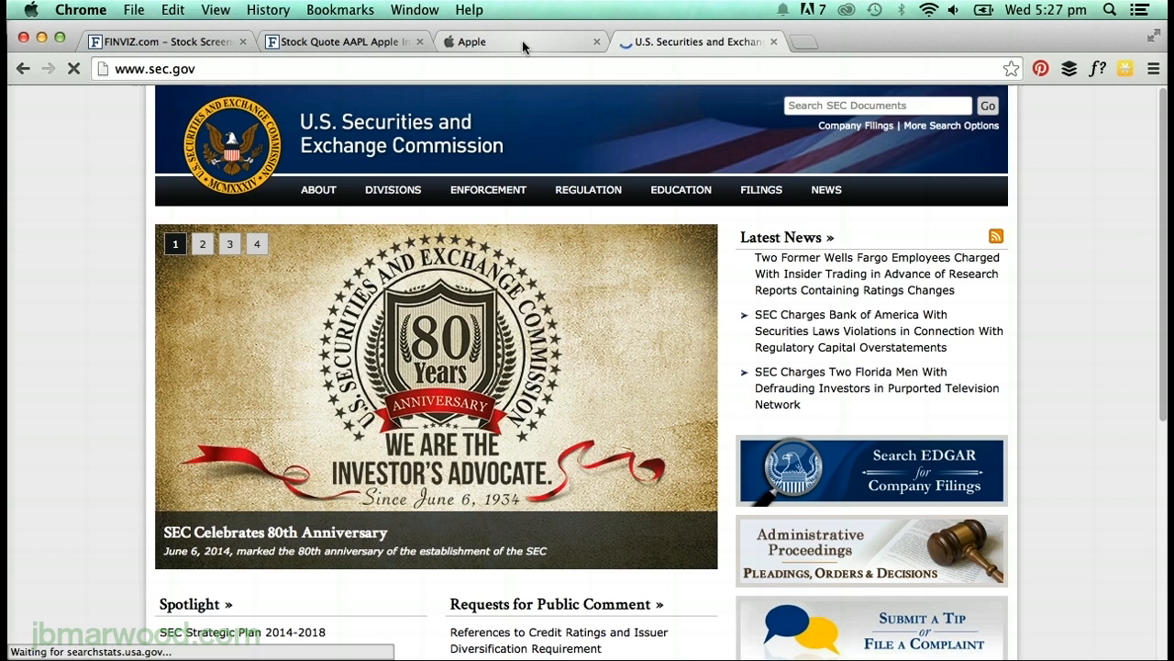
click(469, 41)
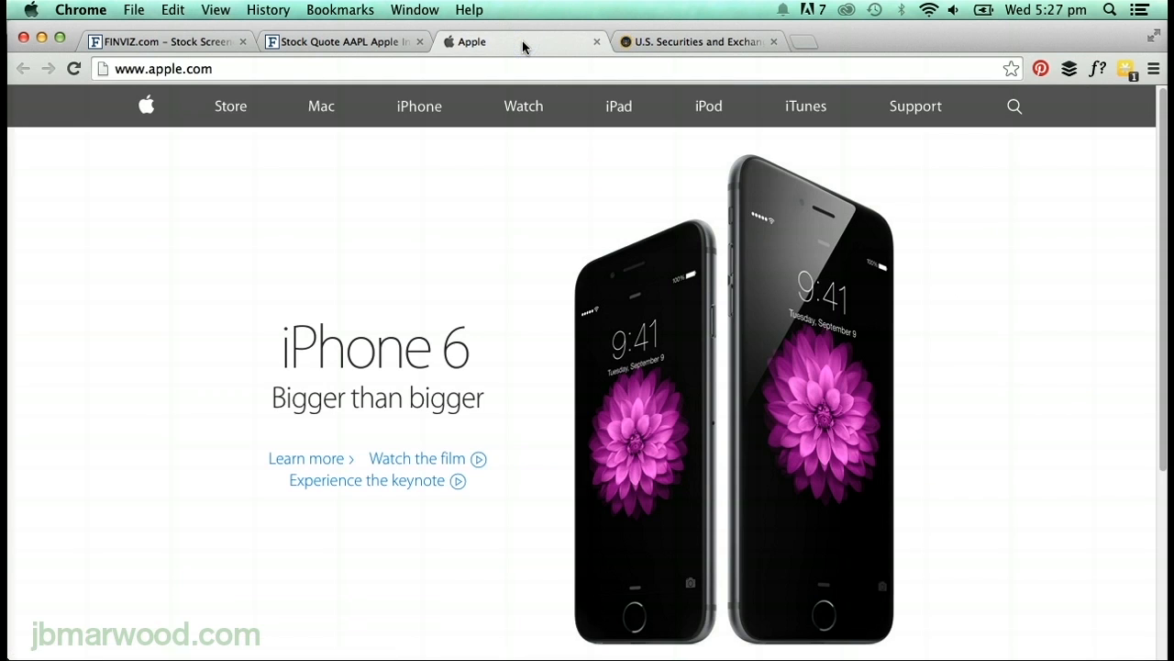
click(698, 41)
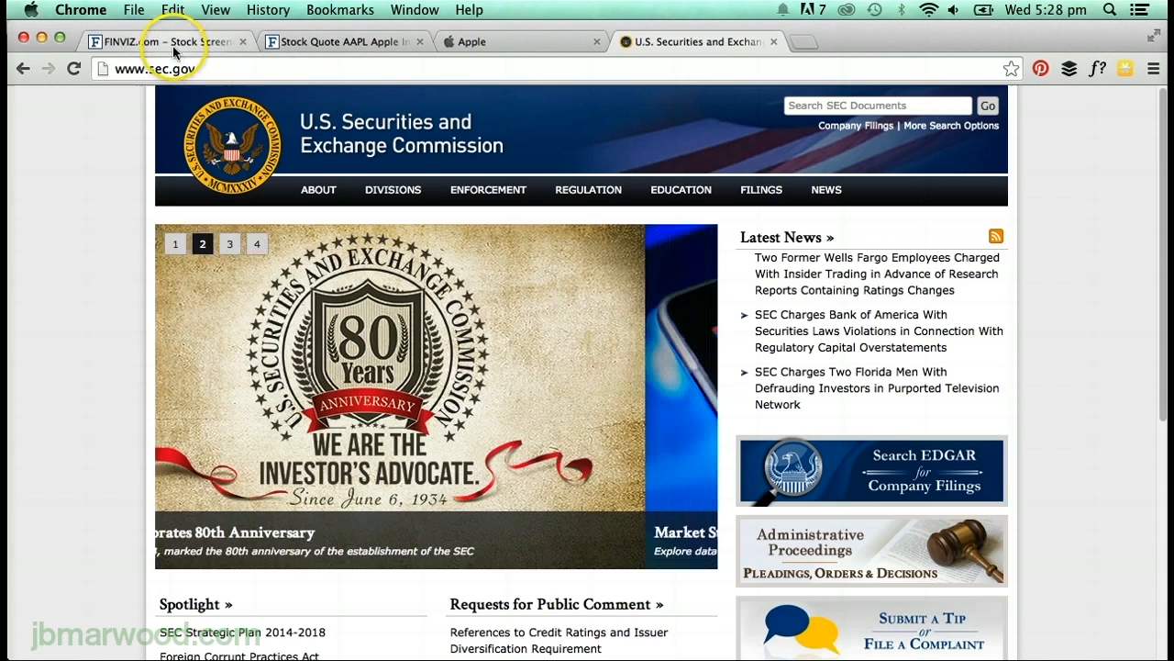
click(170, 42)
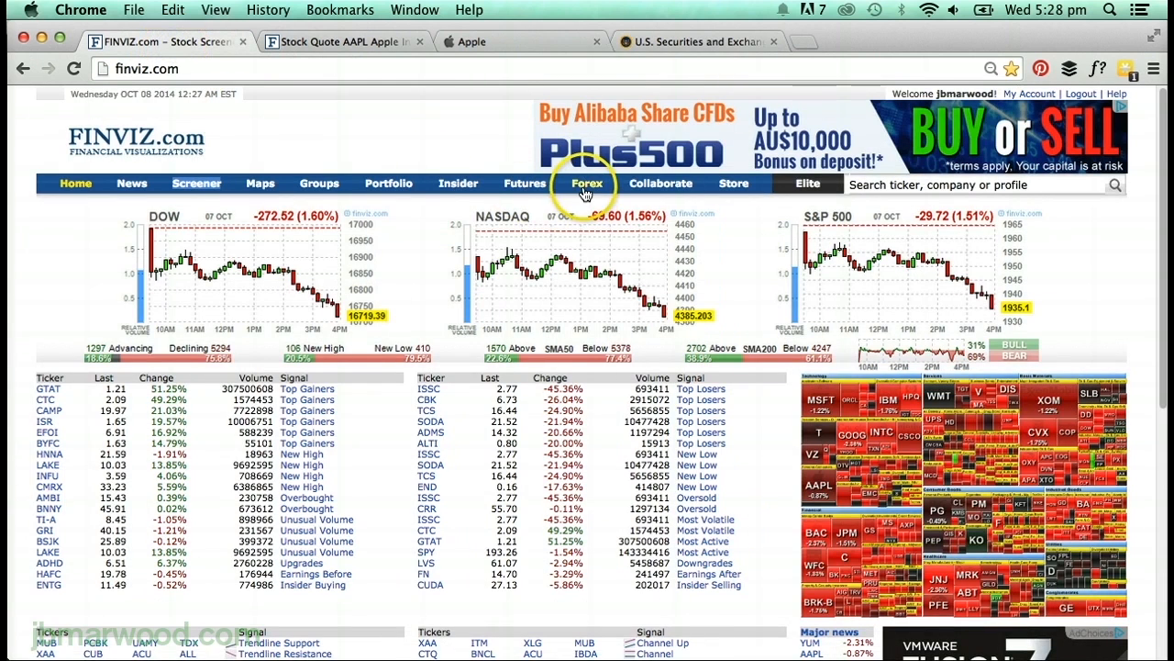
View the Forex section and its currency pair charts, then return to the Finviz home page.
click(586, 183)
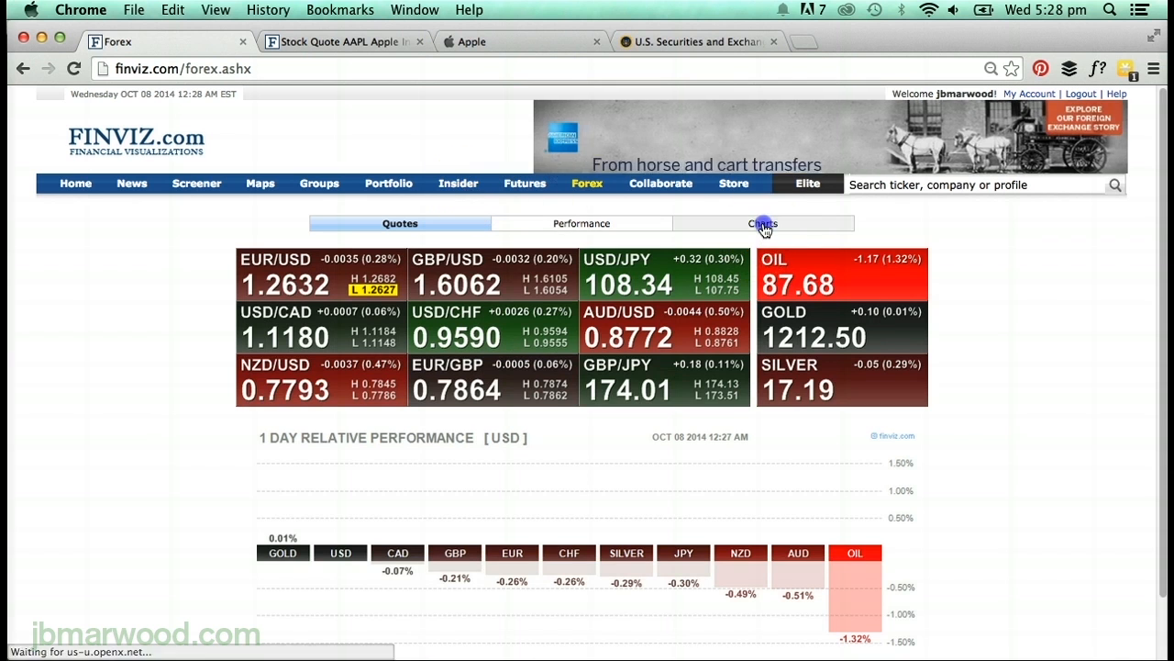
click(762, 223)
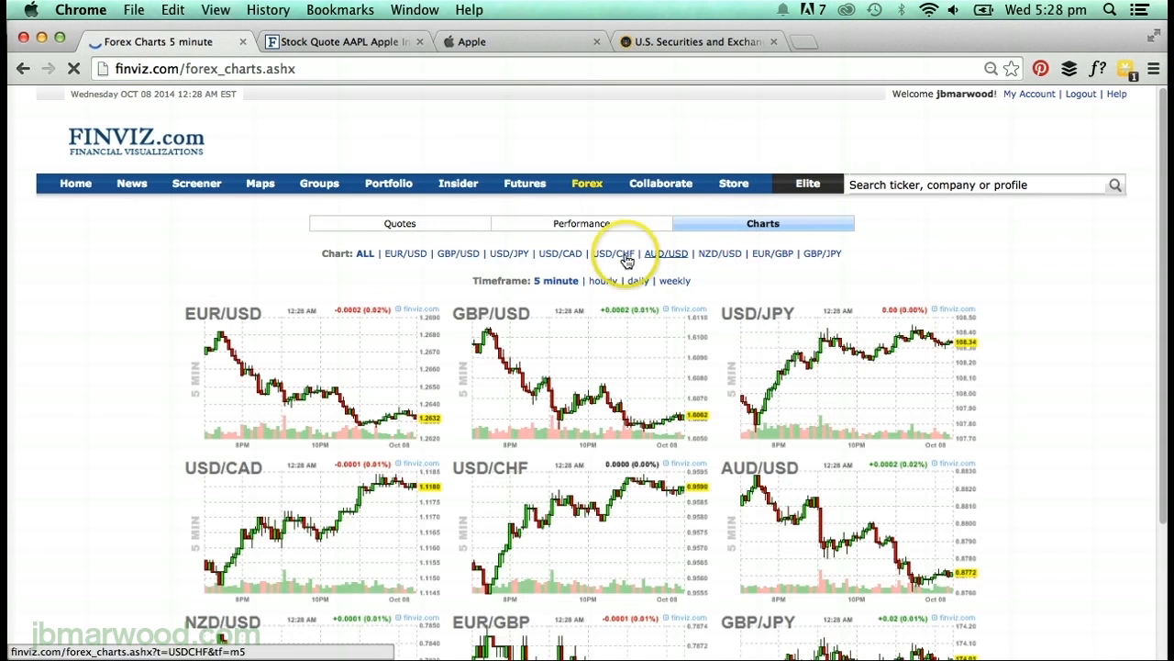
click(75, 183)
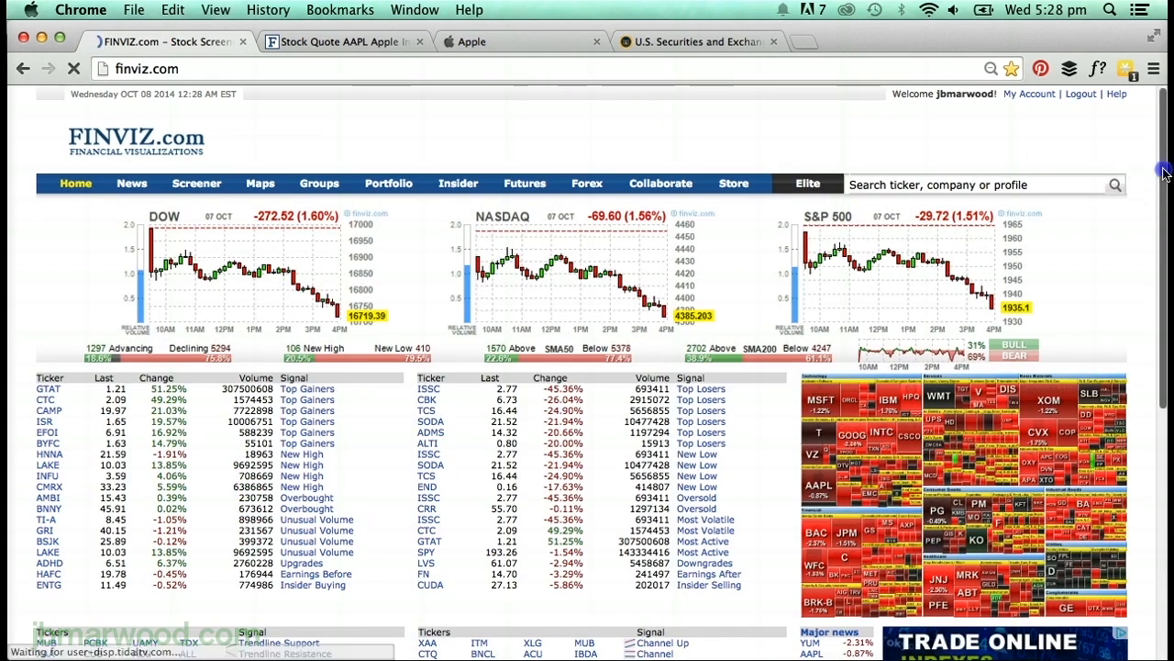
scroll(down, 3)
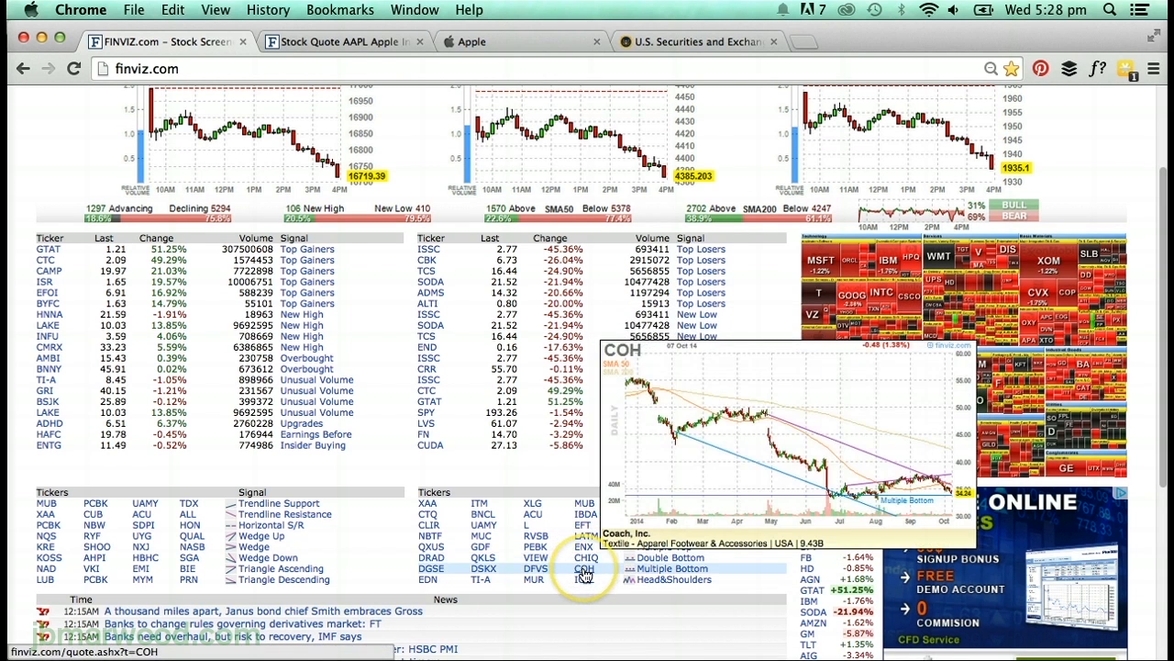
mouse_move(585, 579)
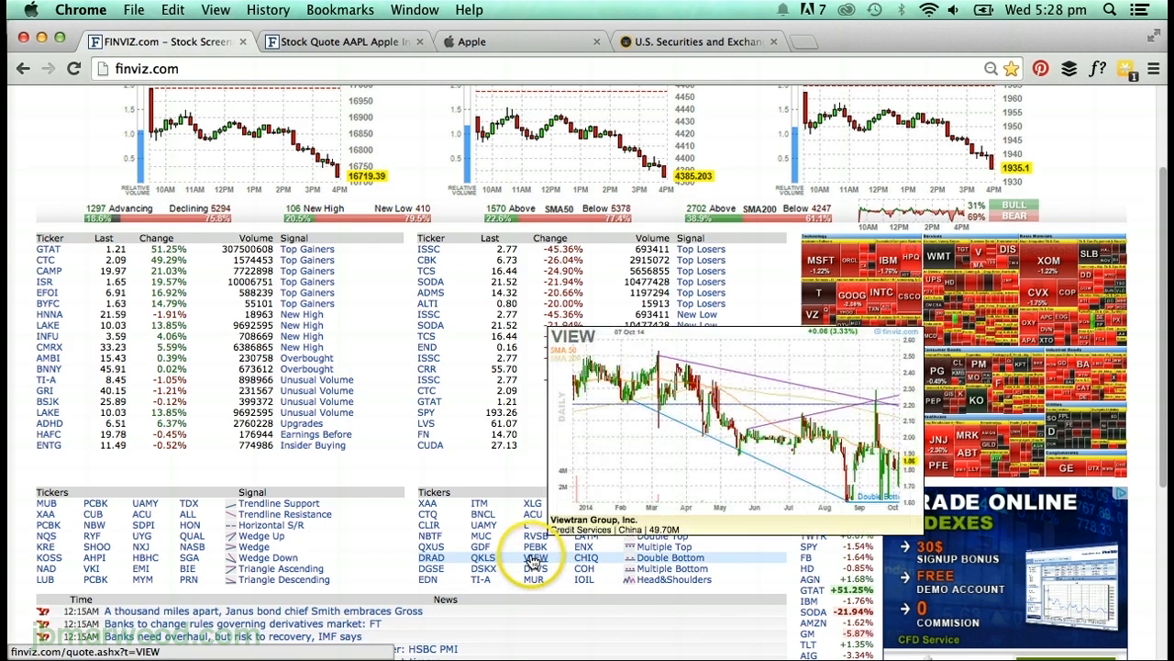
scroll(up, 3)
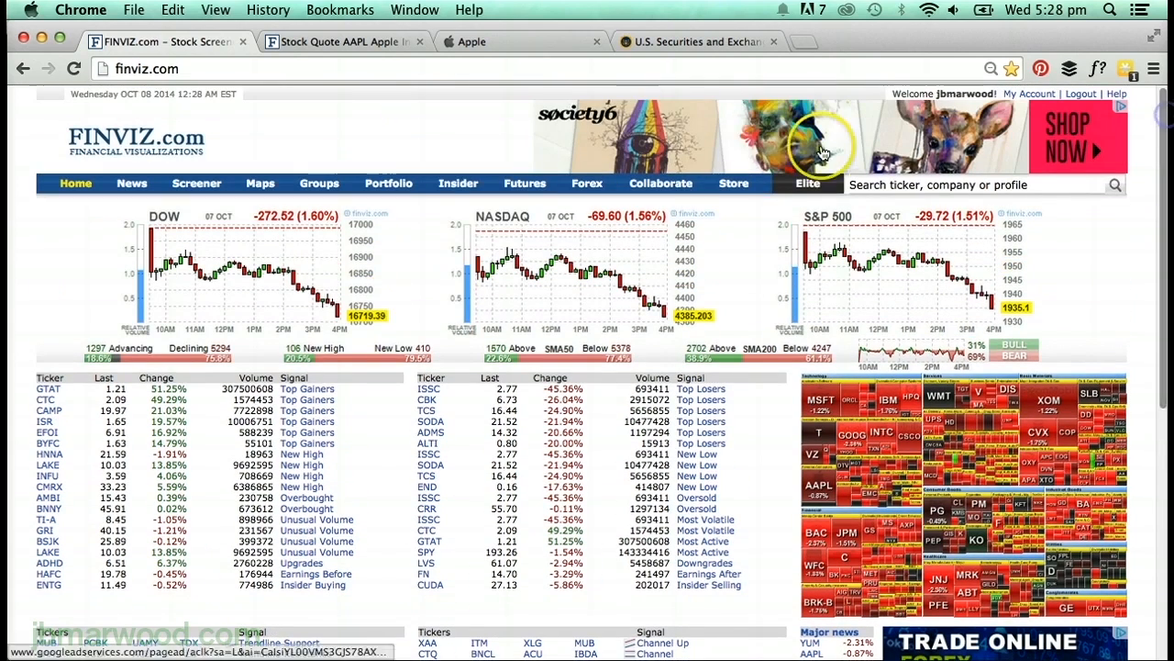
mouse_move(661, 183)
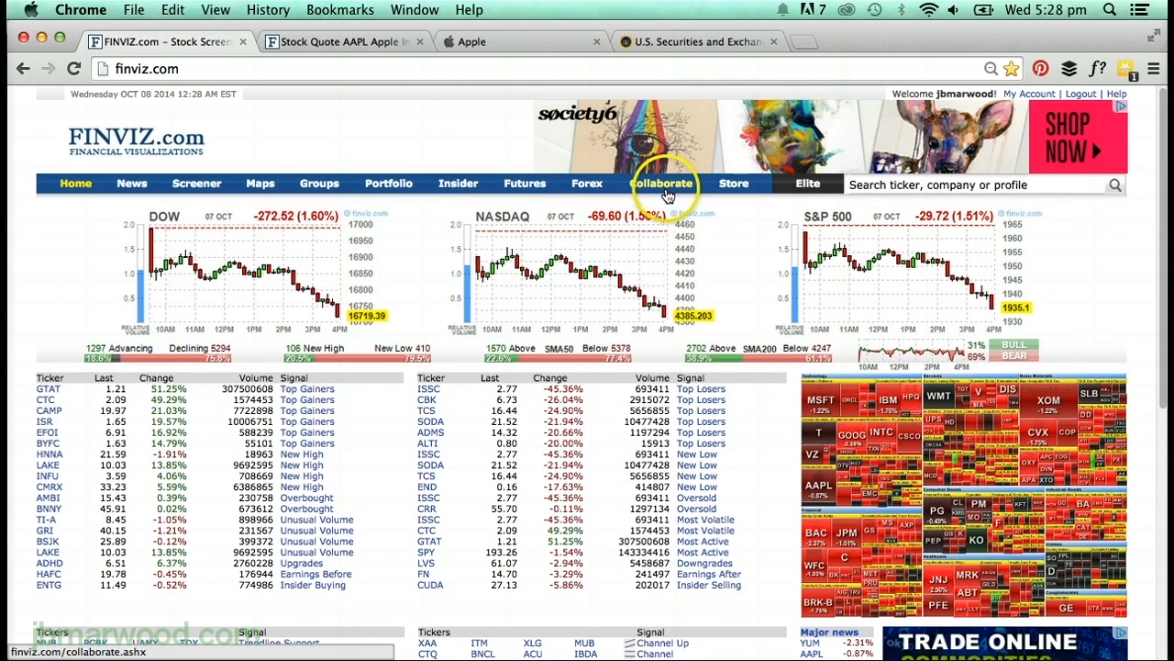
Scroll the S&P 500 heat map, view the stock bubbles chart, then open the ETF map.
click(260, 183)
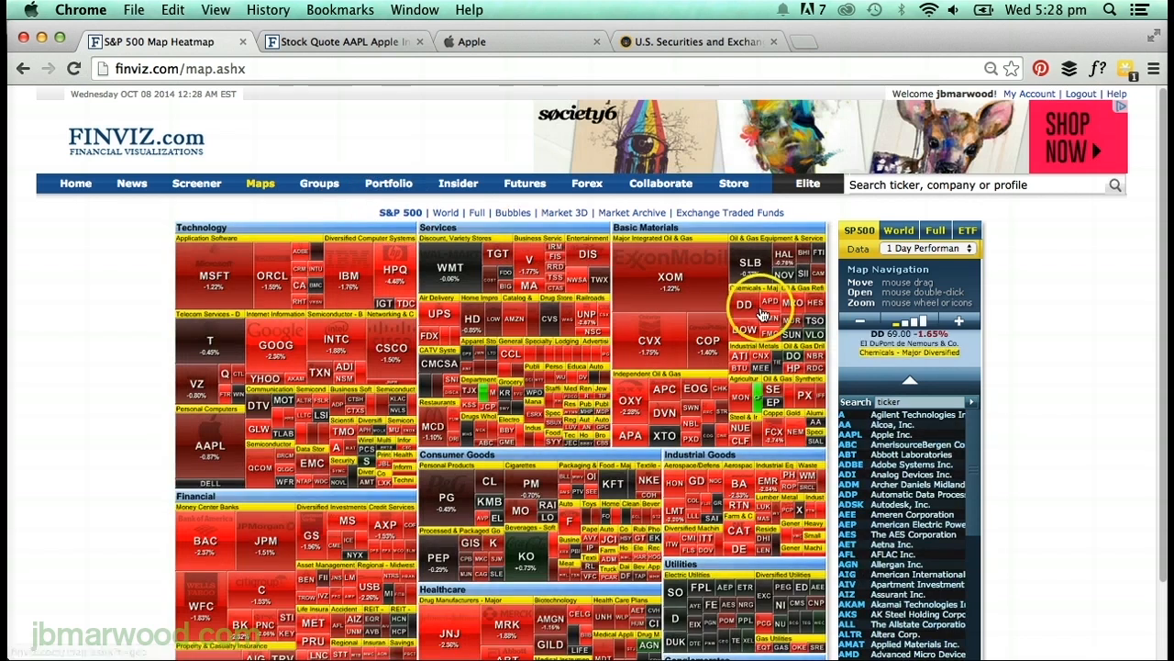
mouse_move(967, 289)
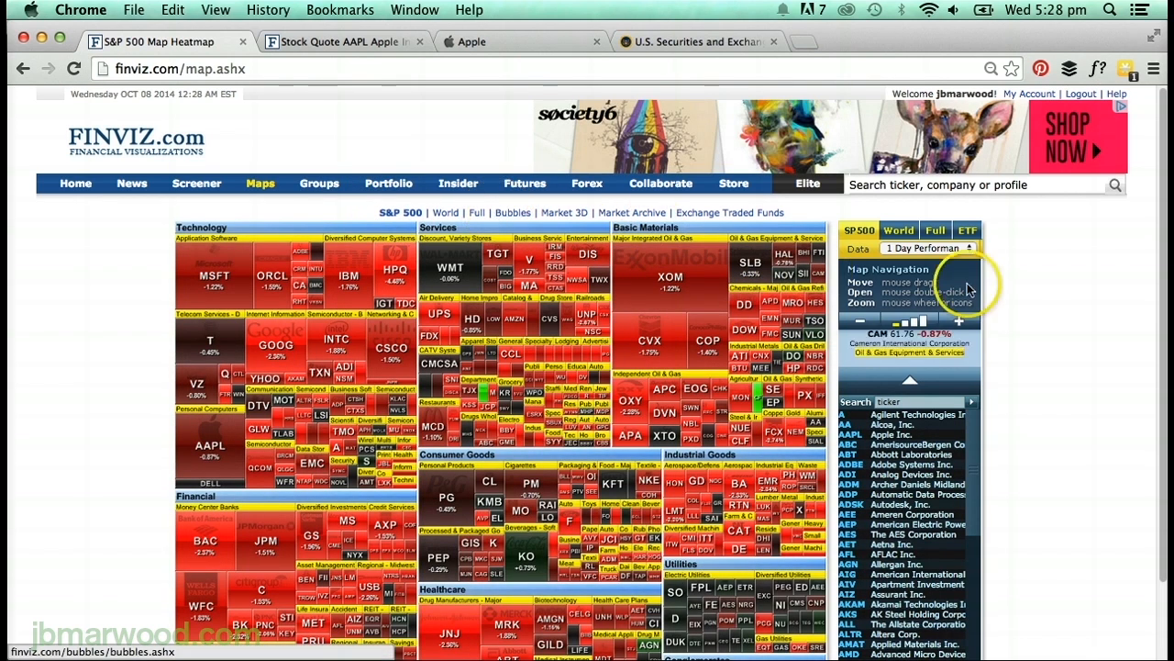
scroll(down, 3)
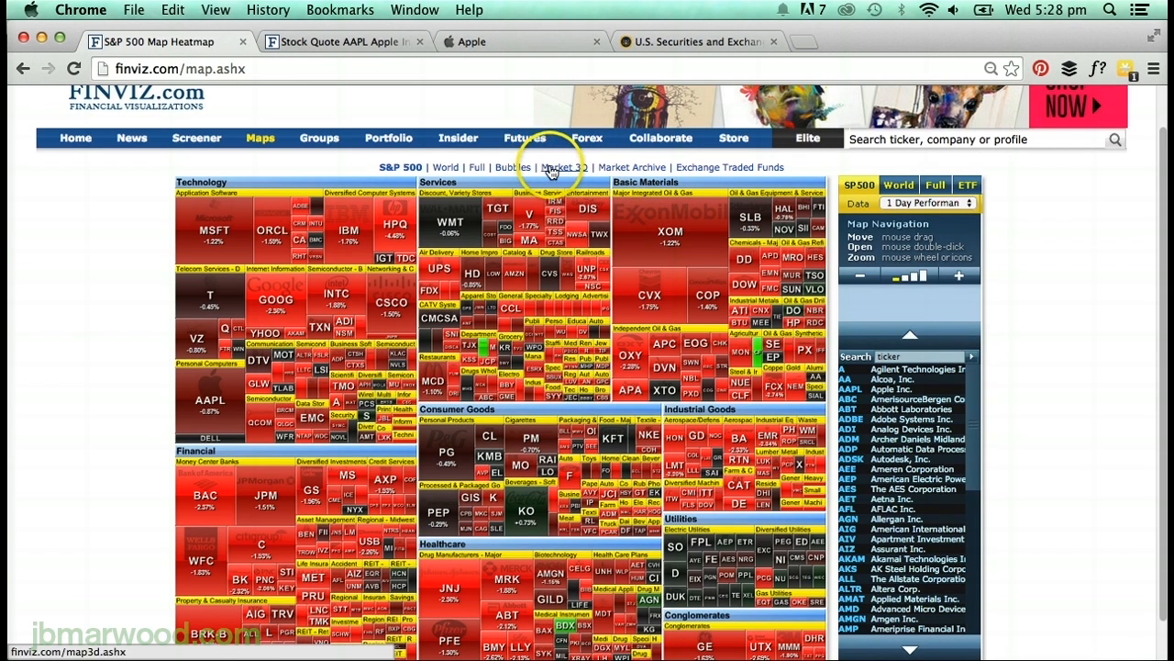
click(512, 167)
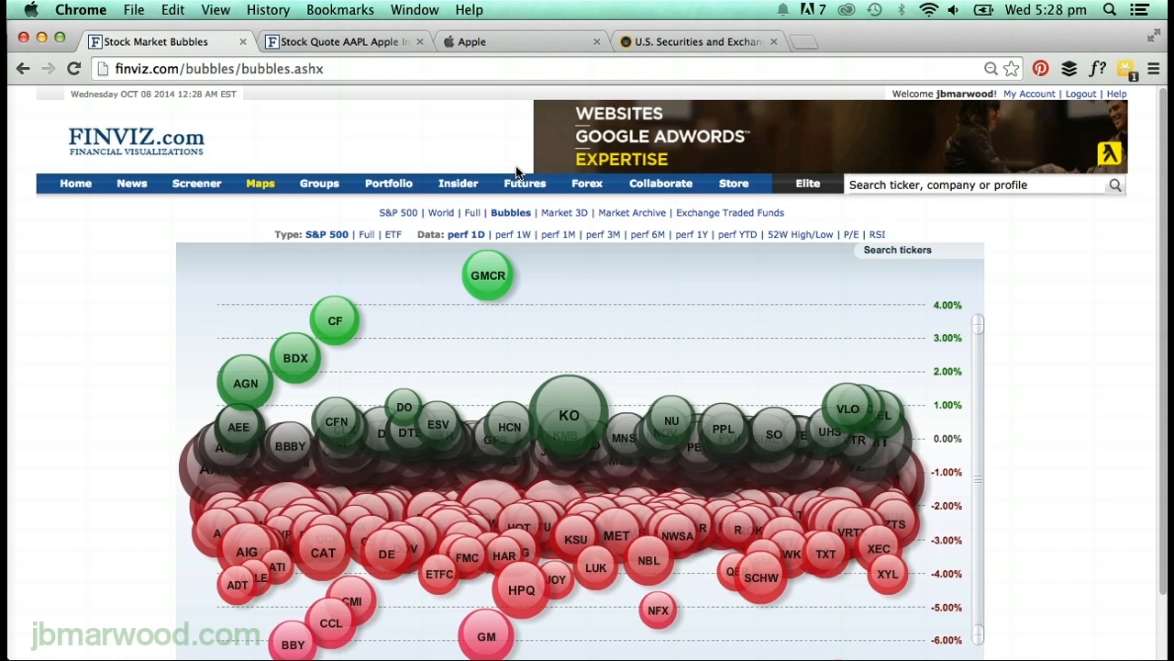
mouse_move(738, 220)
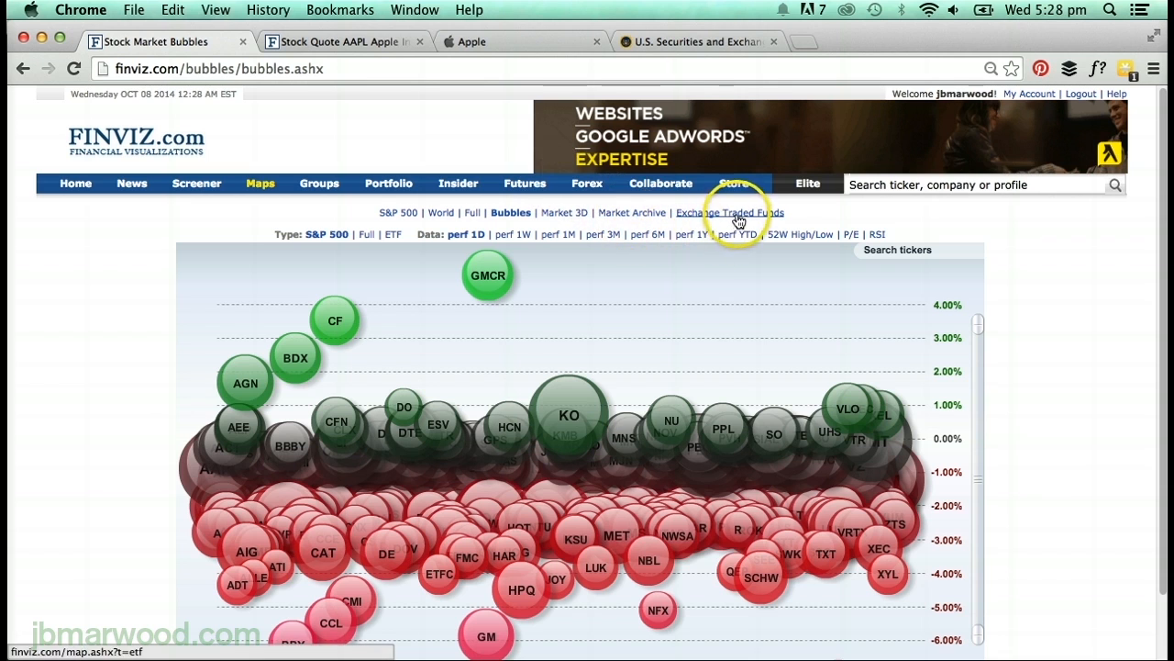
click(730, 213)
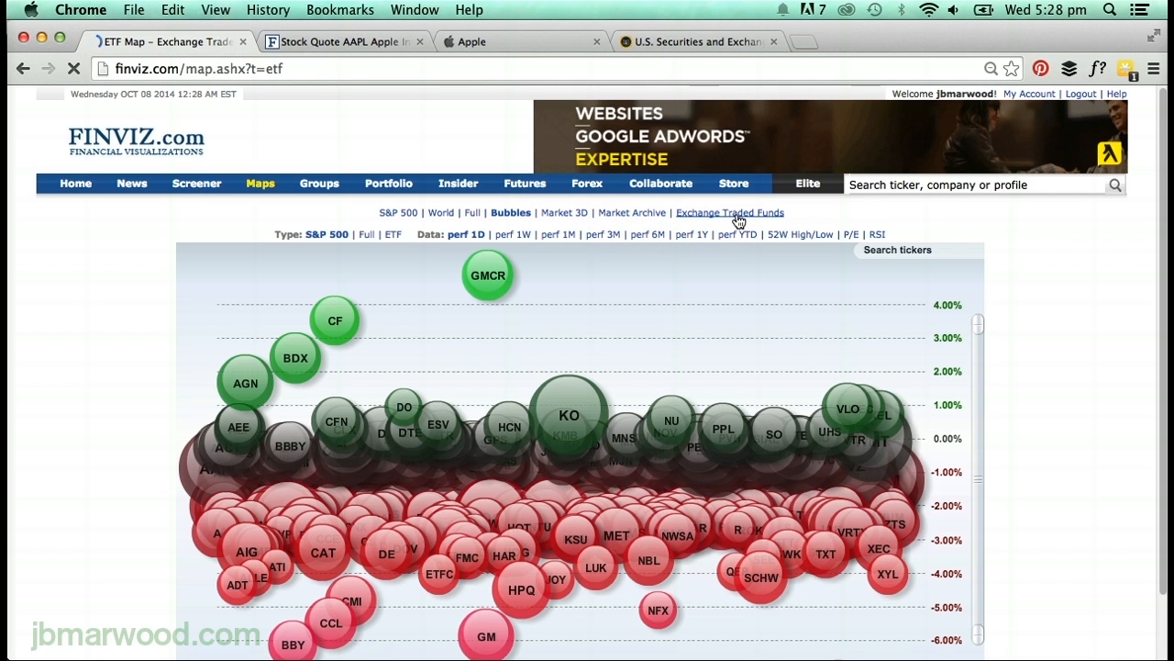